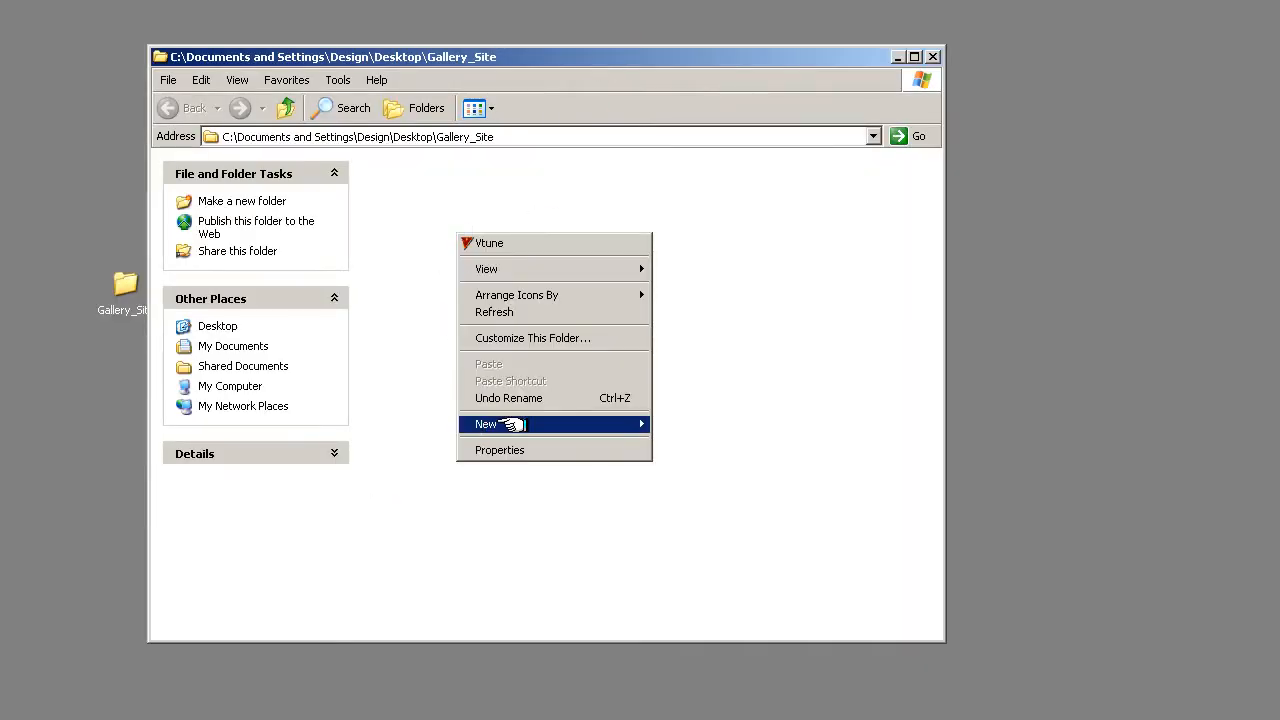
# Create the images and assets folders in Gallery_Site.
pyautogui.click(485, 424)
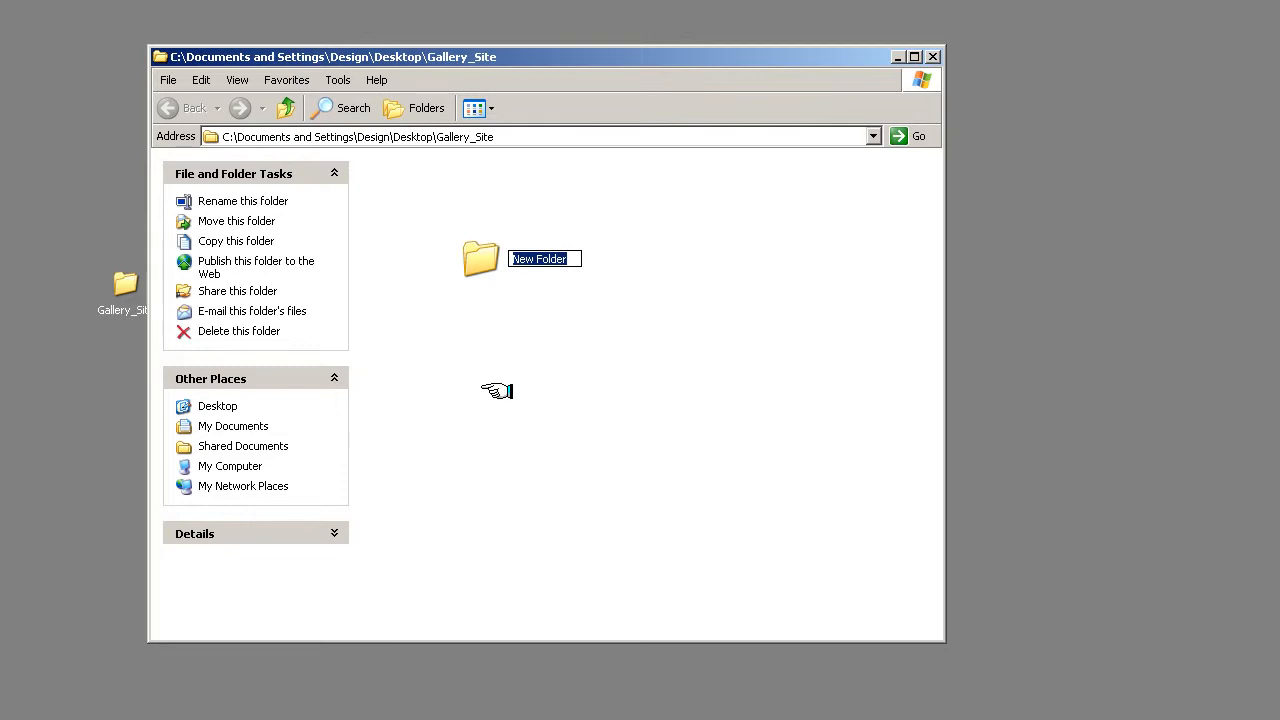
pyautogui.write('images')
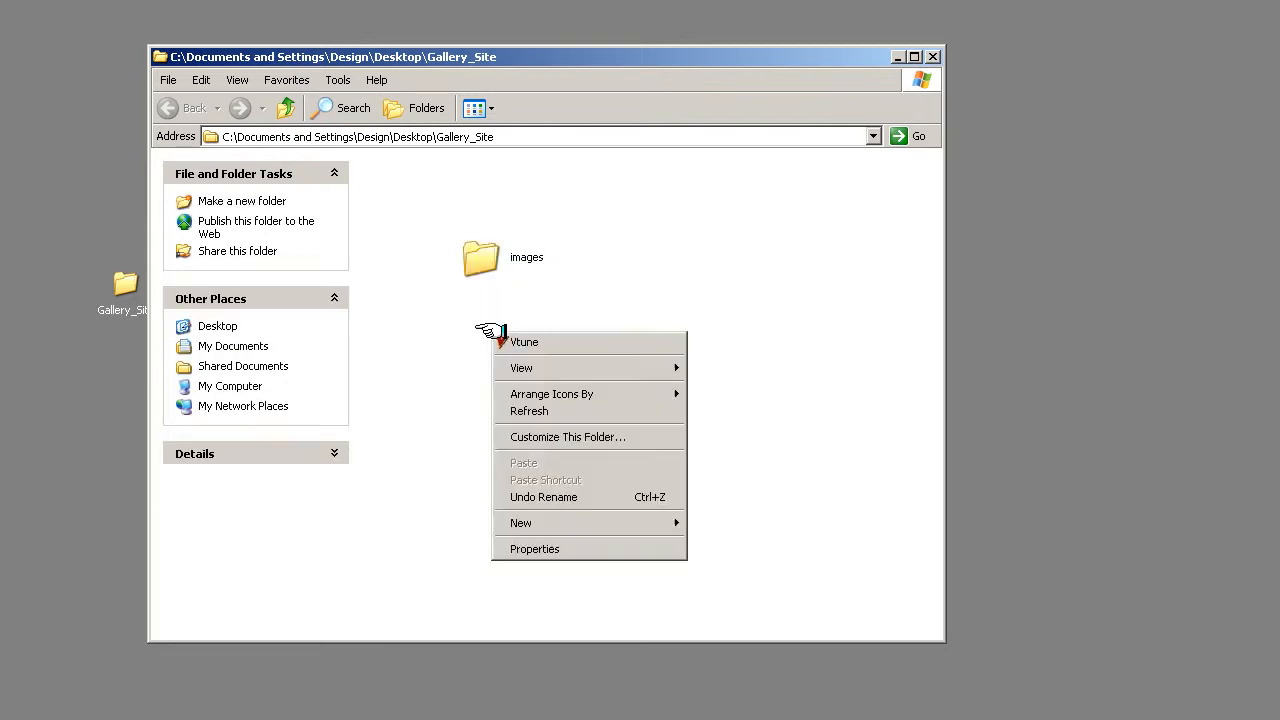
pyautogui.click(521, 522)
pyautogui.write('a')
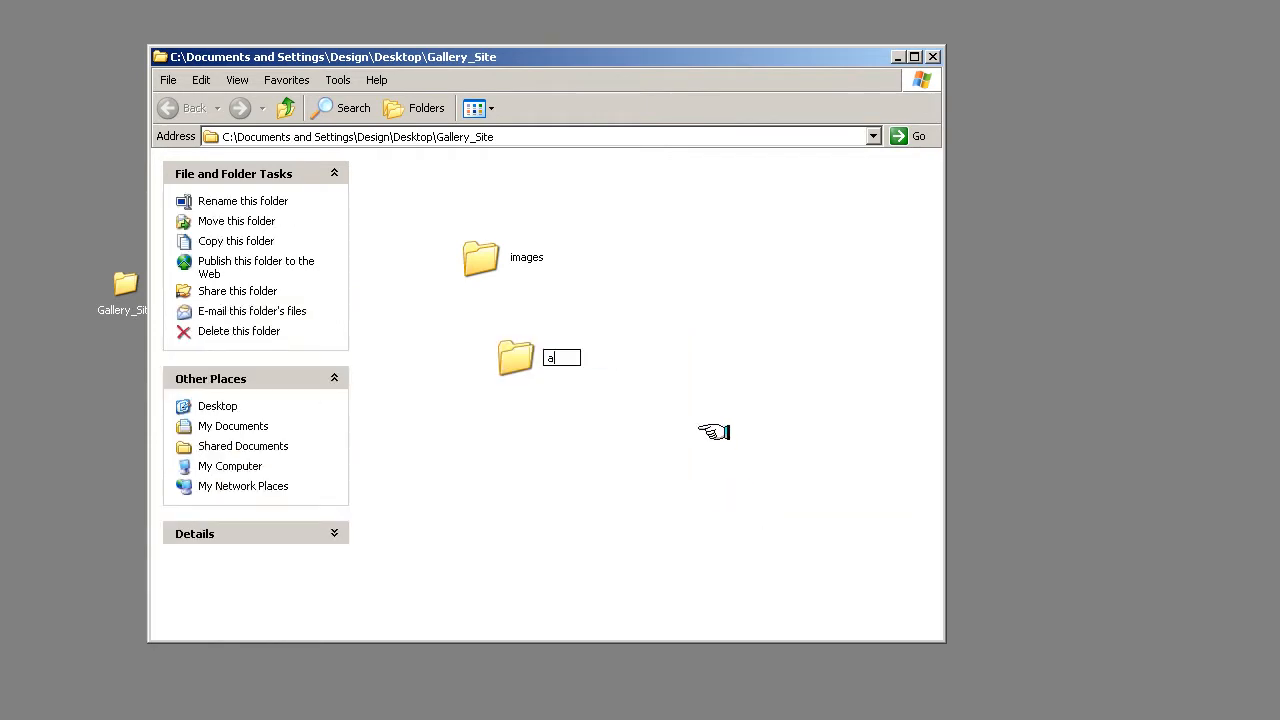
pyautogui.write('ssets')
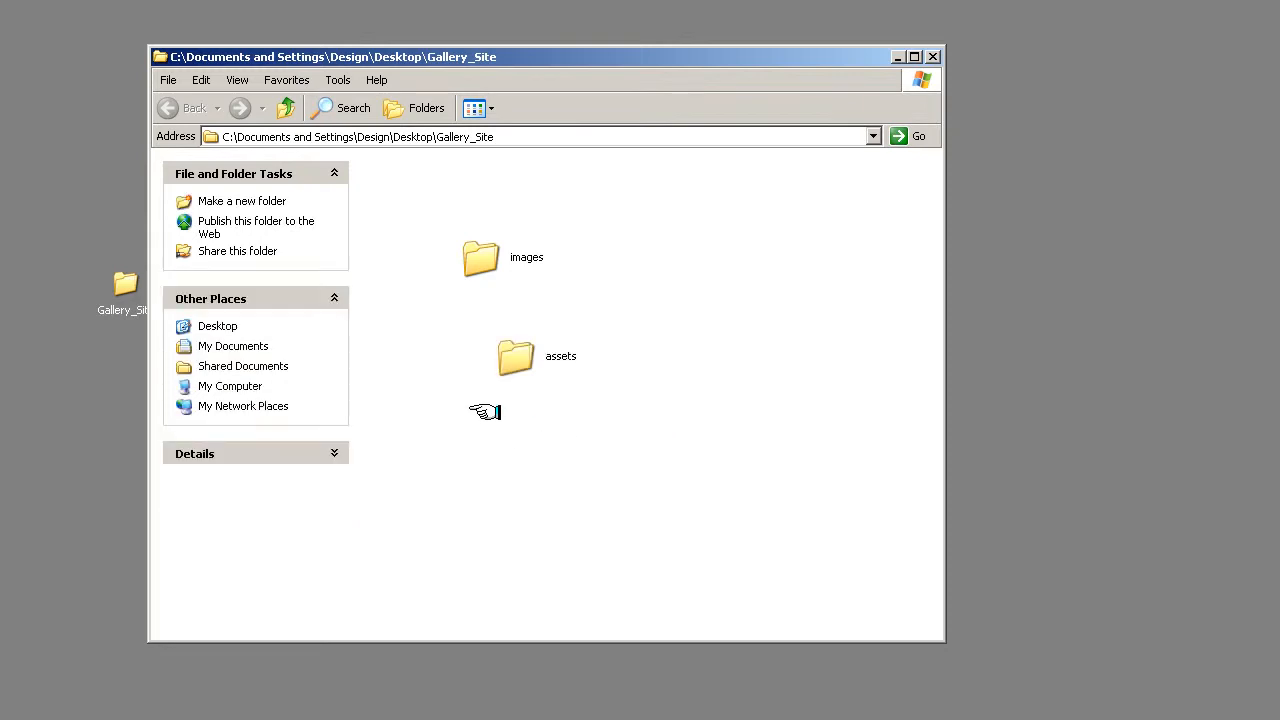
# Add the document and flash_site folders alongside them.
pyautogui.rightClick(484, 411)
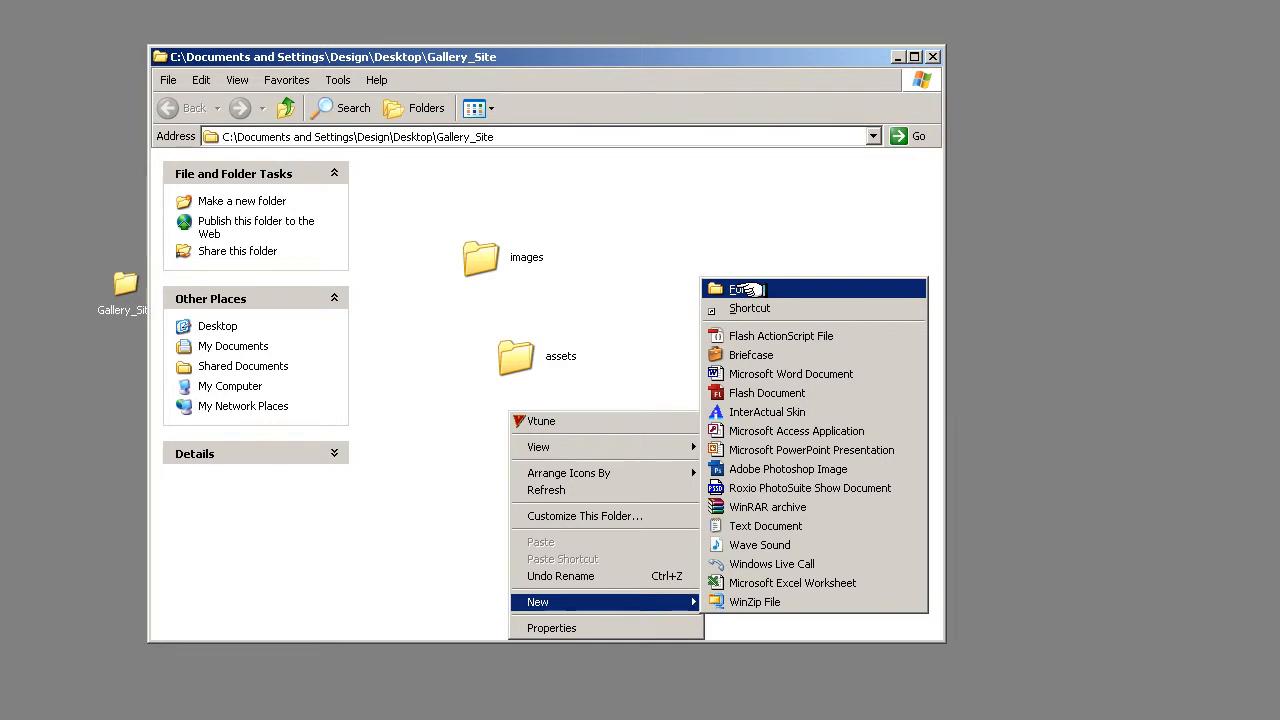
pyautogui.click(743, 288)
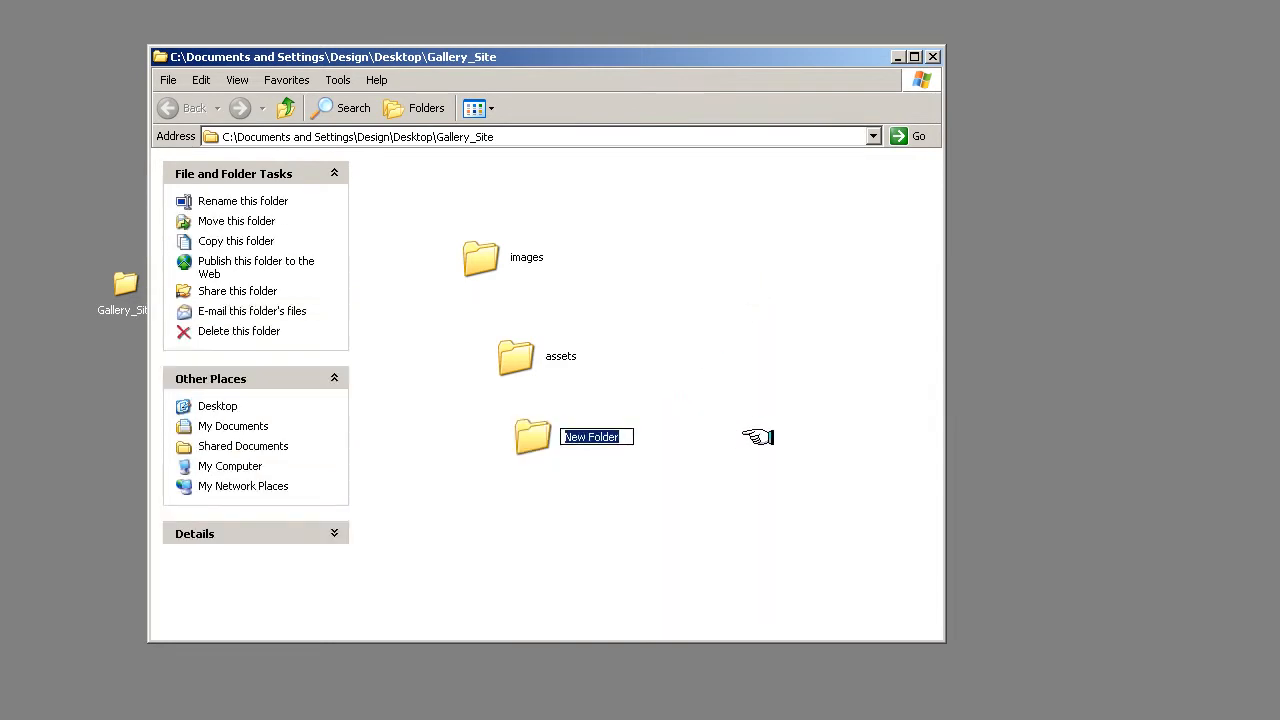
pyautogui.write('doc')
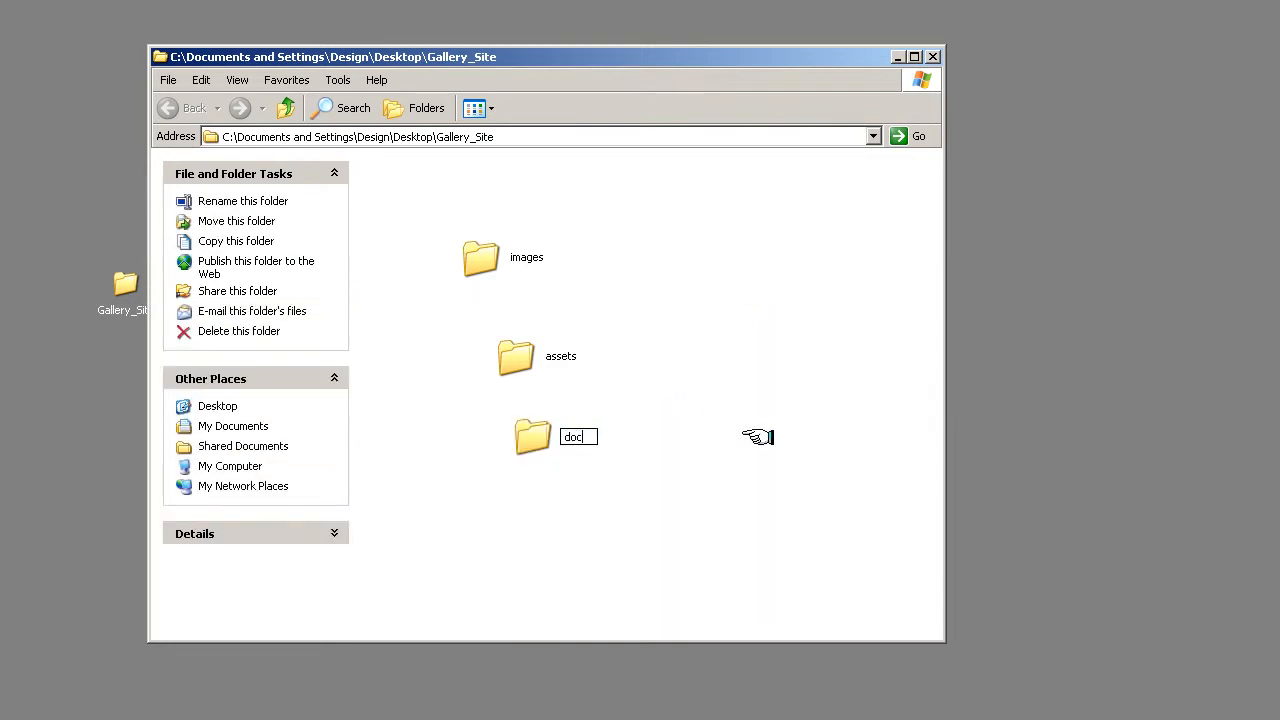
pyautogui.write('ument')
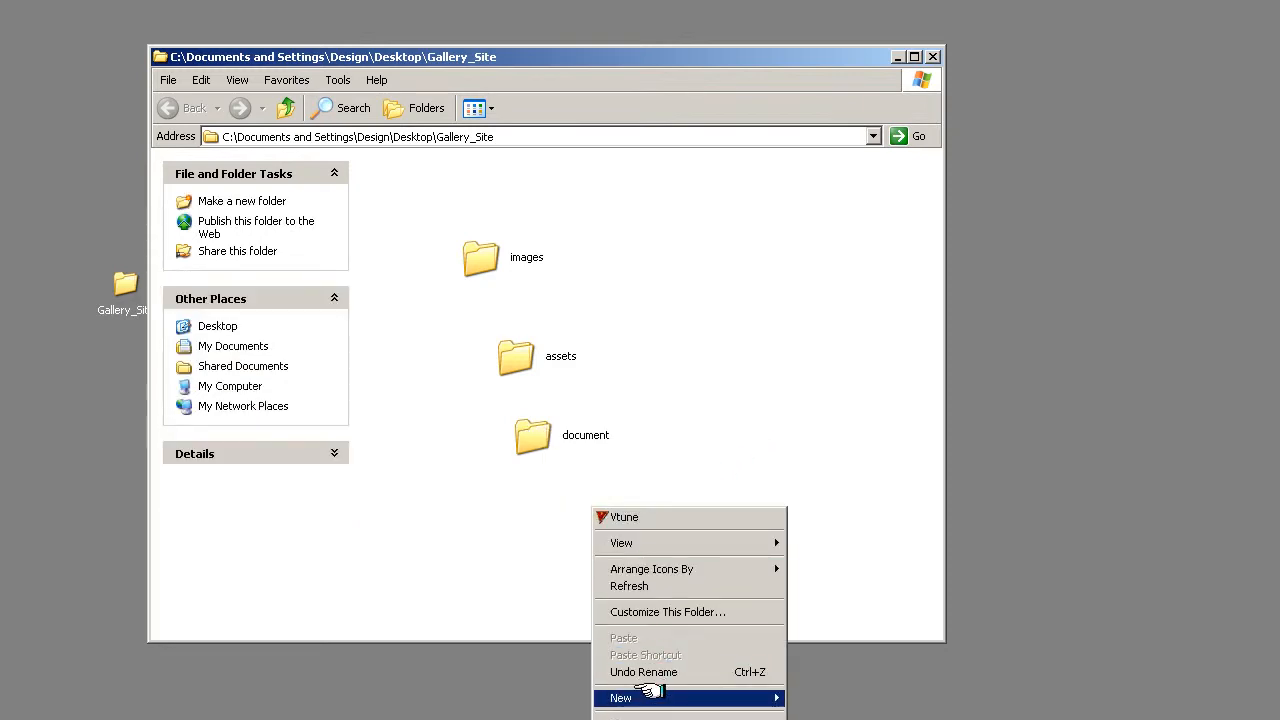
pyautogui.click(620, 697)
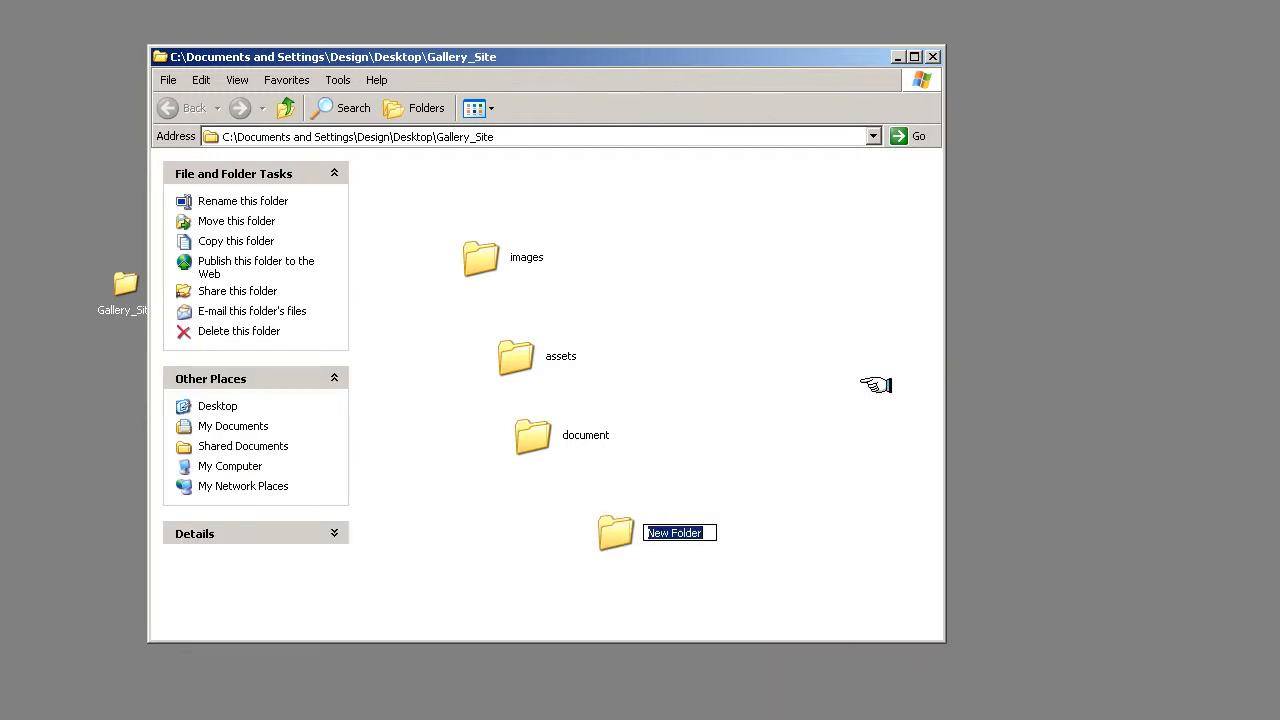
pyautogui.write('flash_site')
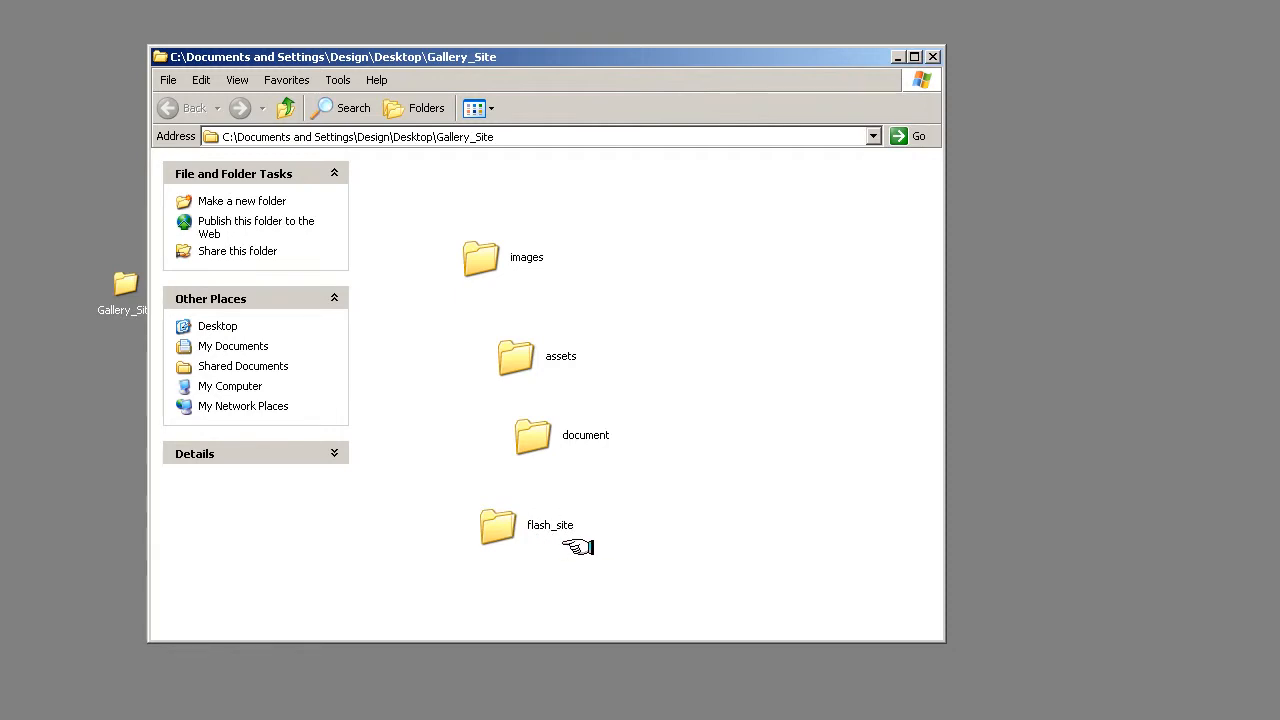
pyautogui.moveTo(604, 532)
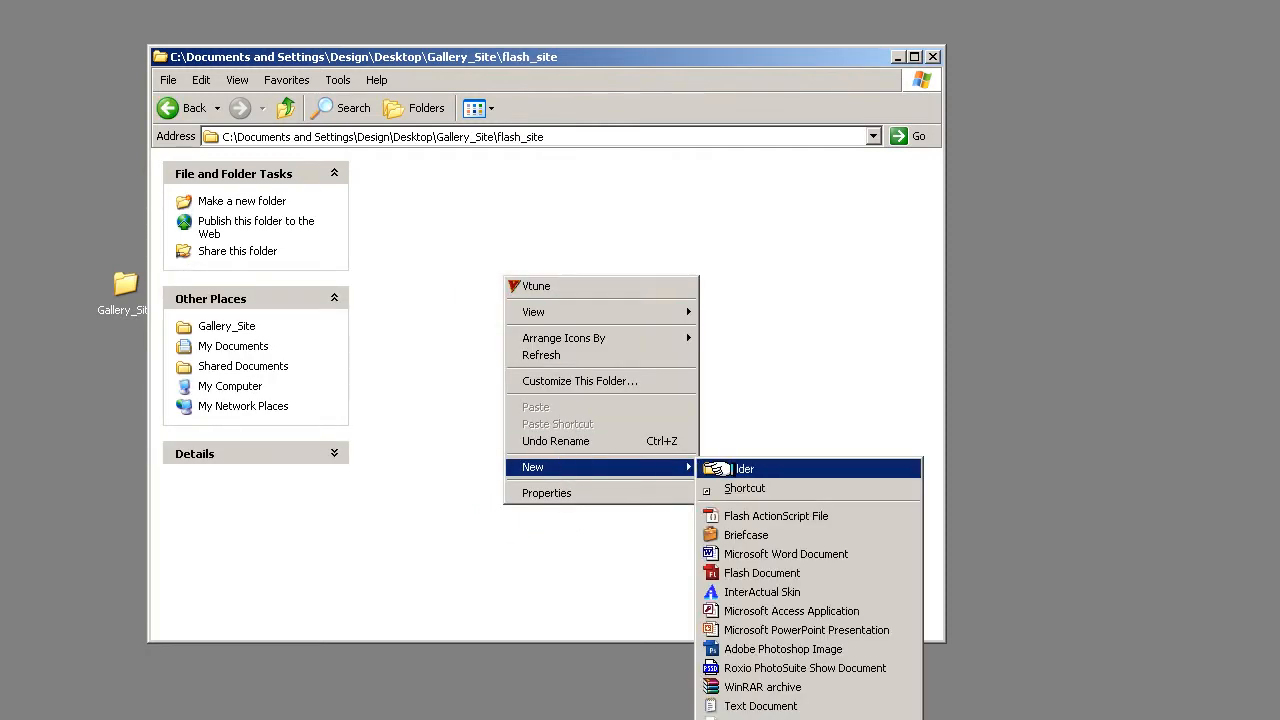
pyautogui.click(744, 468)
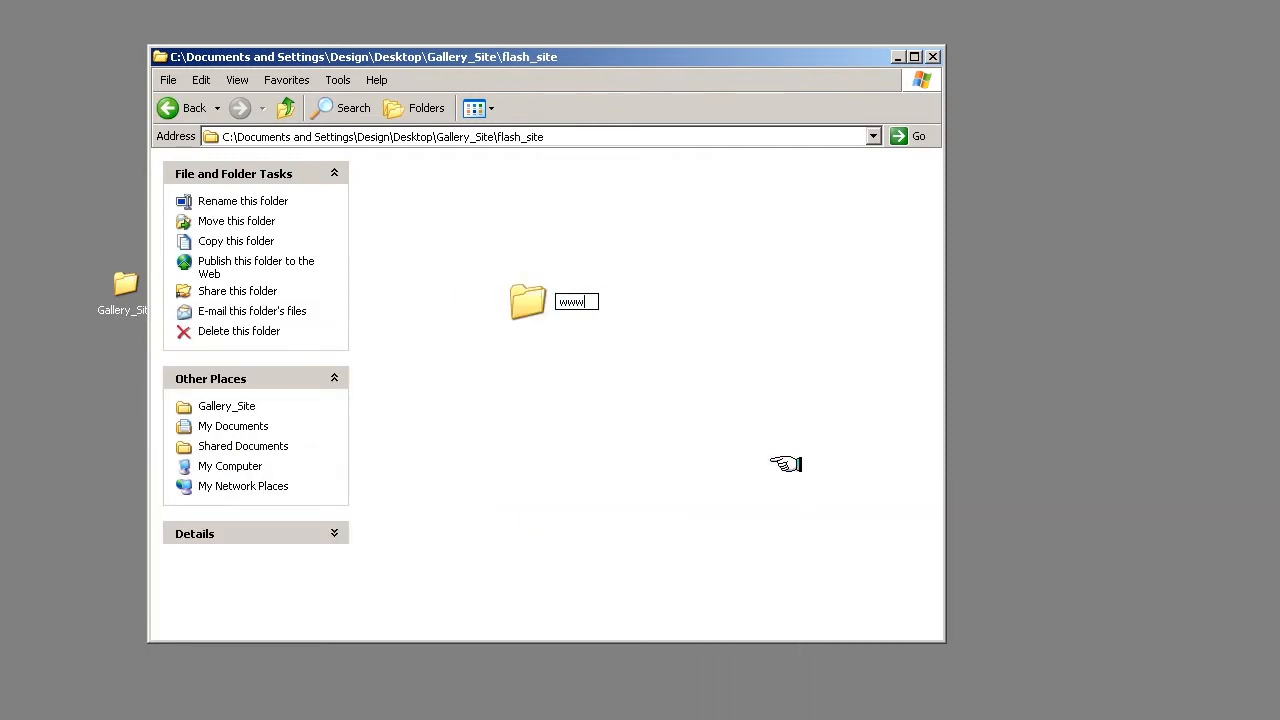
pyautogui.click(285, 108)
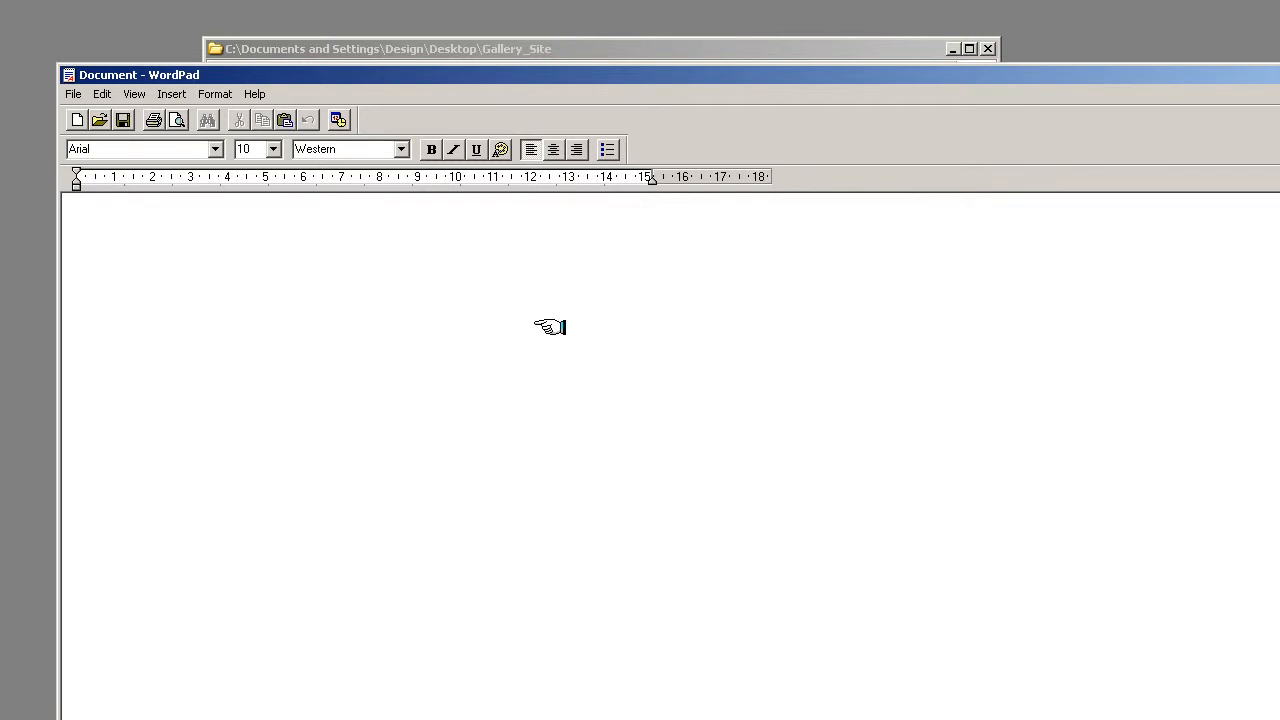
# Type the title 'Flash Gallery', then 'Client: test' and 'Date: 27?02?10' lines.
pyautogui.write('Flash')
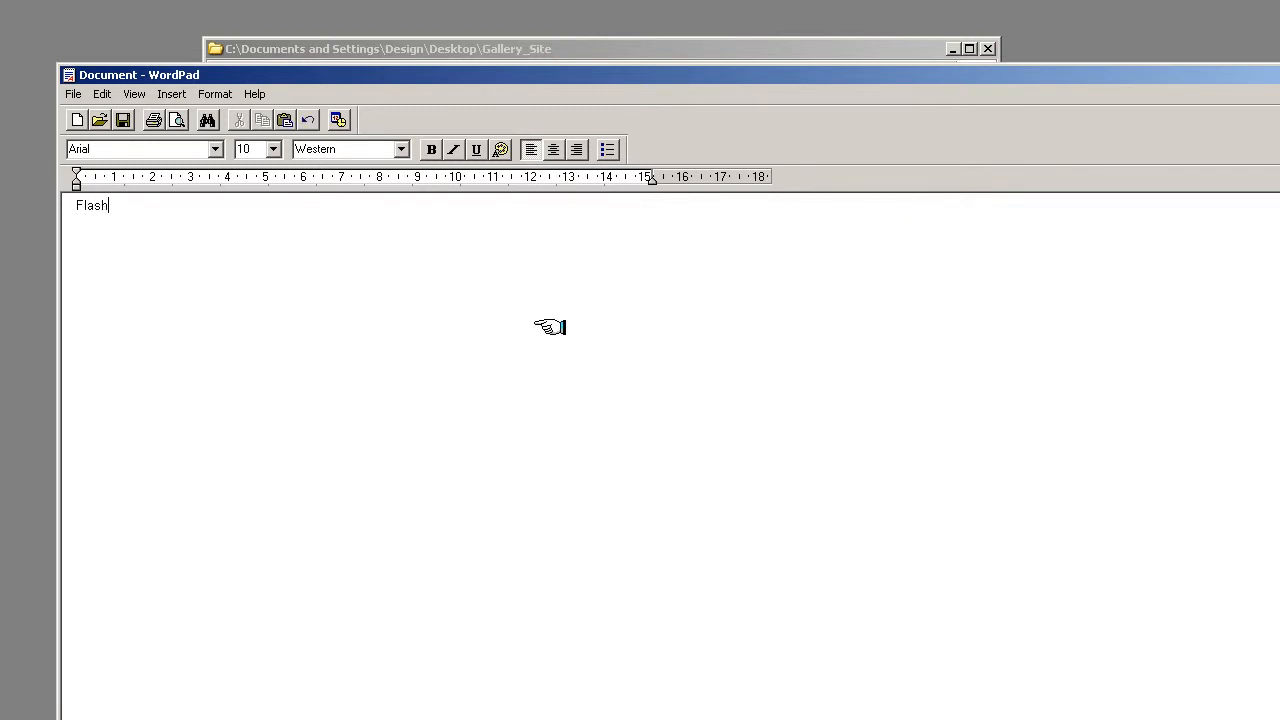
pyautogui.write('Gallery')
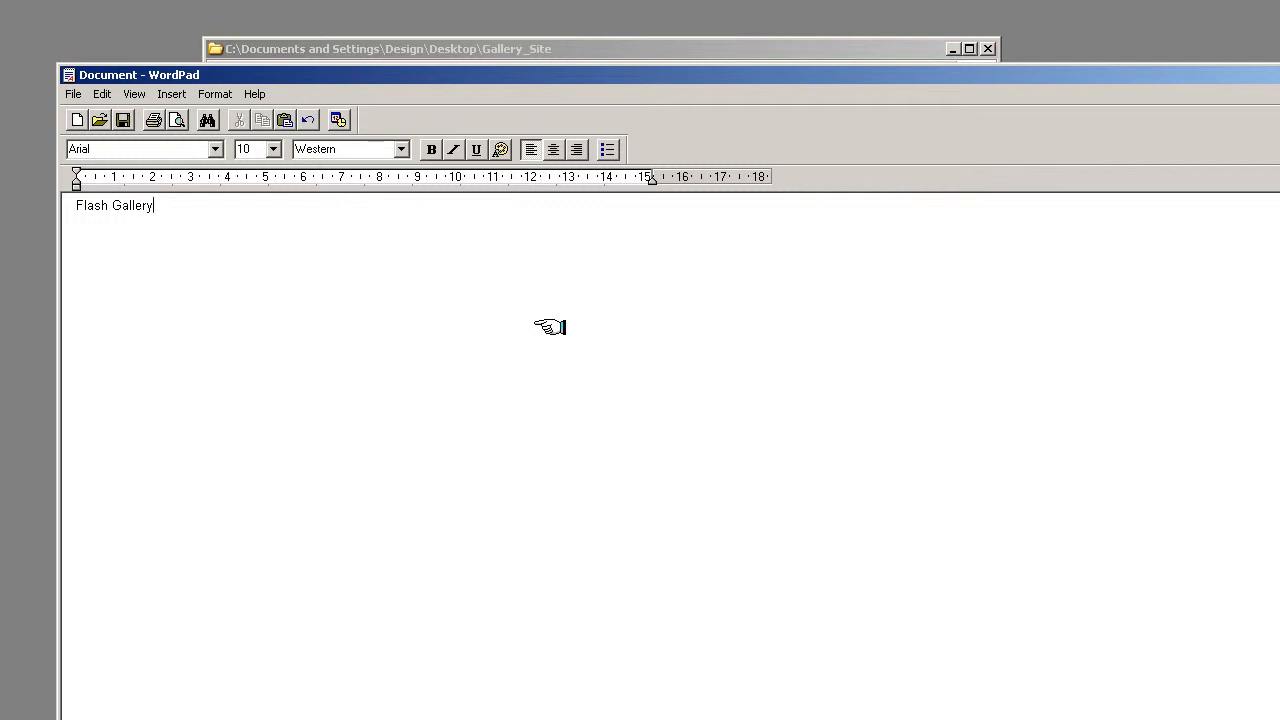
pyautogui.write('Cli')
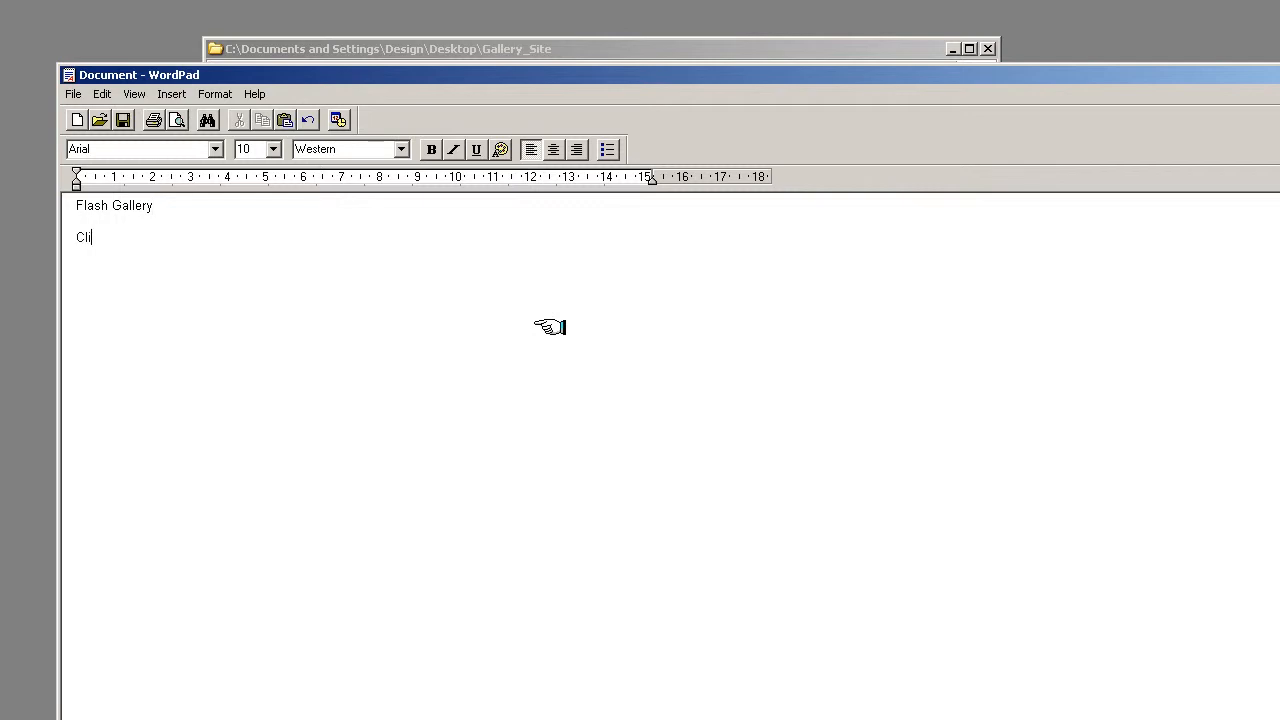
pyautogui.write('ent:')
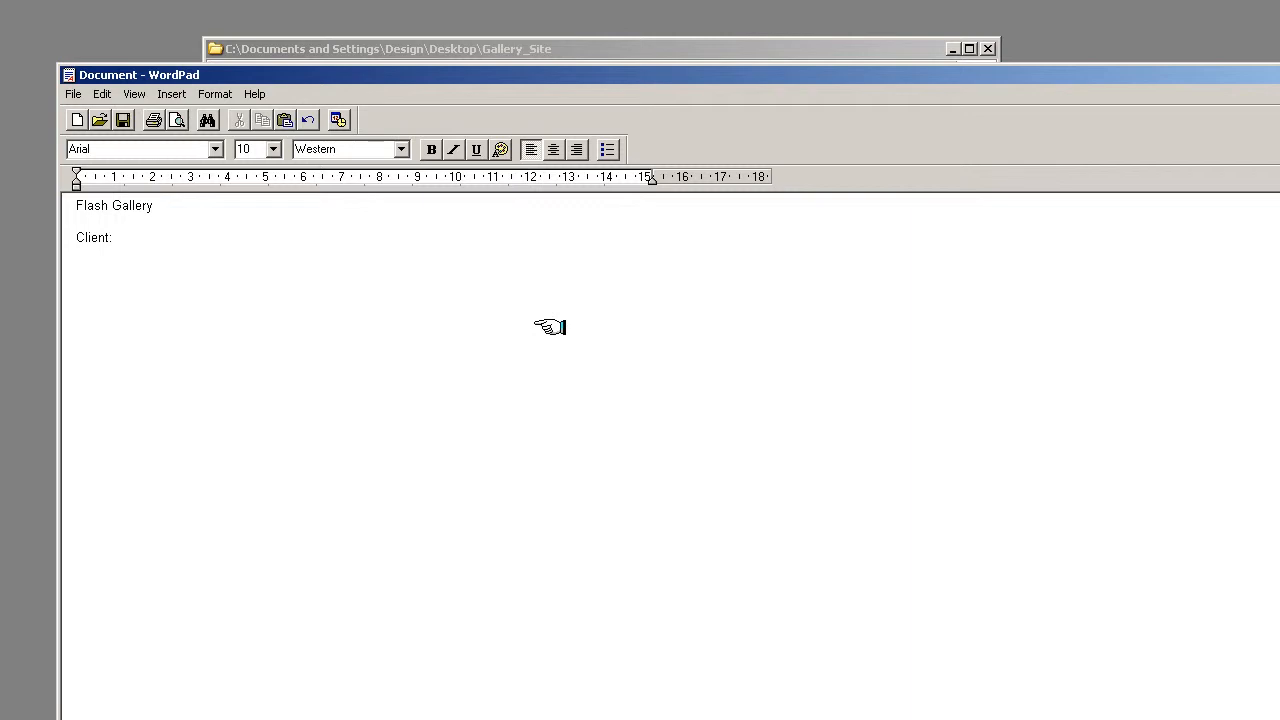
pyautogui.write('test')
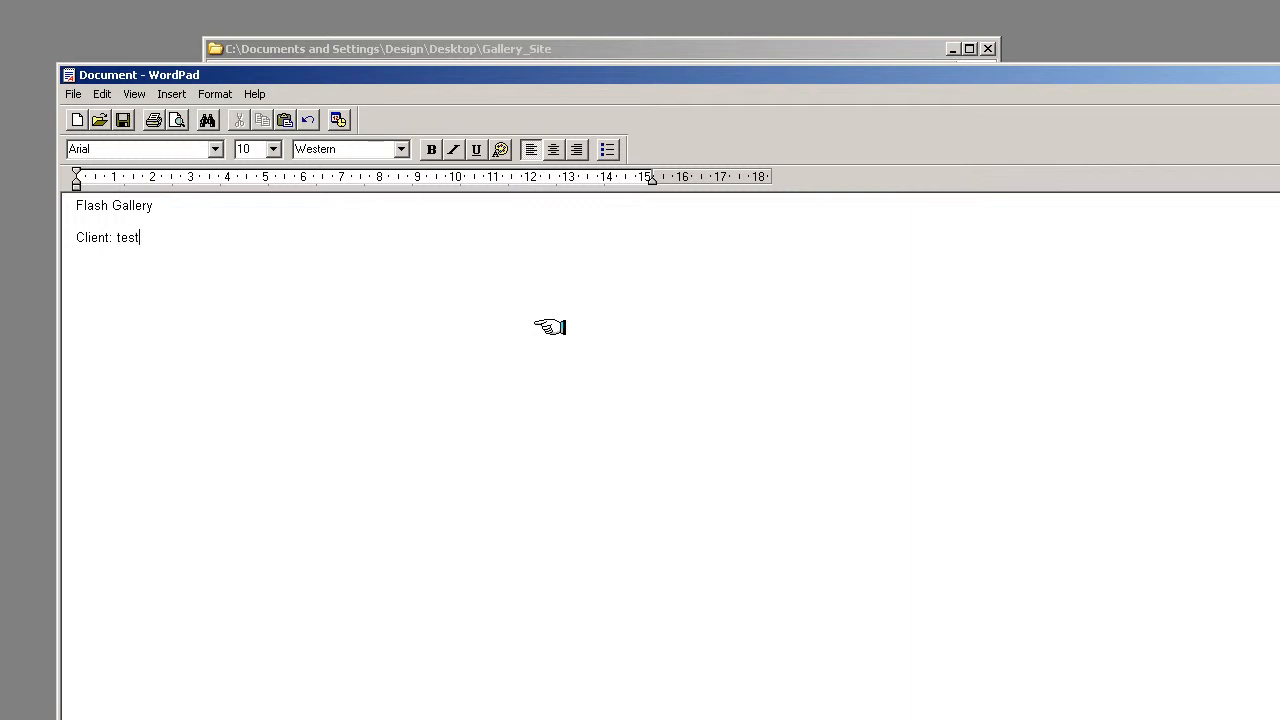
pyautogui.press('enter')
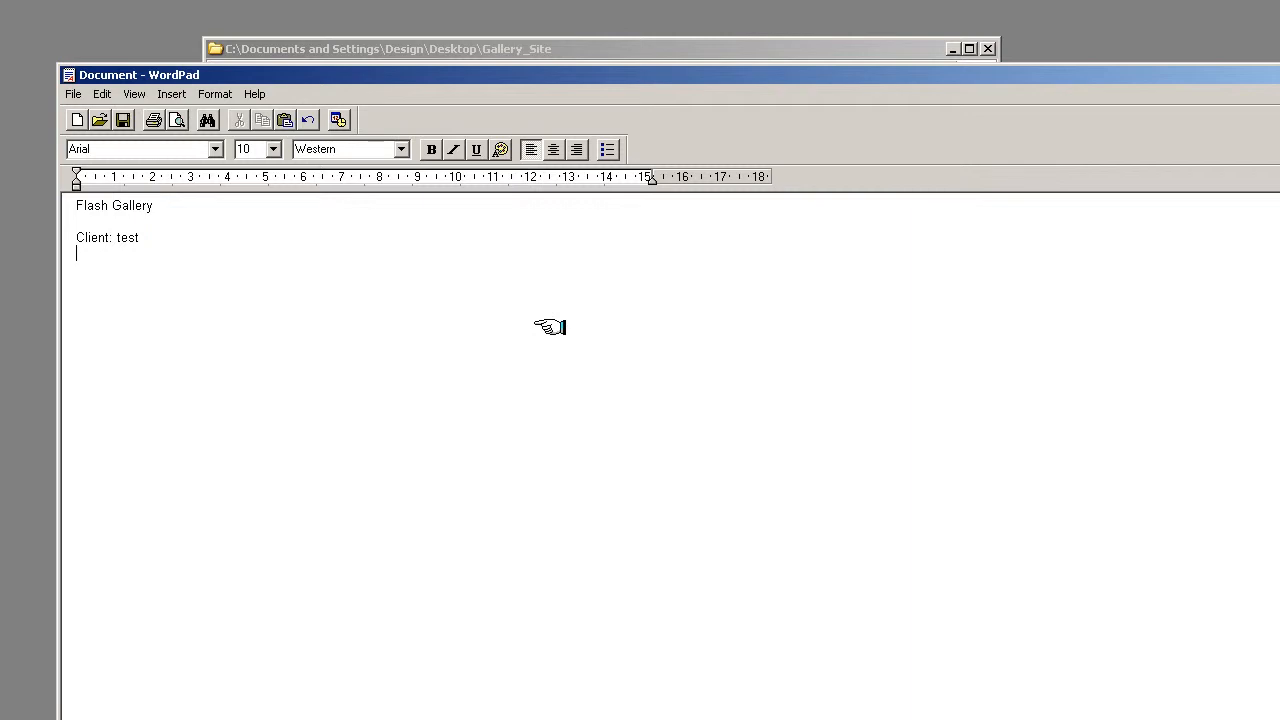
pyautogui.write('Date:')
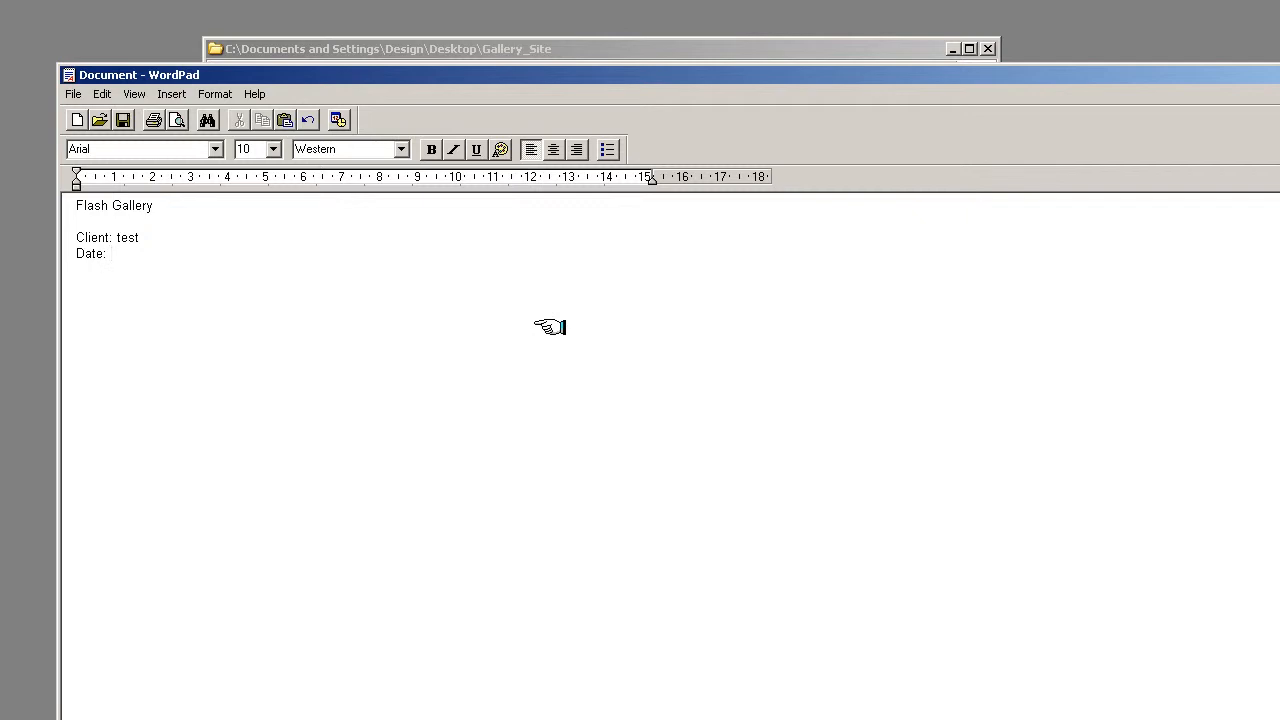
pyautogui.moveTo(550, 326)
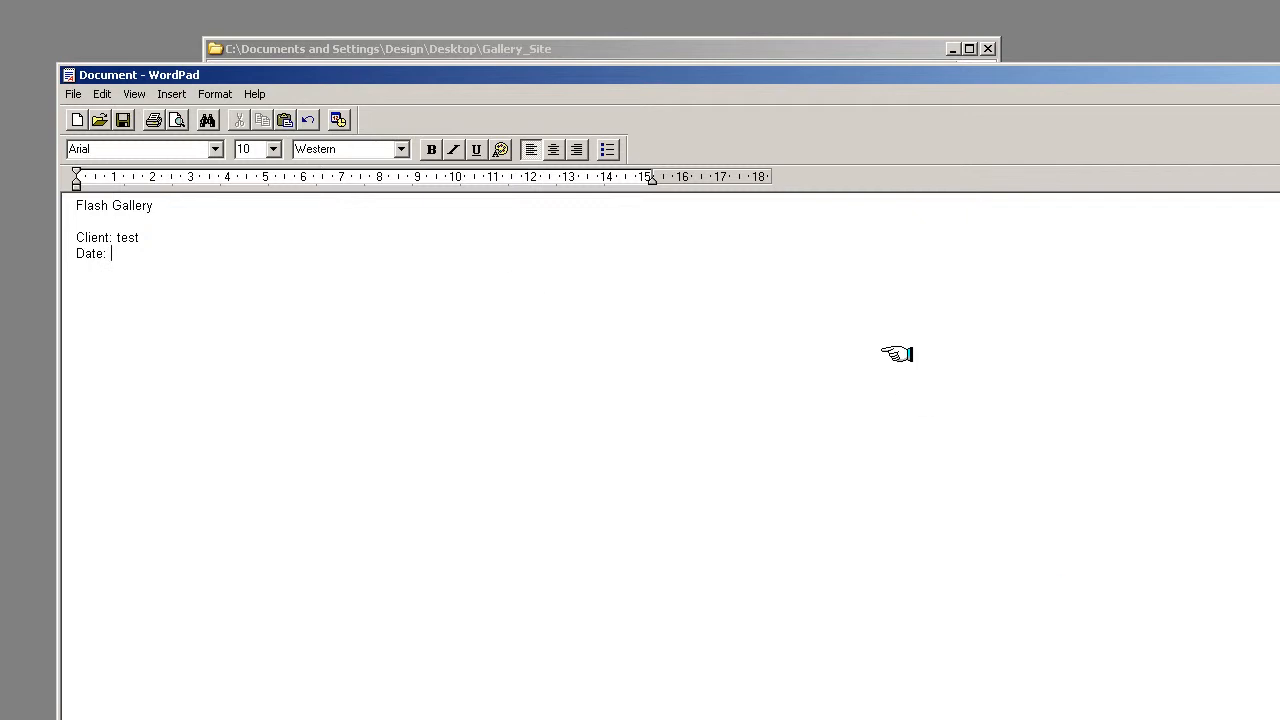
pyautogui.write('27')
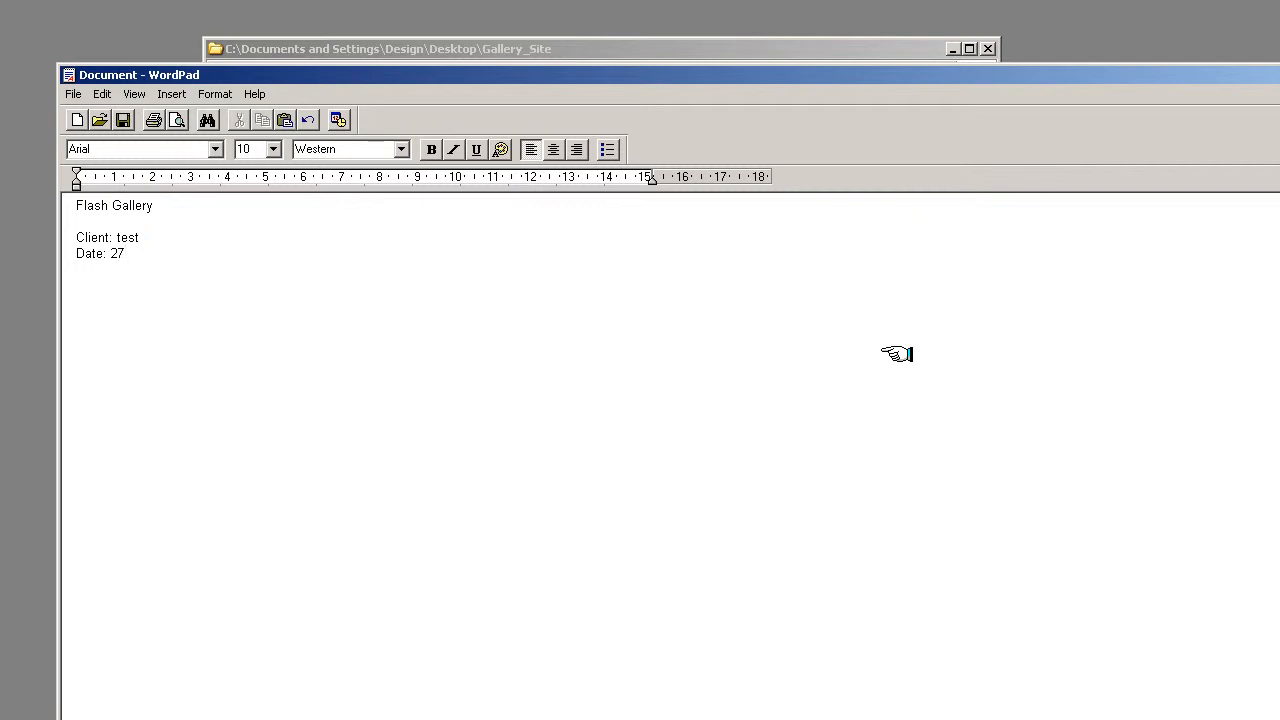
pyautogui.write('?02?')
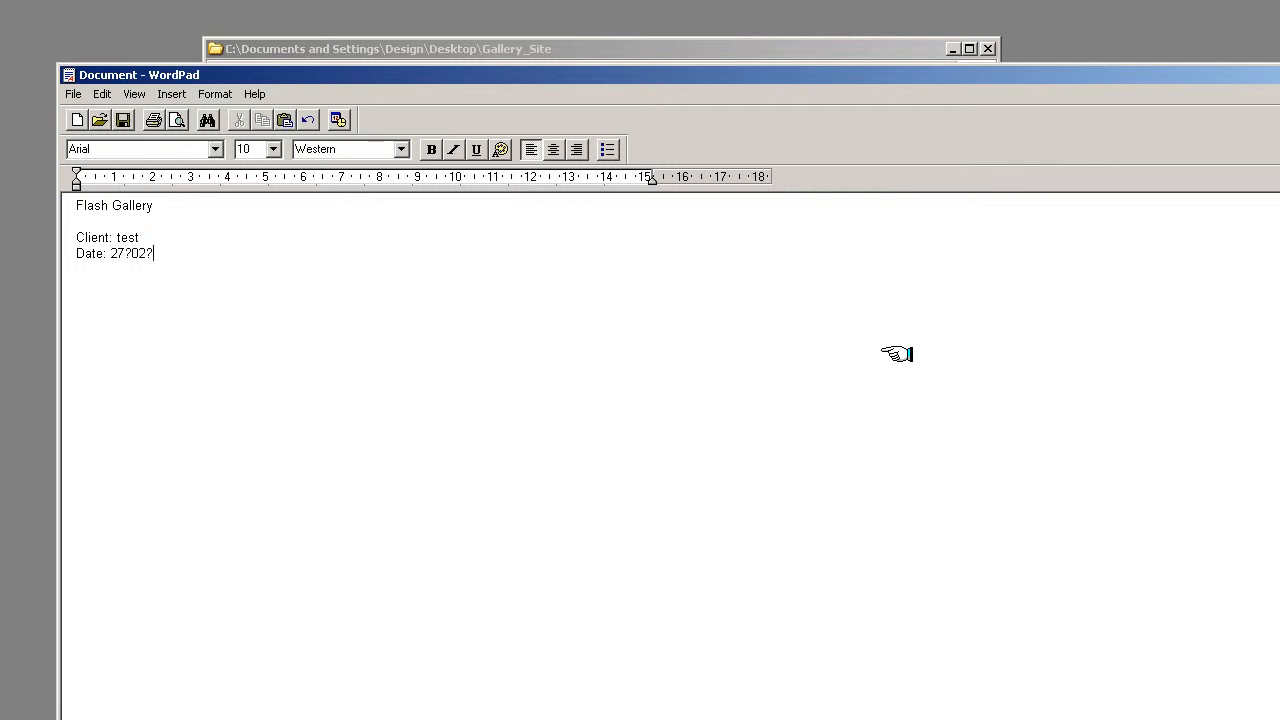
pyautogui.write('10')
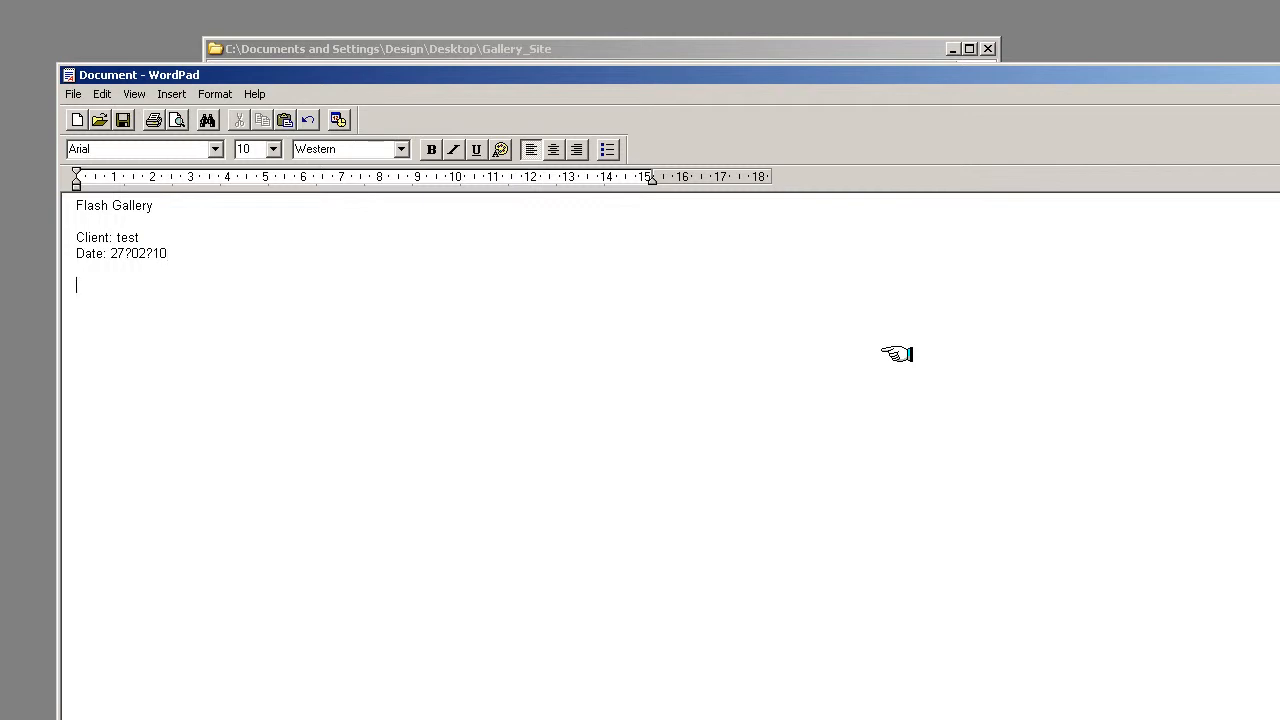
# Type the line 'Brief: To design a gallery site for you tubers'.
pyautogui.write('Brie')
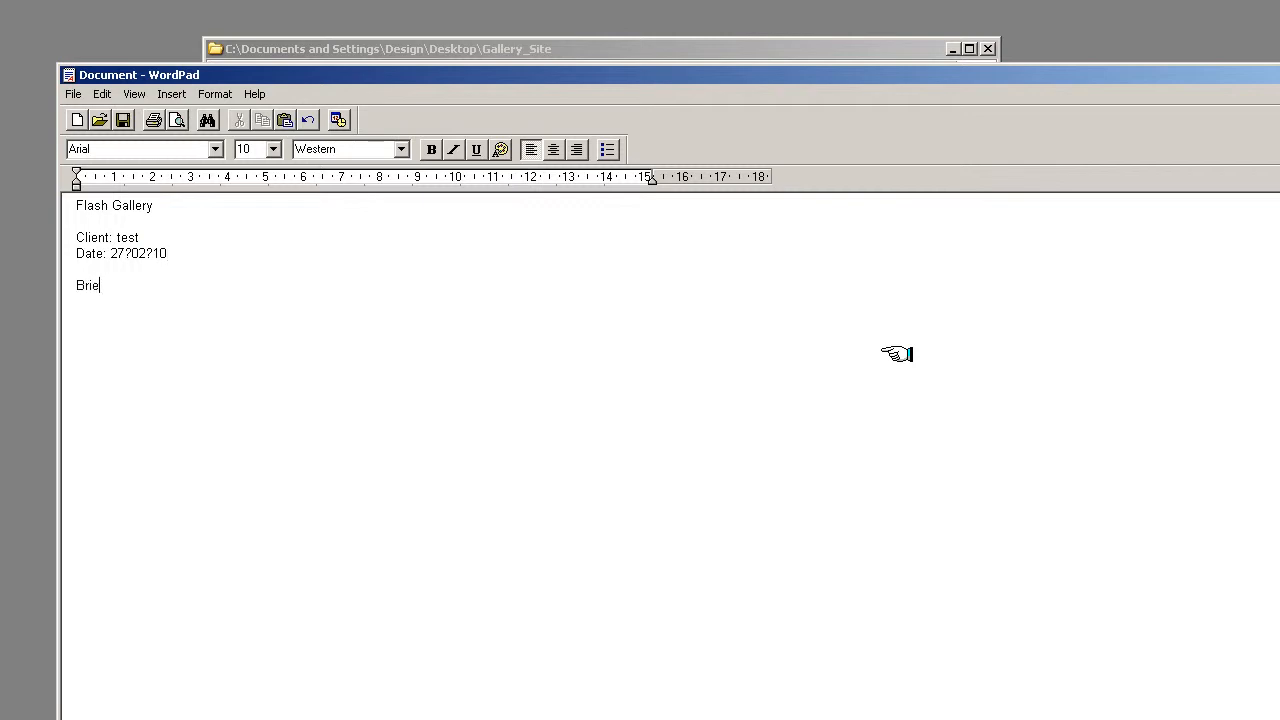
pyautogui.write('f:')
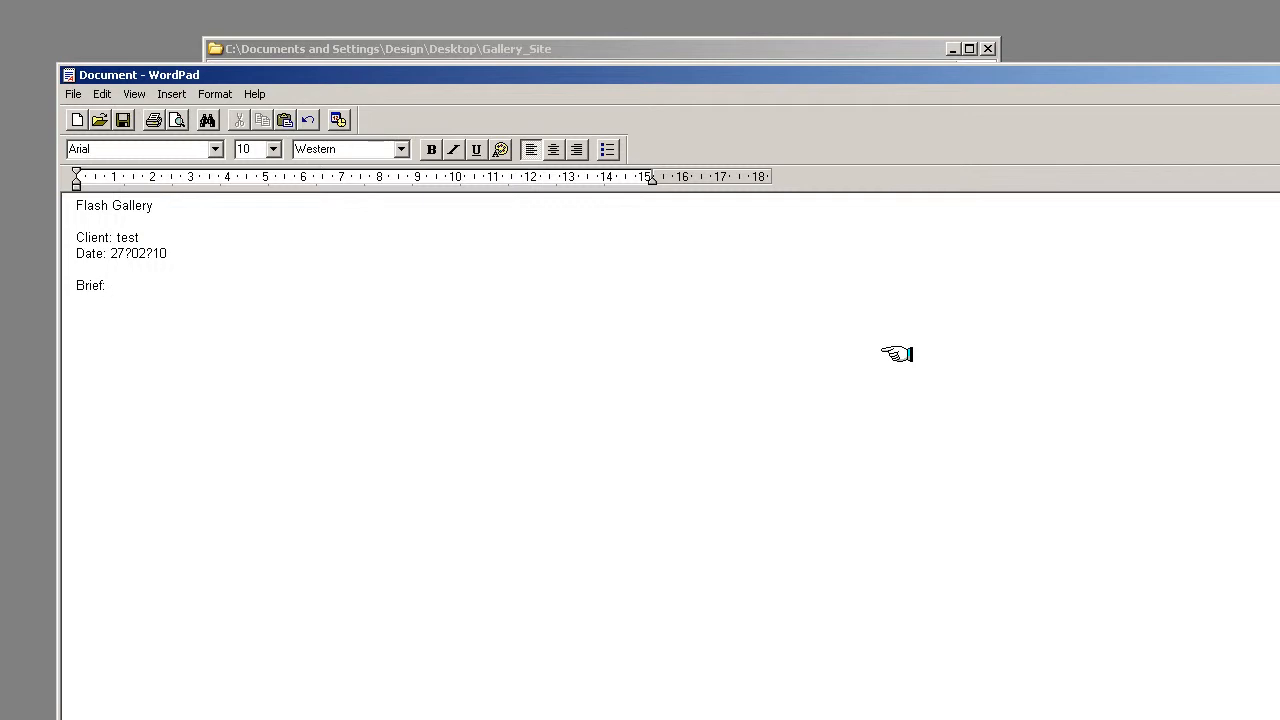
pyautogui.write('To design')
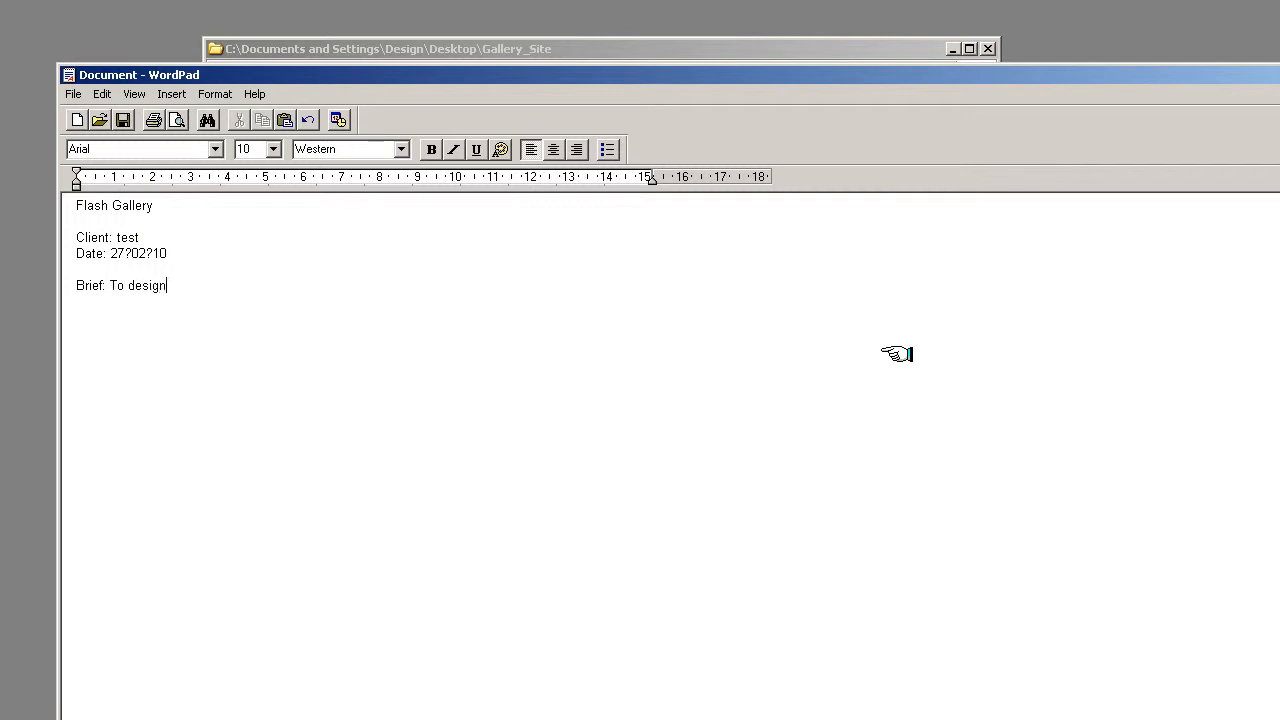
pyautogui.write('a gall')
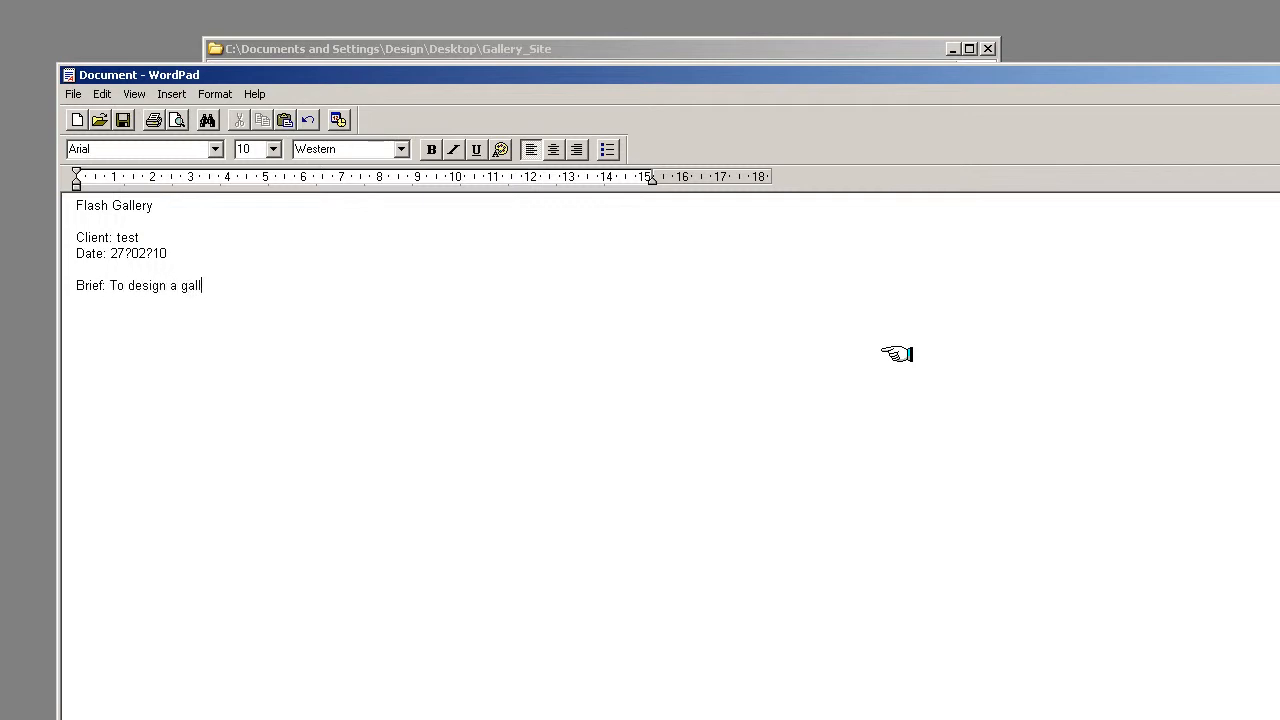
pyautogui.write('ery site for you')
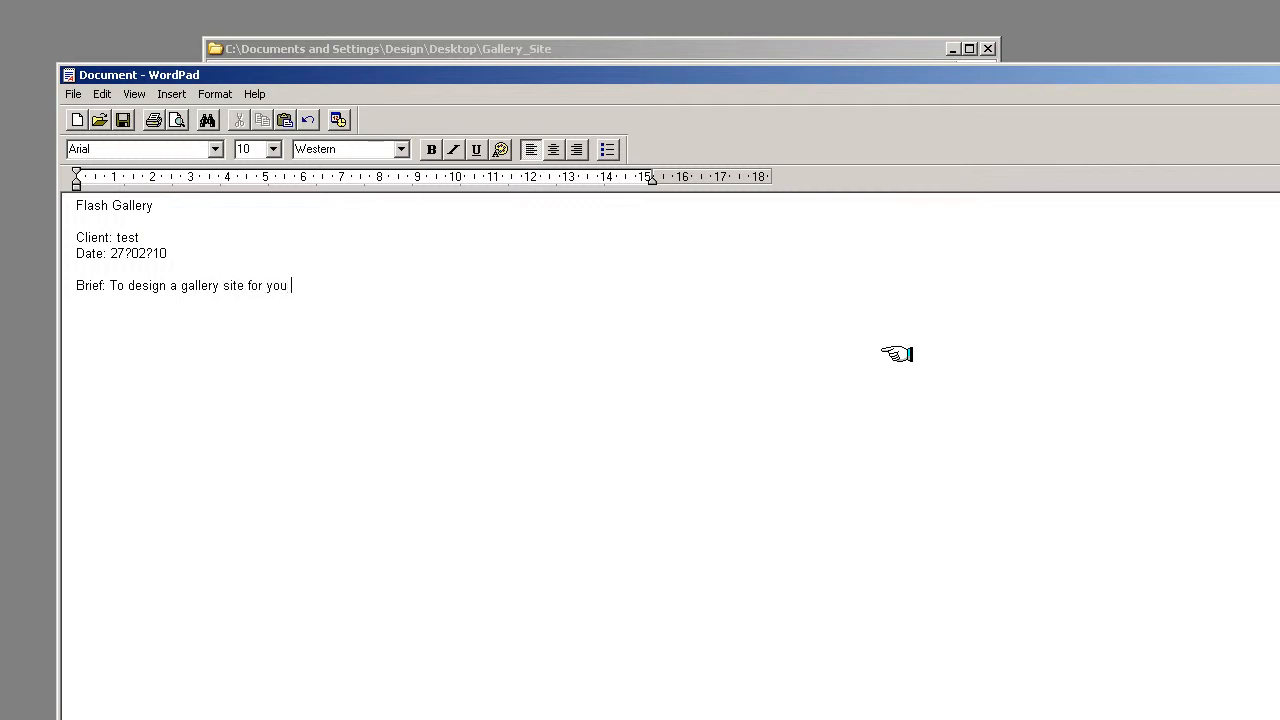
pyautogui.write('tubers')
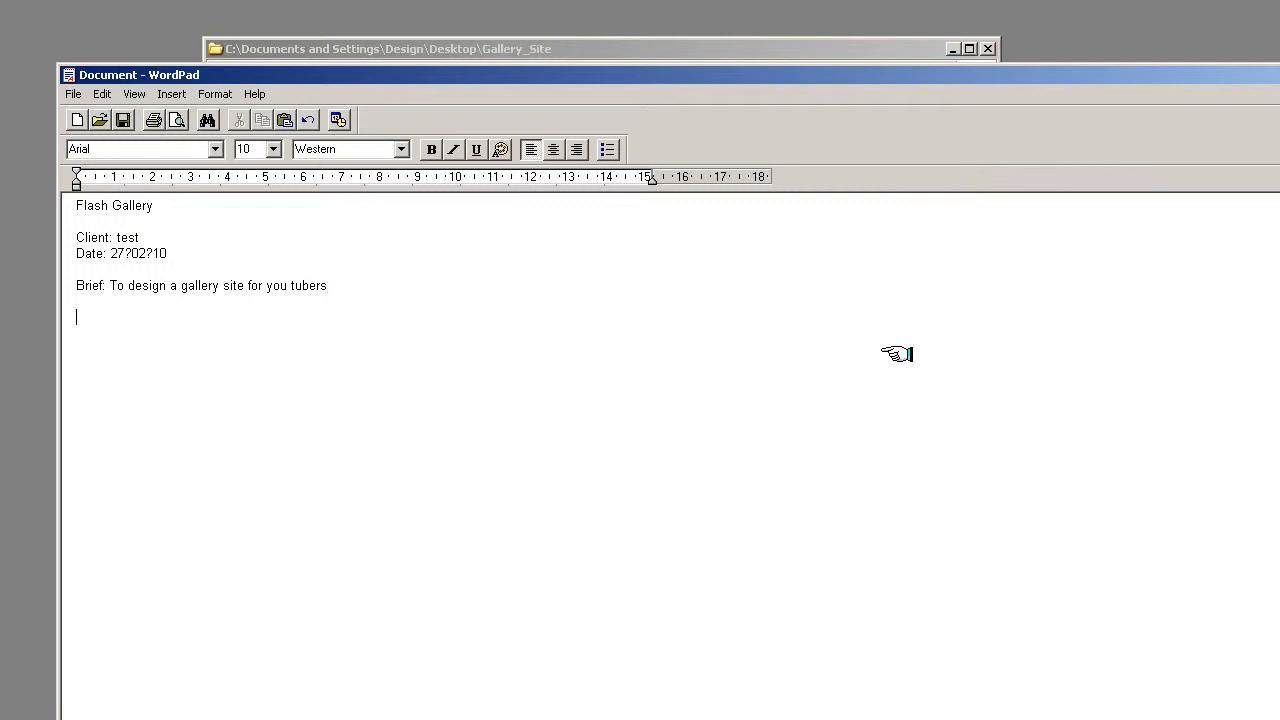
# Add 'Sitemap:' with Home and indented '>abouts us', '>contact' and '>Gallery'.
pyautogui.write('Sitemap')
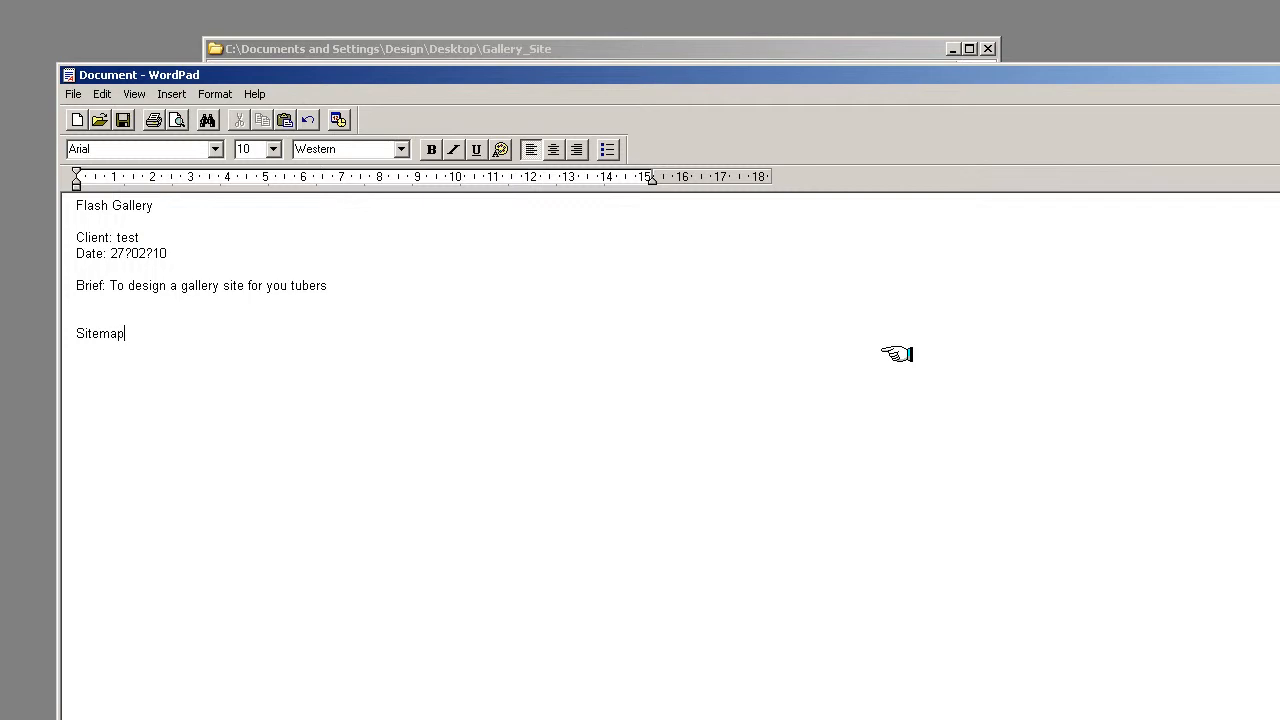
pyautogui.write(':')
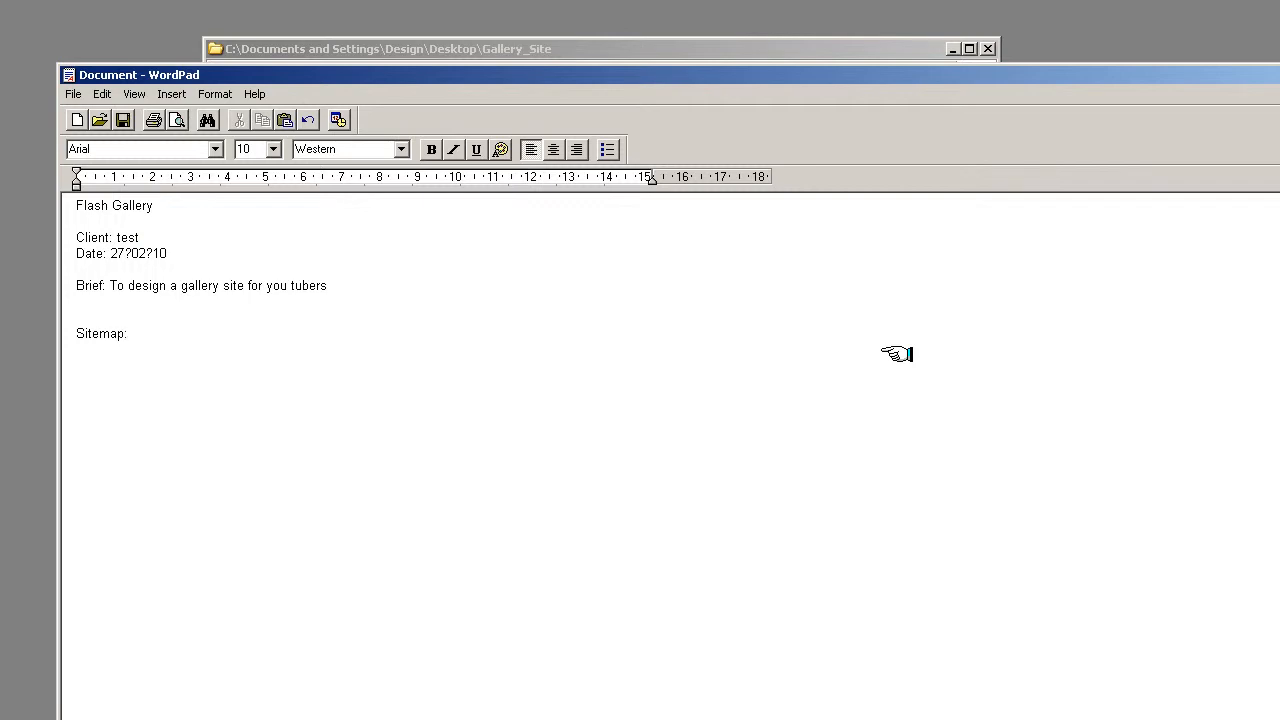
pyautogui.write('Ho')
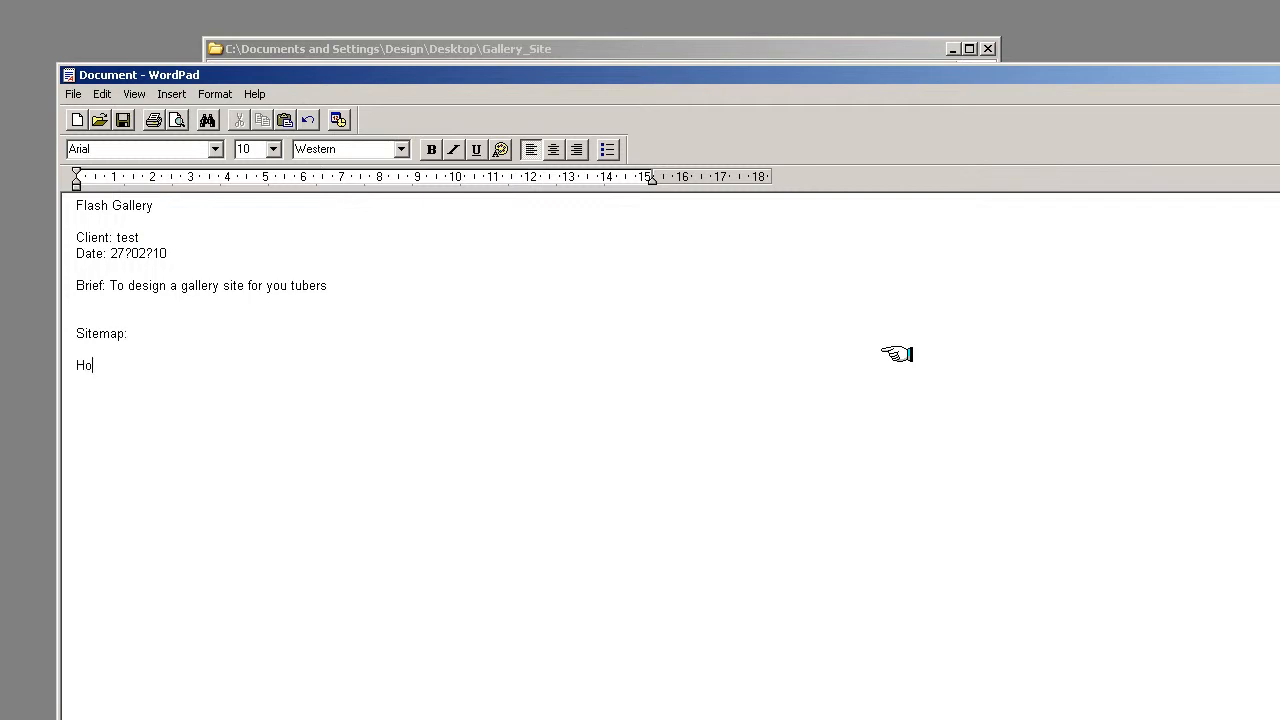
pyautogui.write('me')
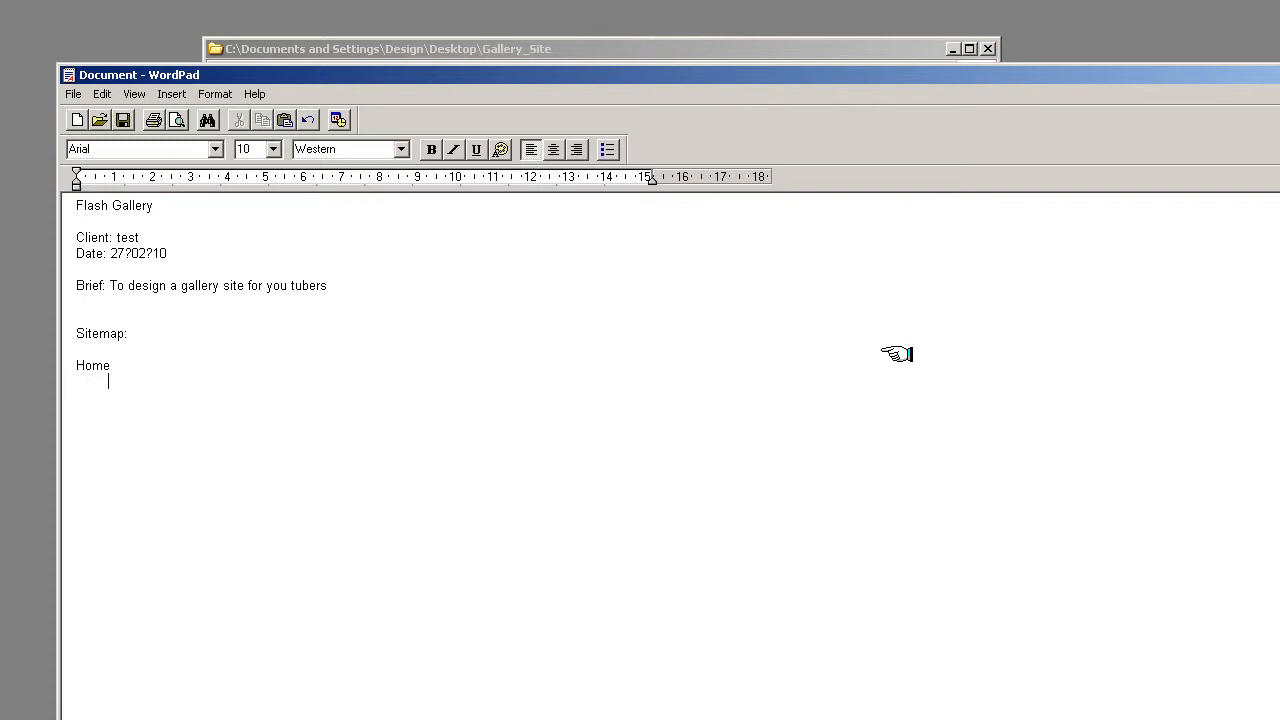
pyautogui.write('>')
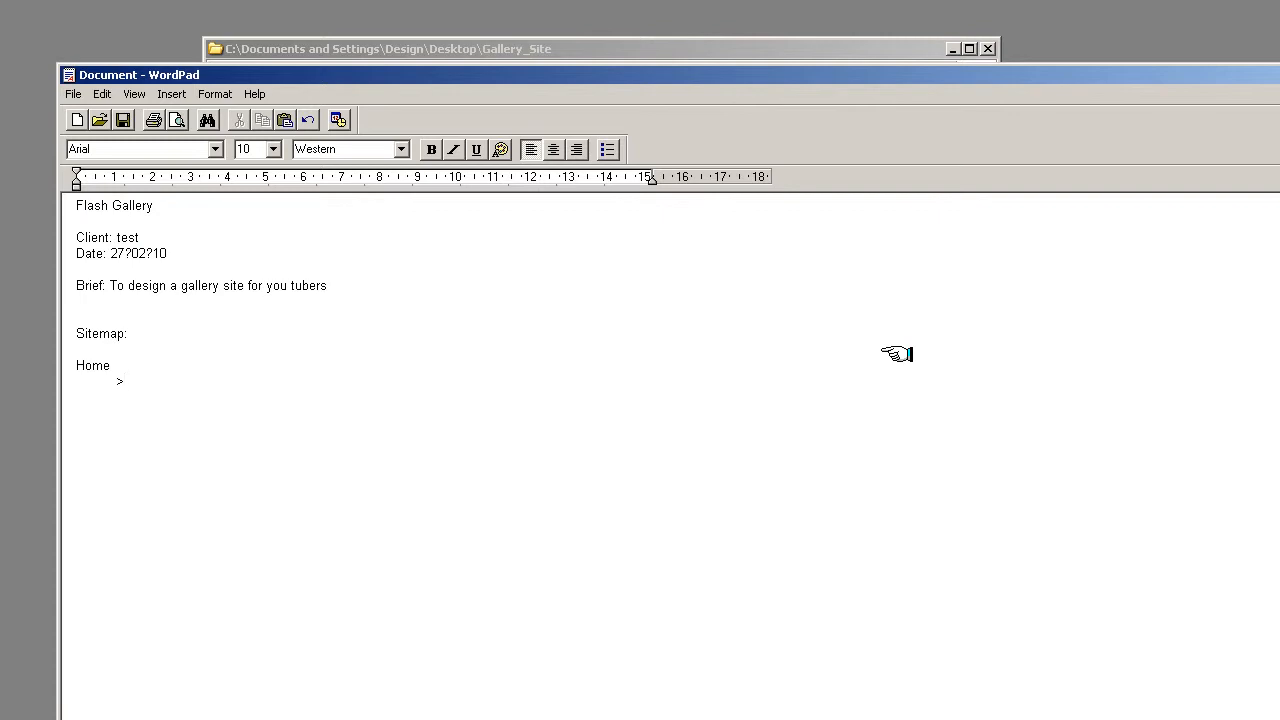
pyautogui.write('ab')
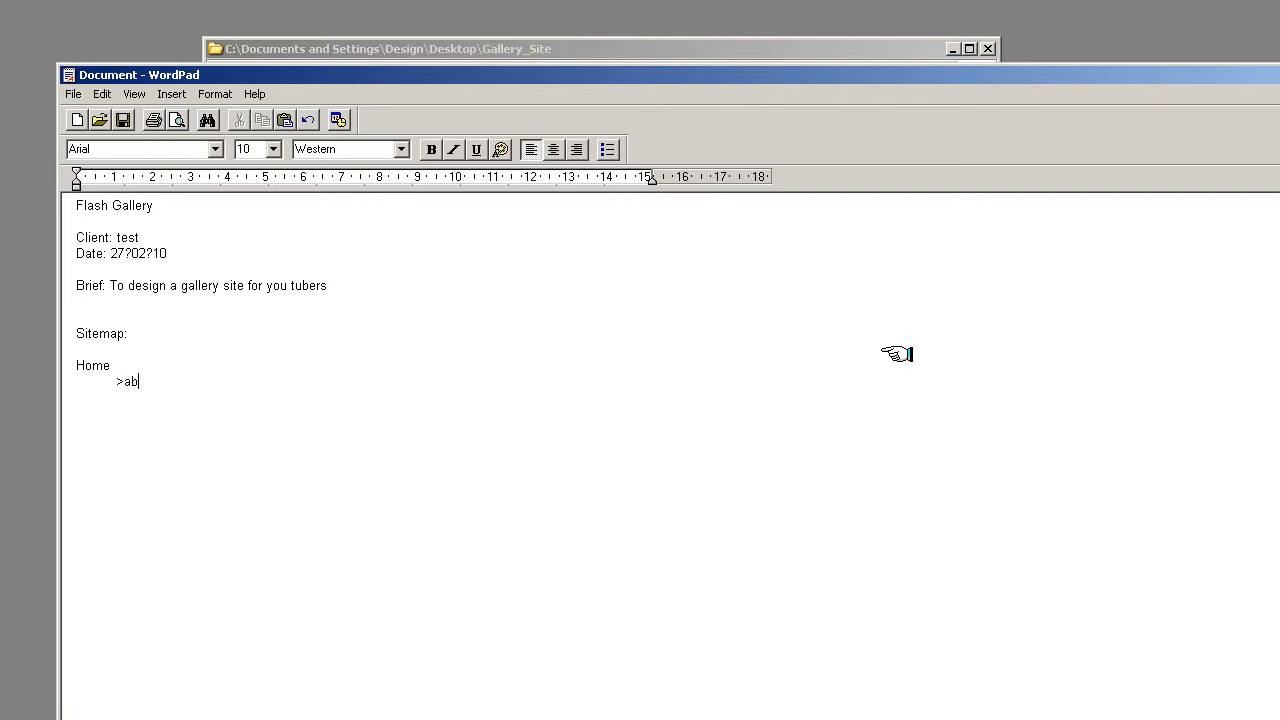
pyautogui.write('outs us')
pyautogui.write('>')
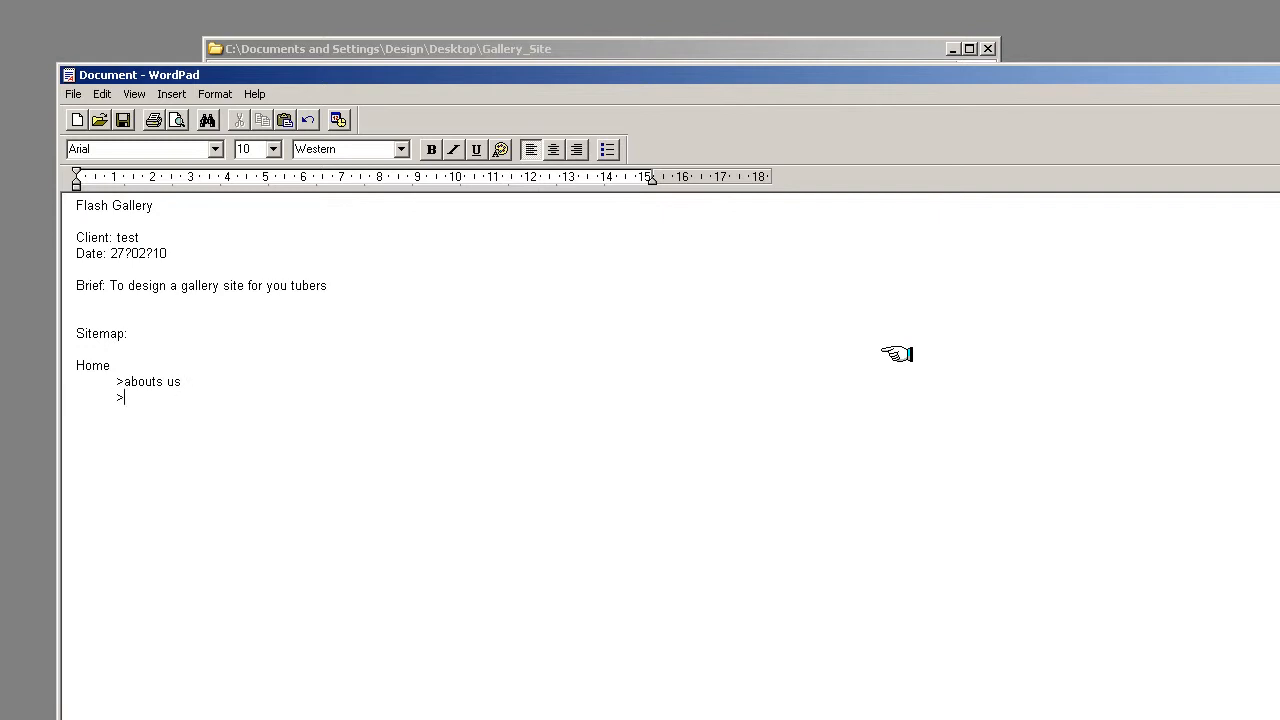
pyautogui.write('cont')
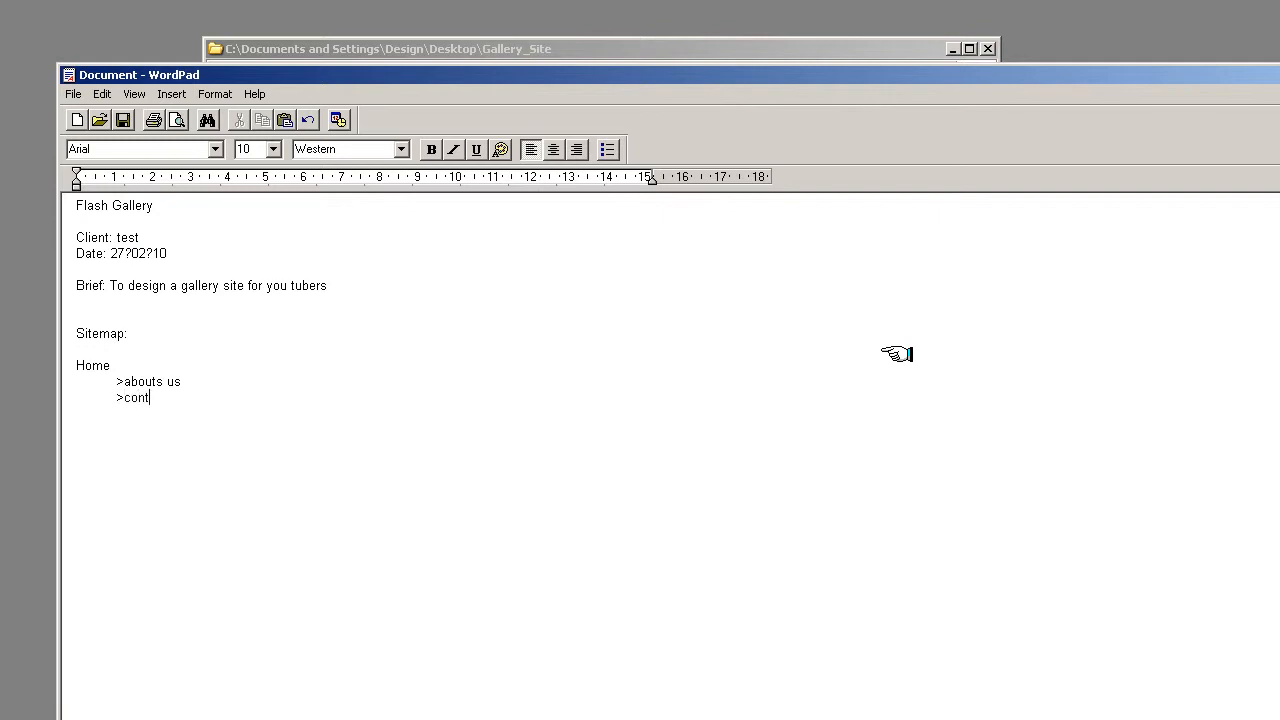
pyautogui.write('act')
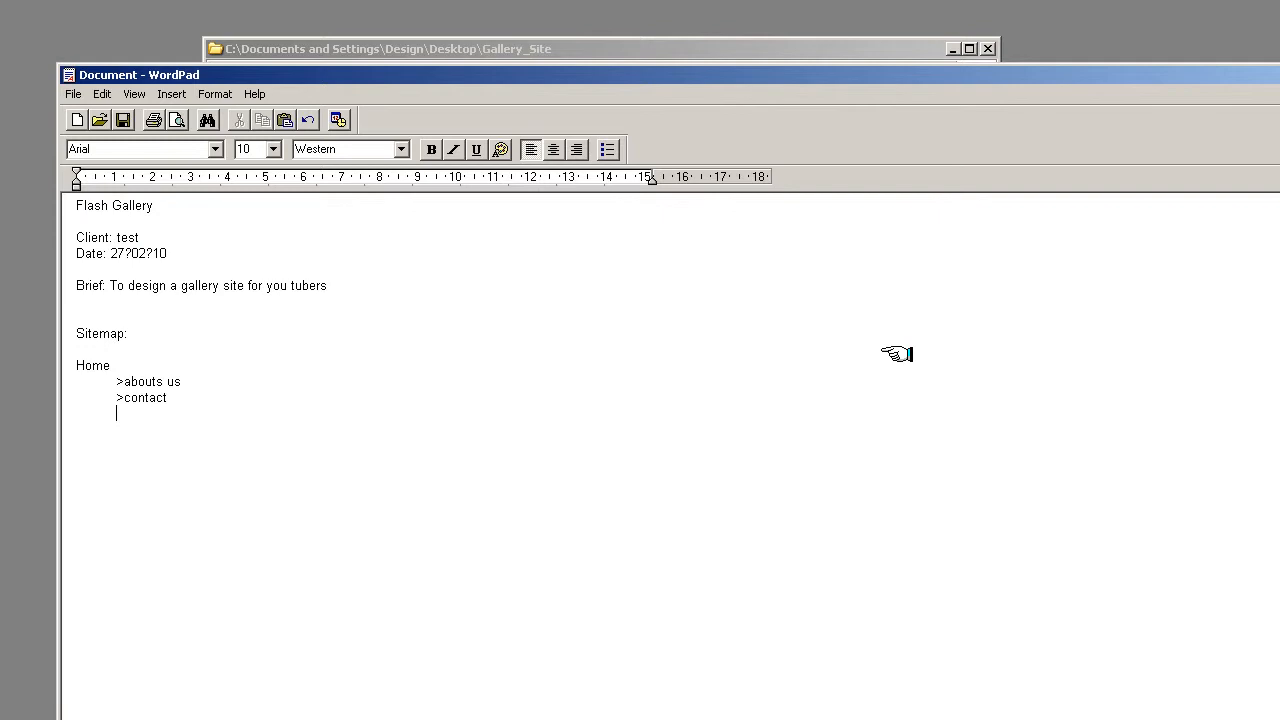
pyautogui.write('>G')
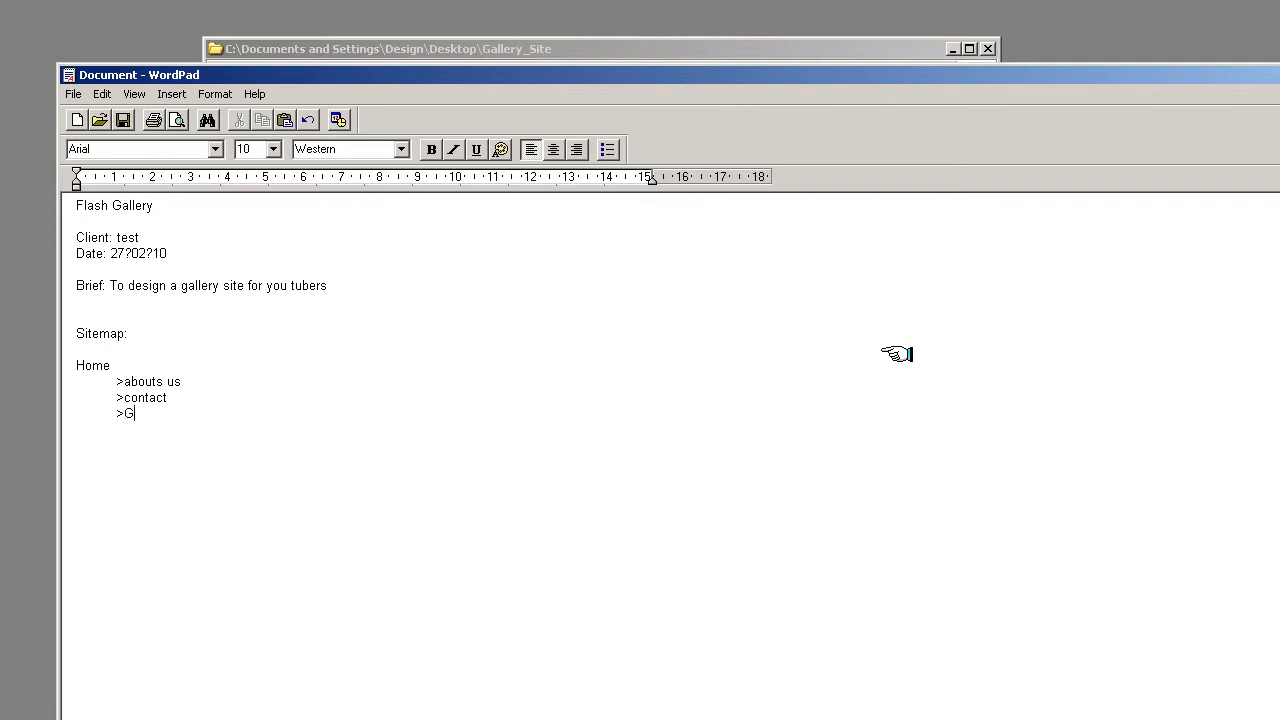
pyautogui.write('allery')
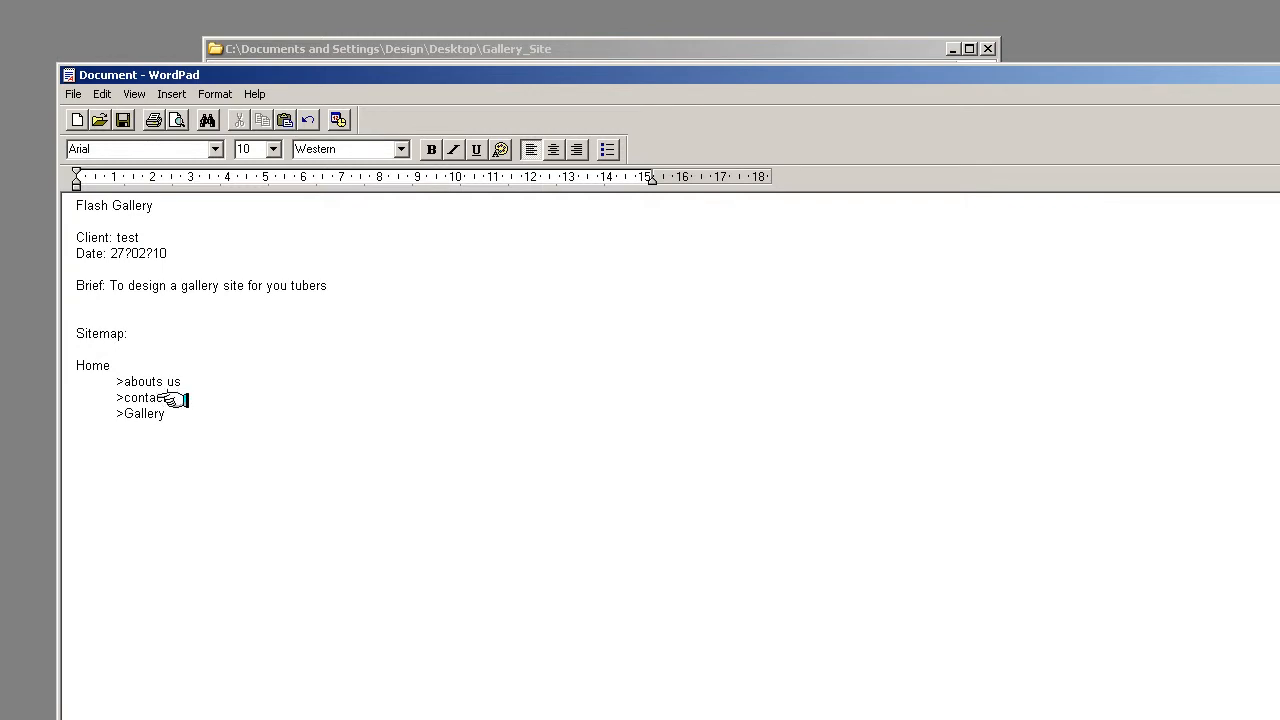
pyautogui.moveTo(351, 394)
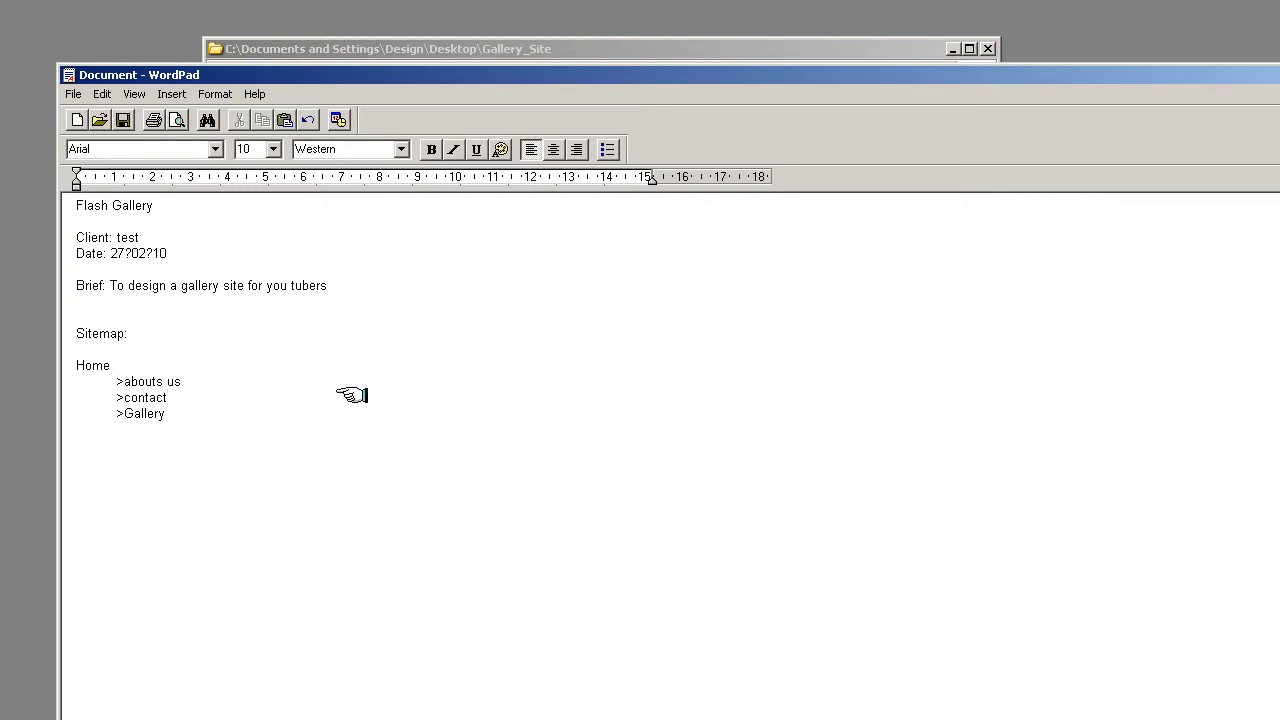
# Add a stray '>email' sitemap line, then delete it.
pyautogui.press('Enter')
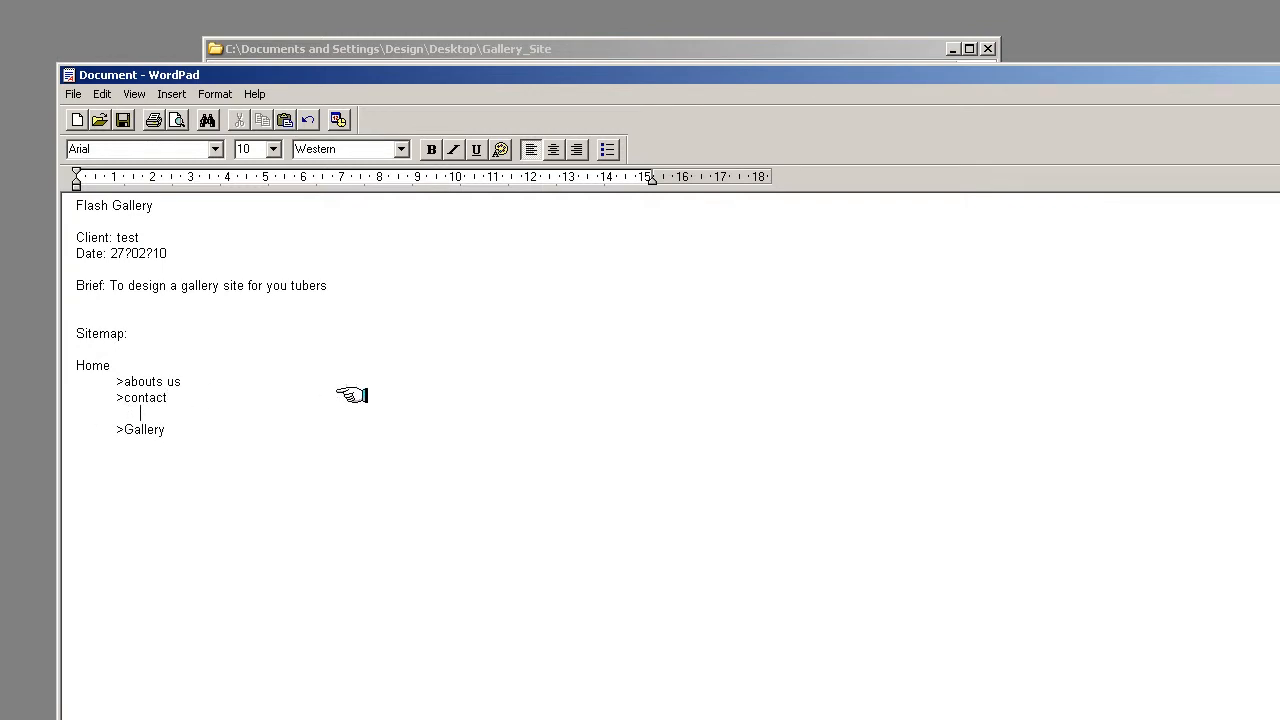
pyautogui.write('>')
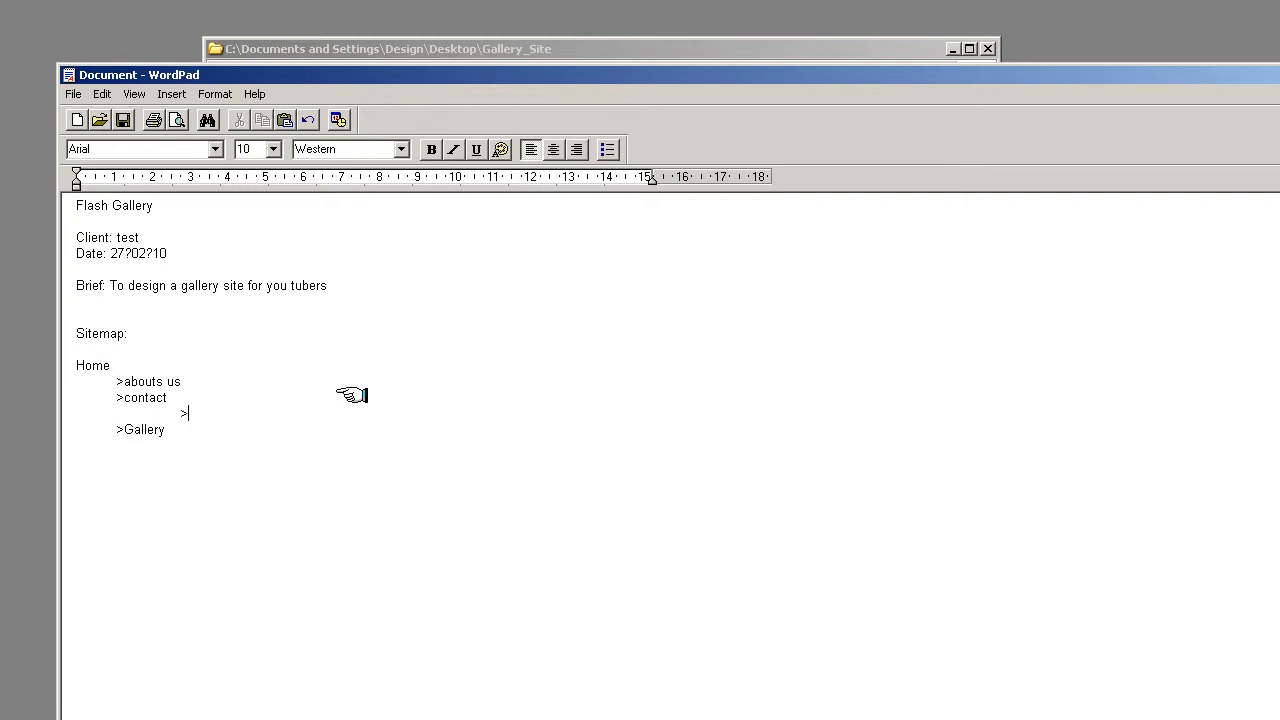
pyautogui.write('e')
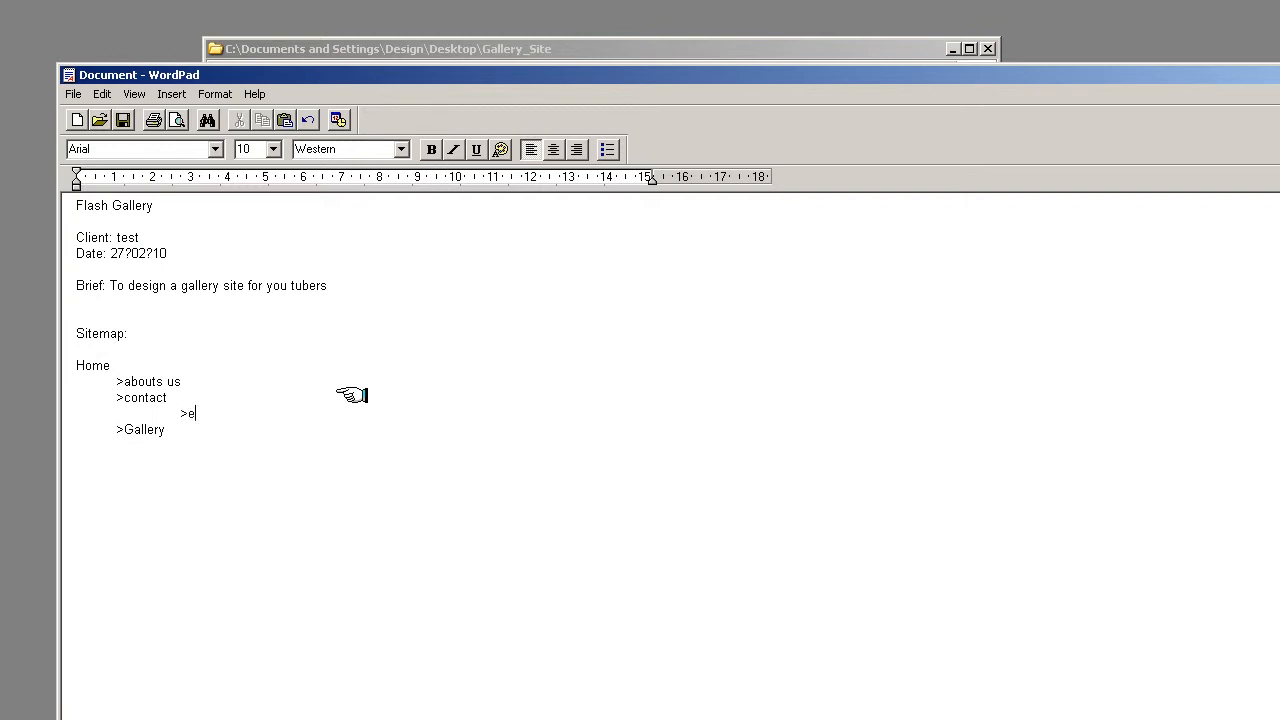
pyautogui.write('mail')
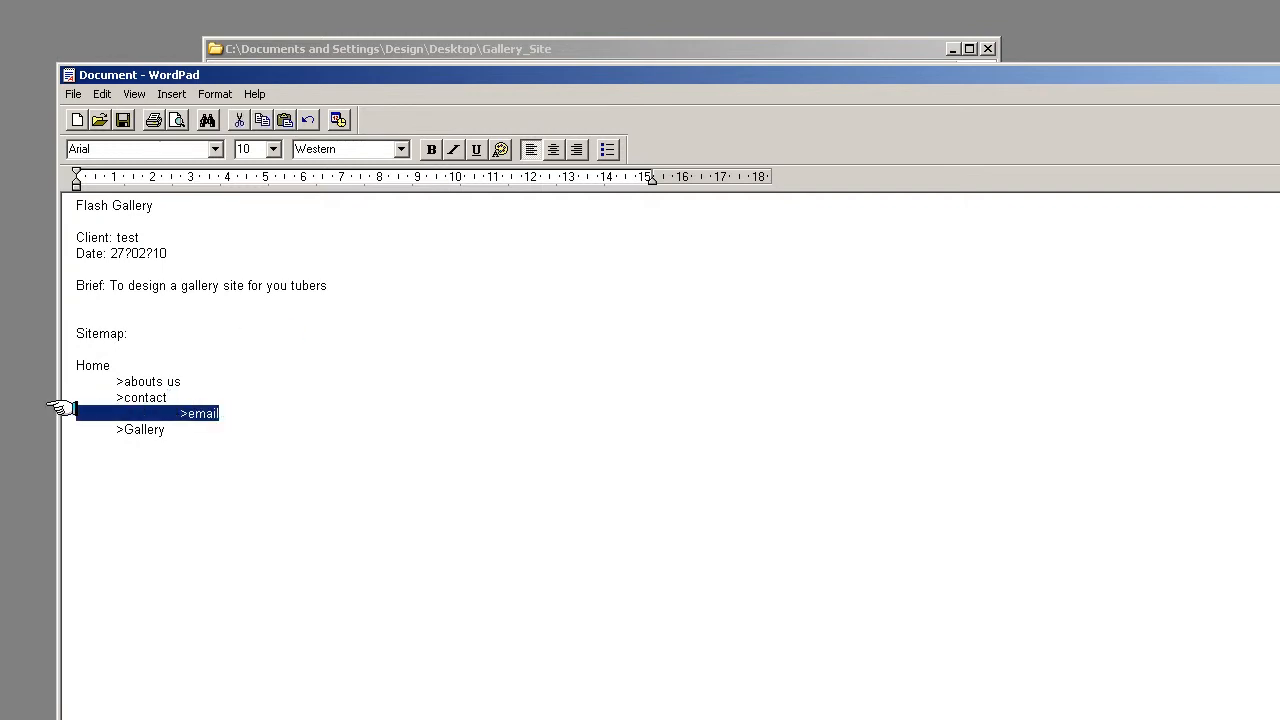
pyautogui.press('Delete')
pyautogui.write('>')
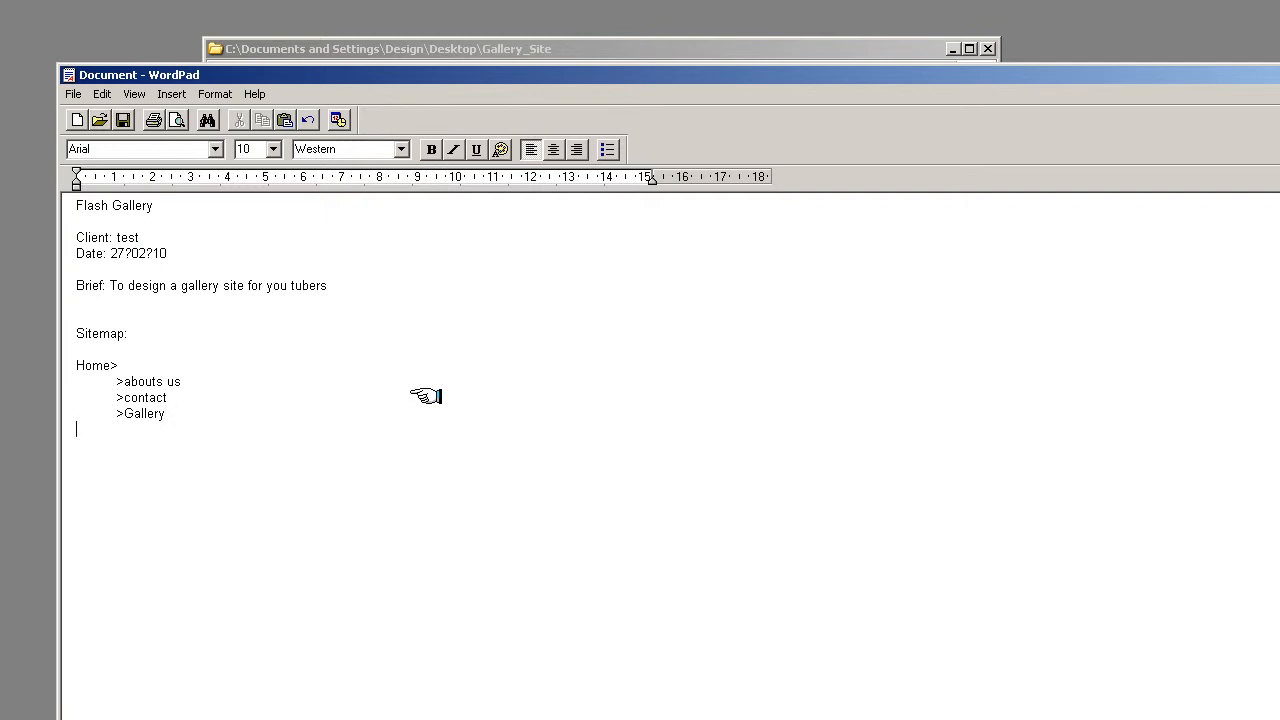
# Type the 'Content:' heading with 'Home:' and 'This is the home content'.
pyautogui.write('Conte')
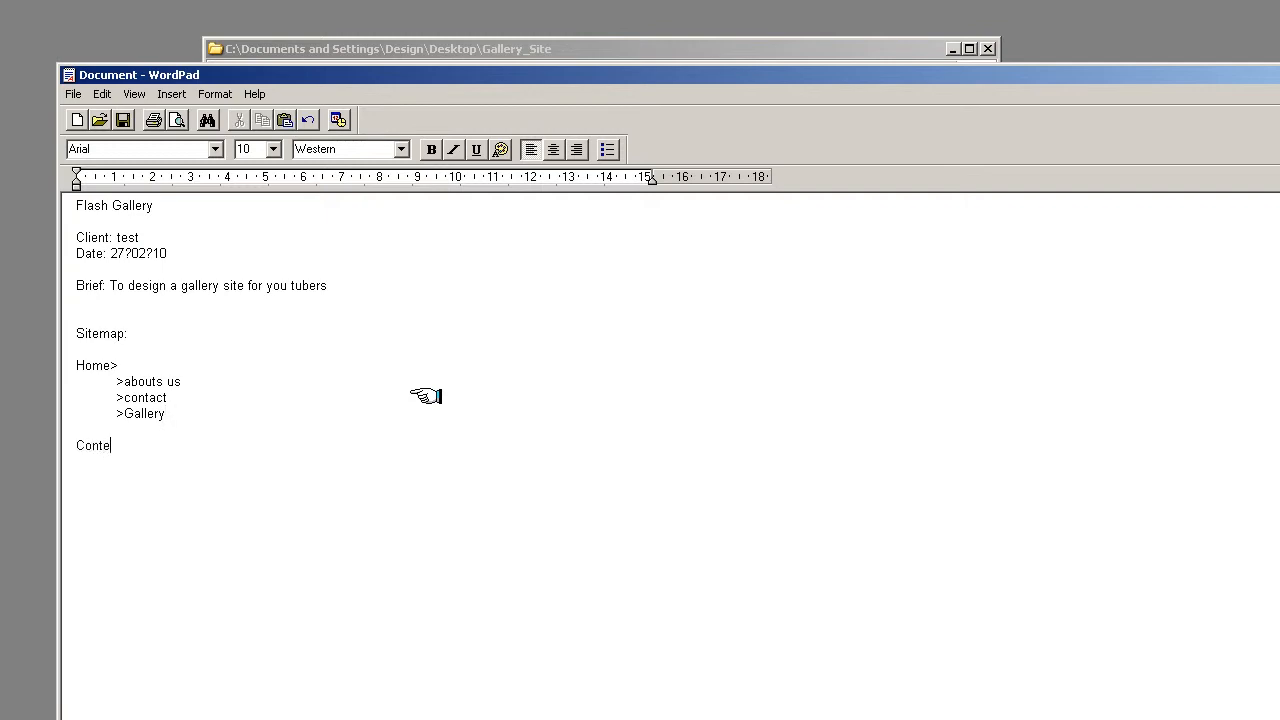
pyautogui.write('nt:')
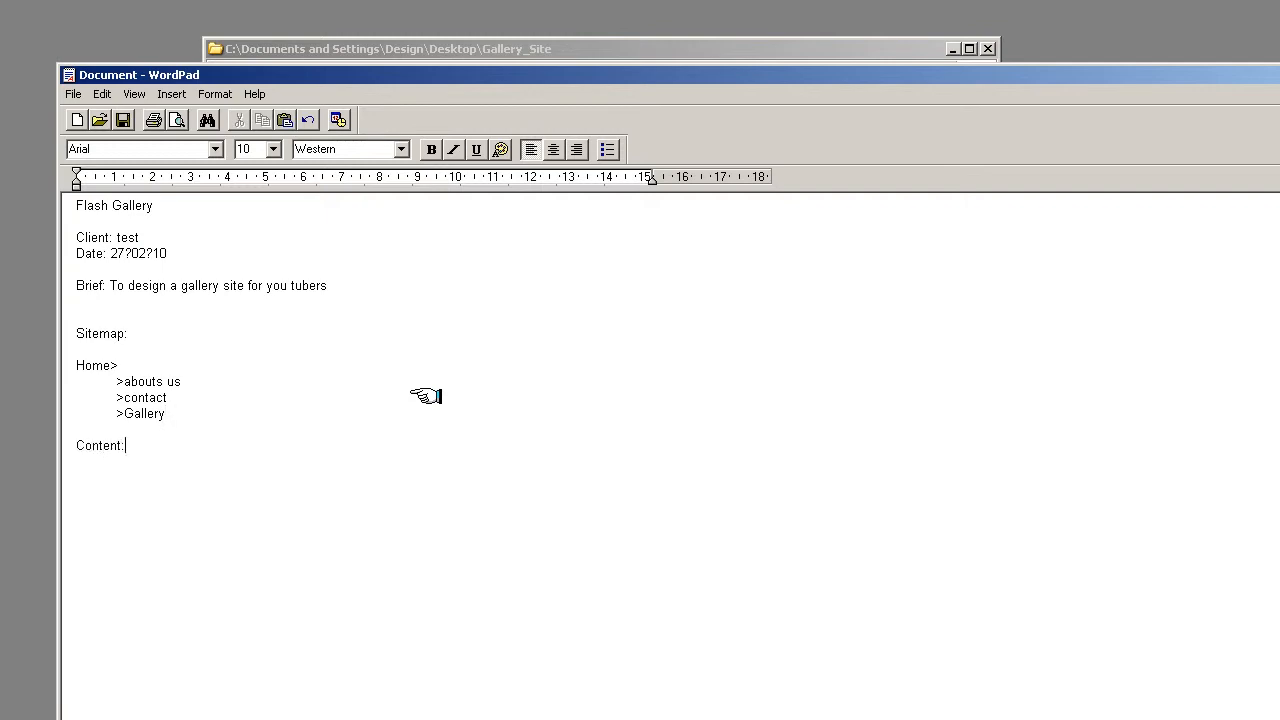
pyautogui.press('enter')
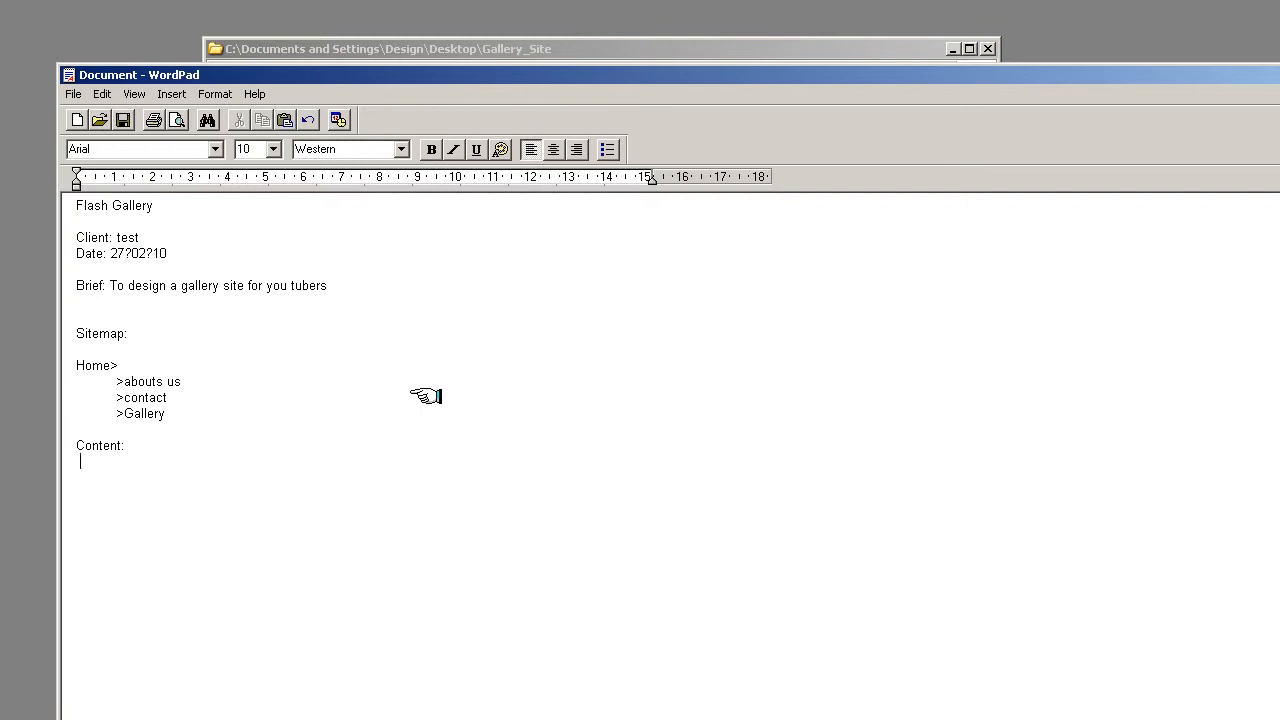
pyautogui.write('Home')
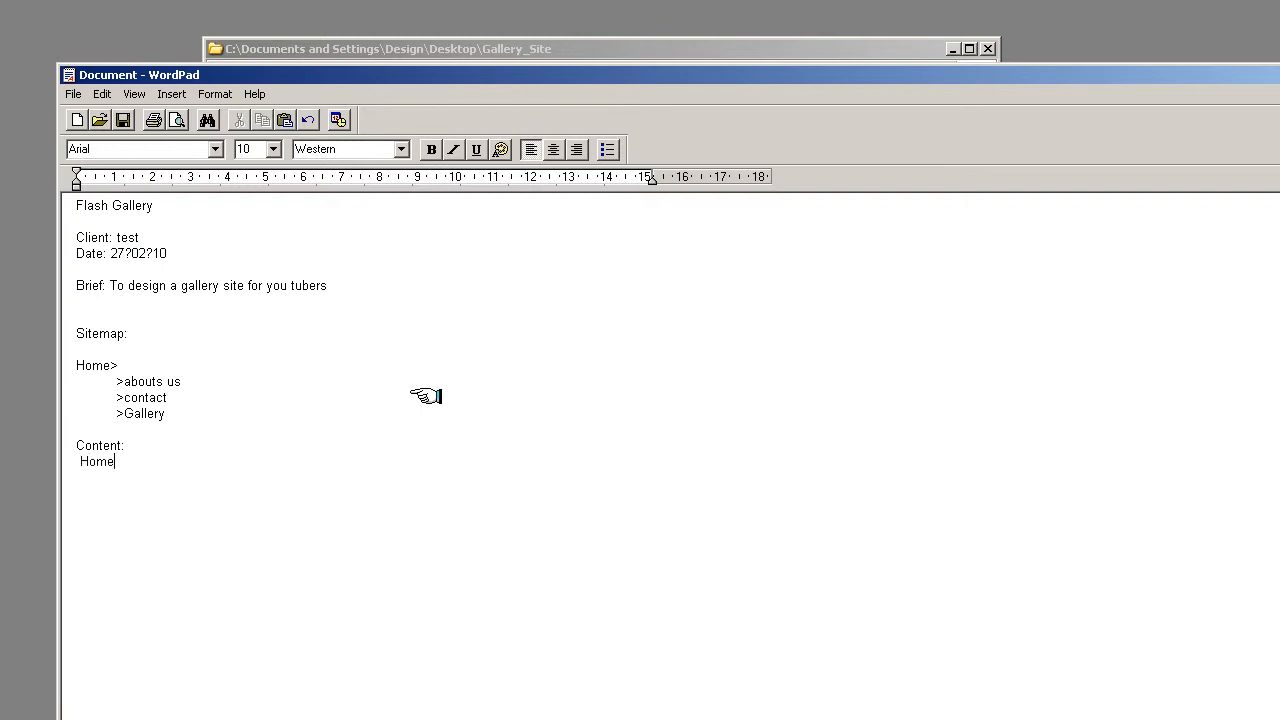
pyautogui.write(':')
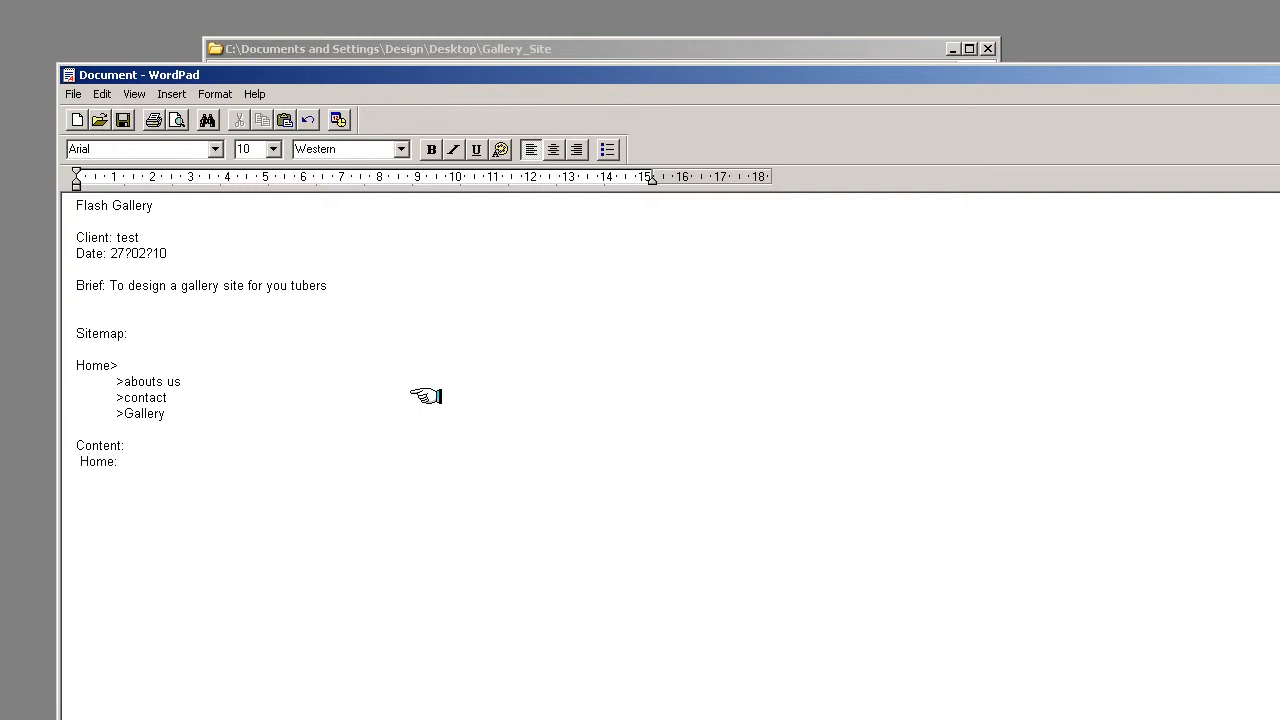
pyautogui.write('This is')
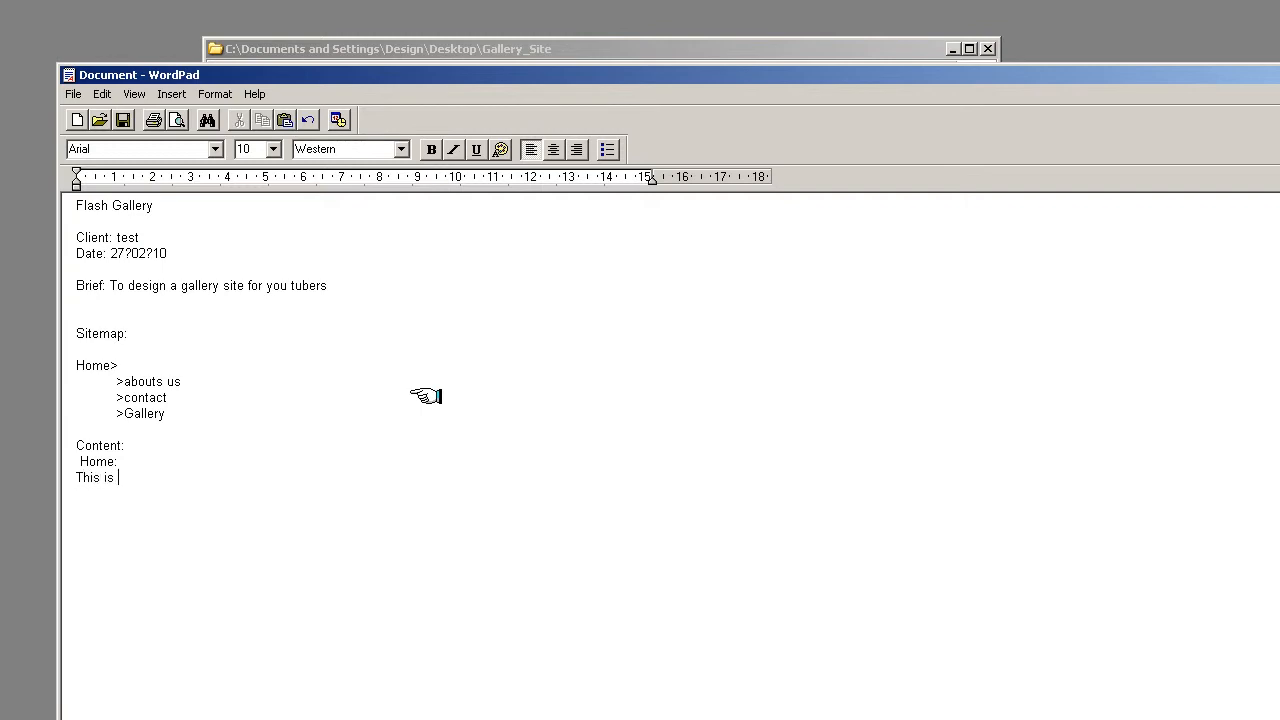
pyautogui.write('the home c')
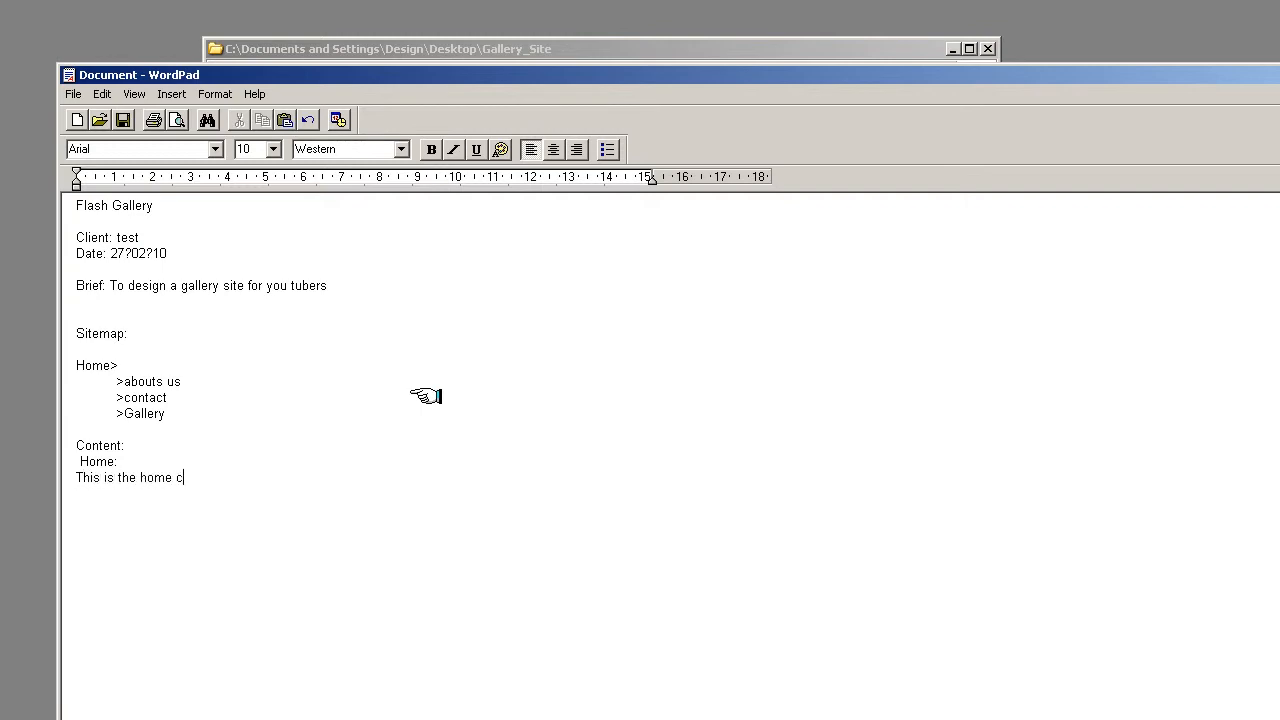
pyautogui.write('ontent')
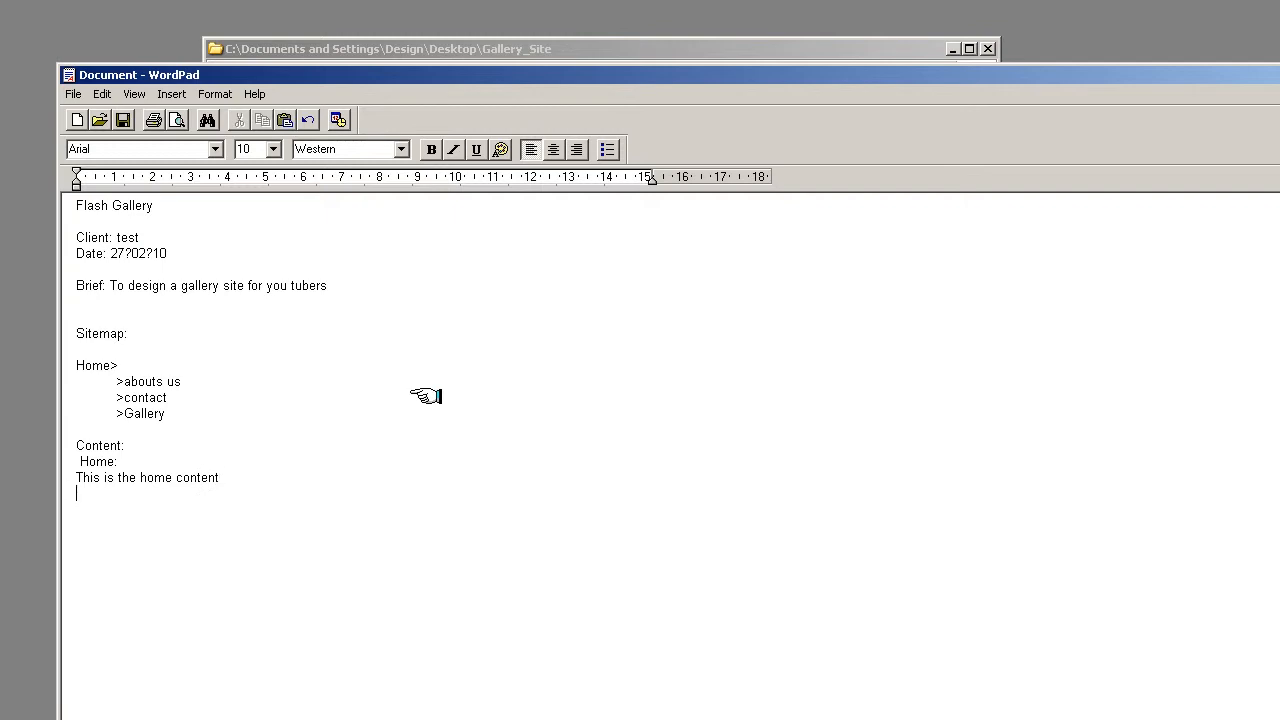
# Add 'About us' followed by 'This is the about us page'.
pyautogui.write('A')
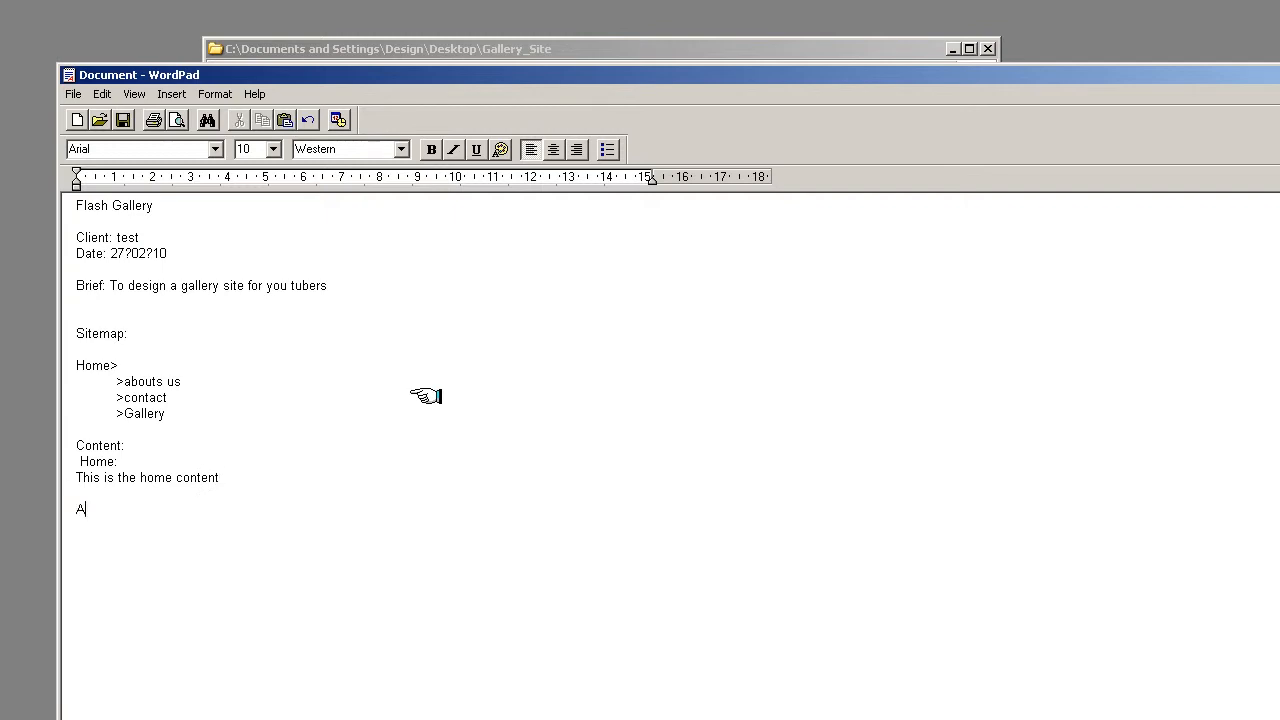
pyautogui.write('bout us:')
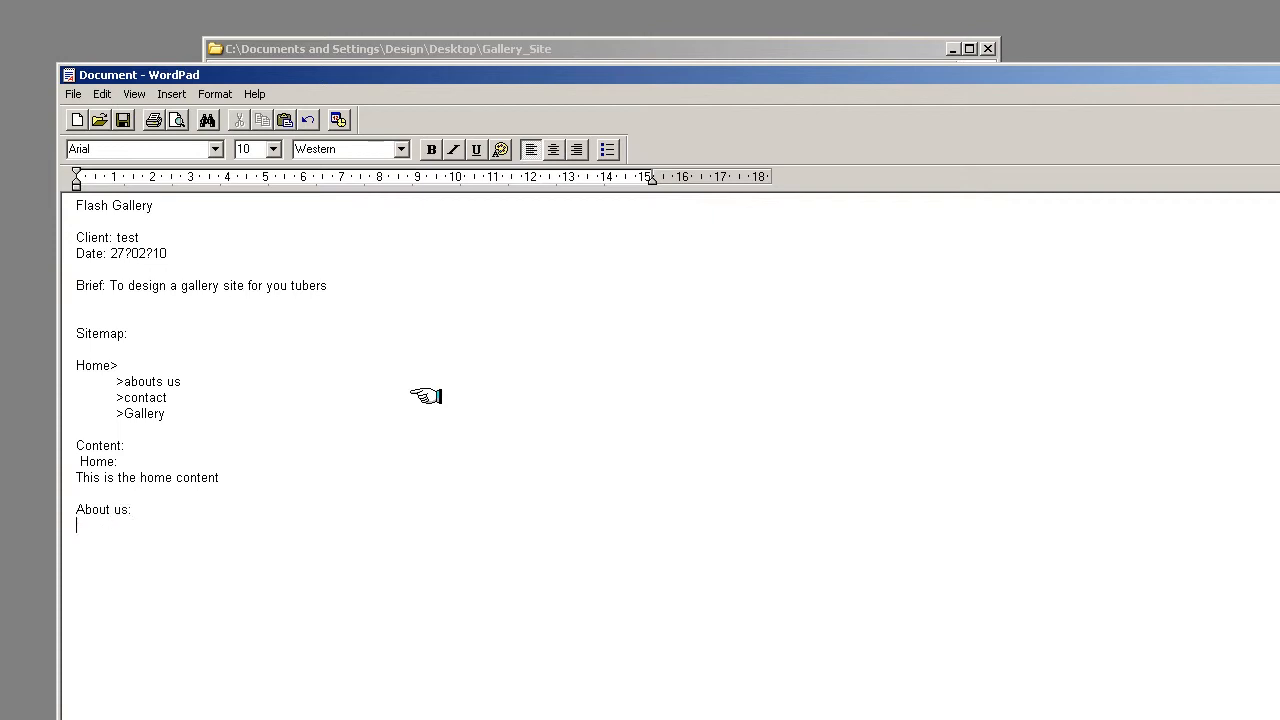
pyautogui.write('This is the')
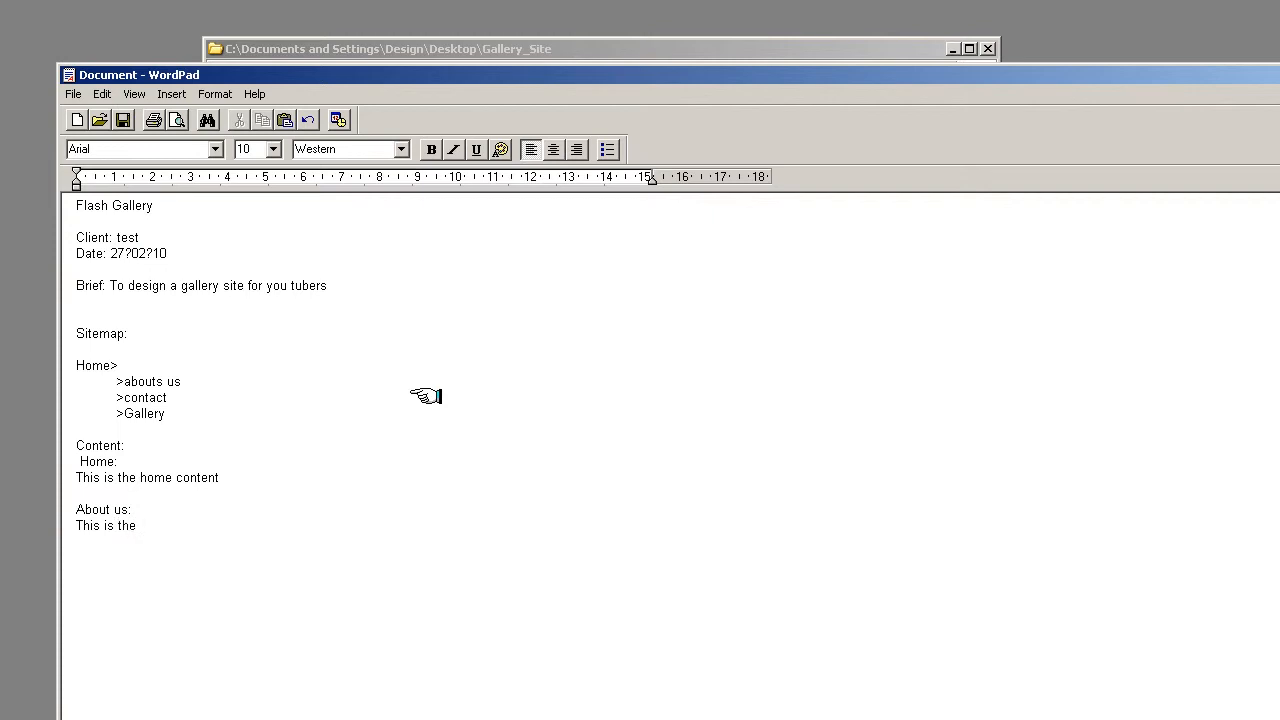
pyautogui.write('about us')
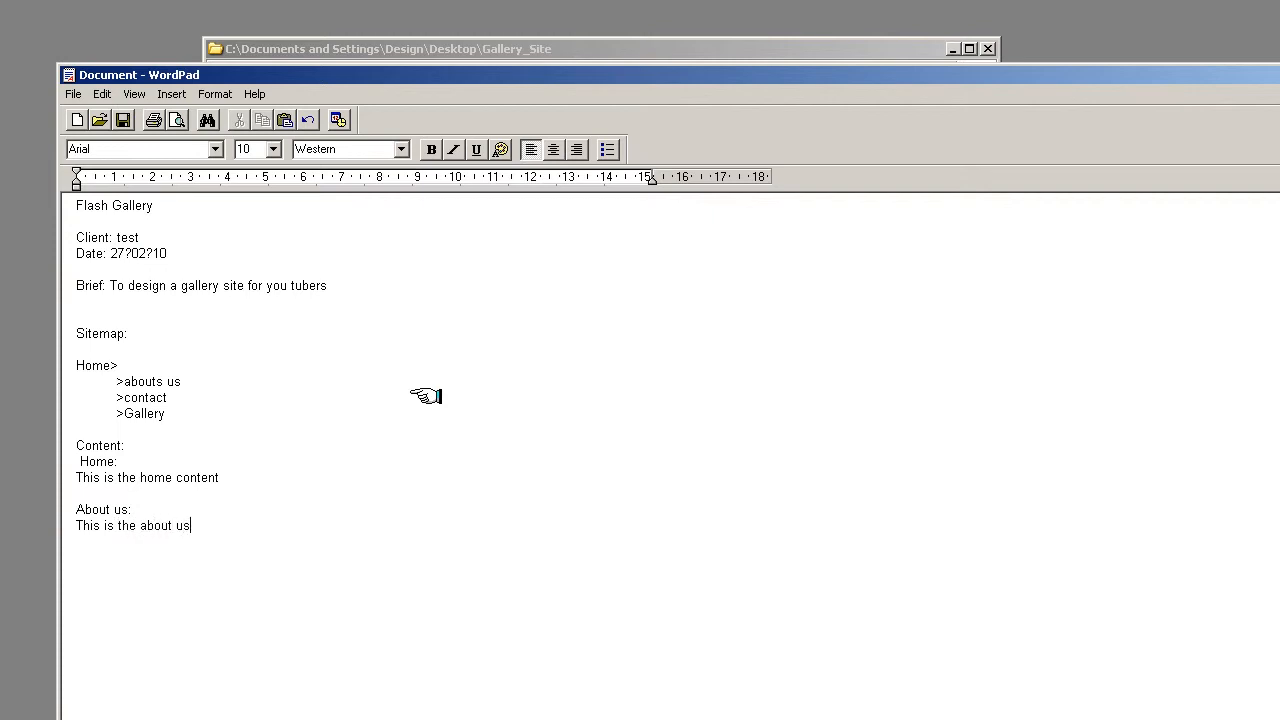
pyautogui.write('page')
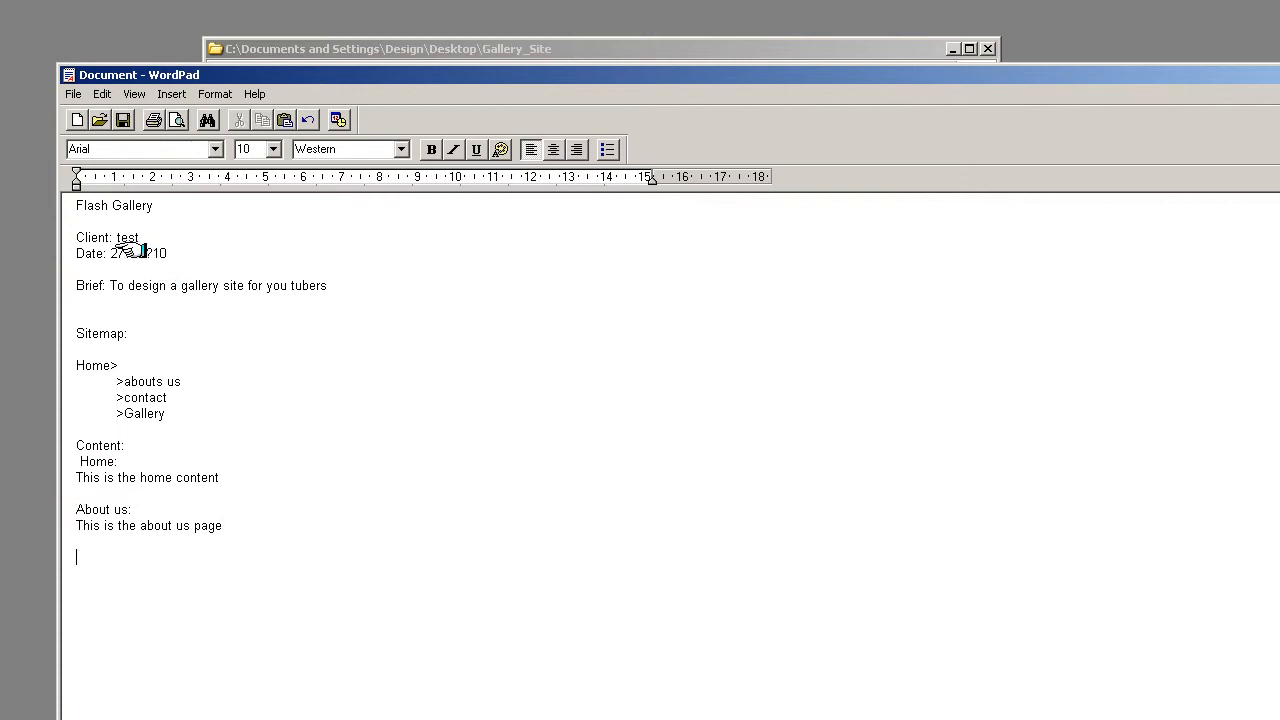
pyautogui.moveTo(658, 368)
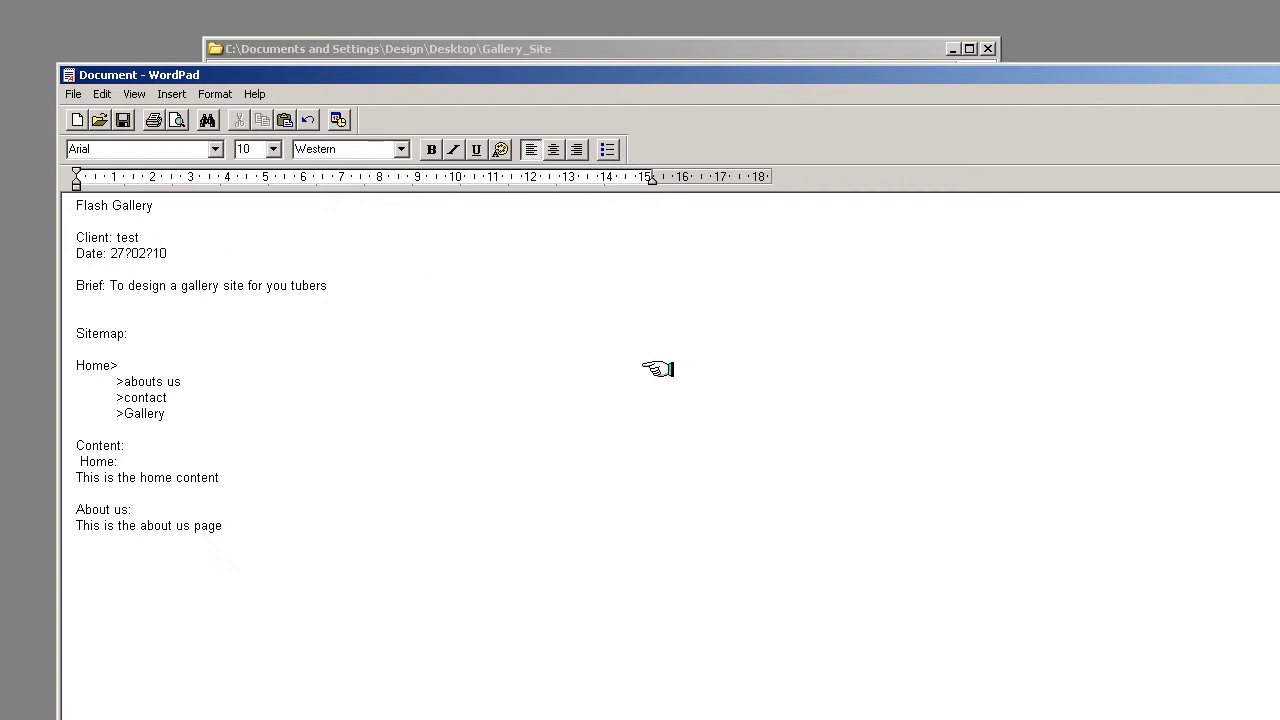
pyautogui.moveTo(145, 265)
pyautogui.write('/02/')
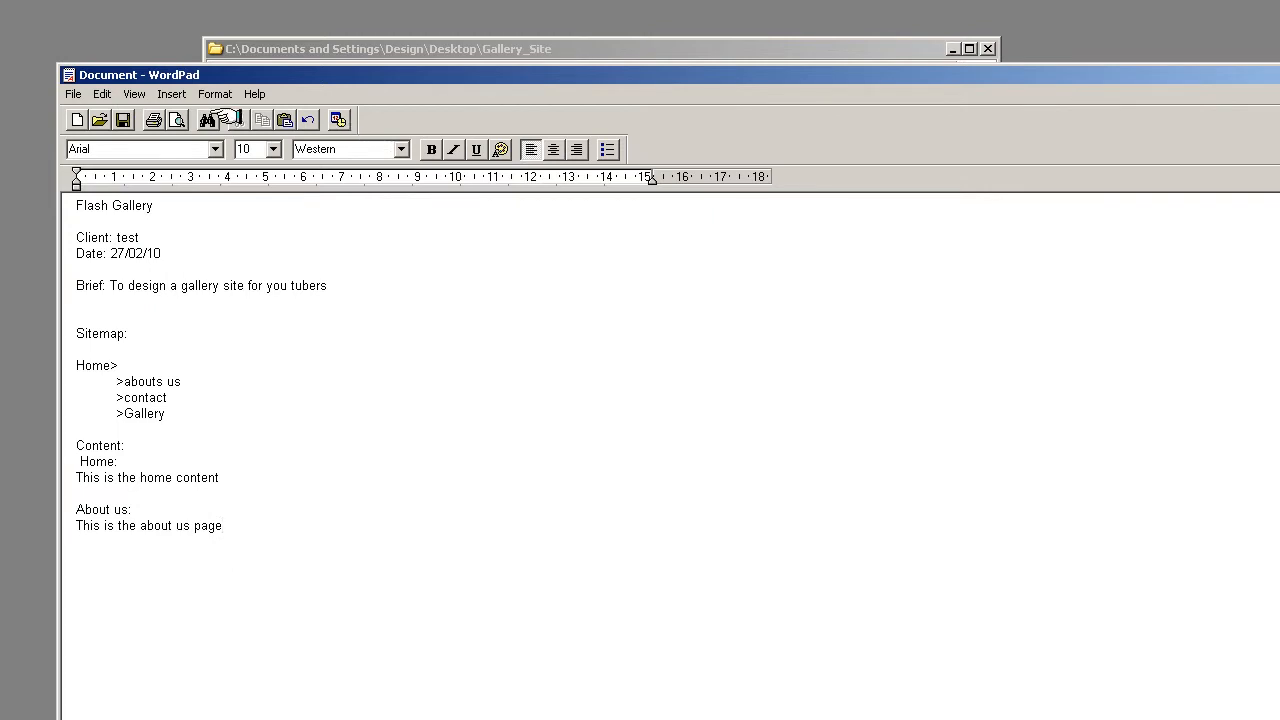
# Save the document as 'brief' in Gallery_Site's document folder.
pyautogui.click(72, 93)
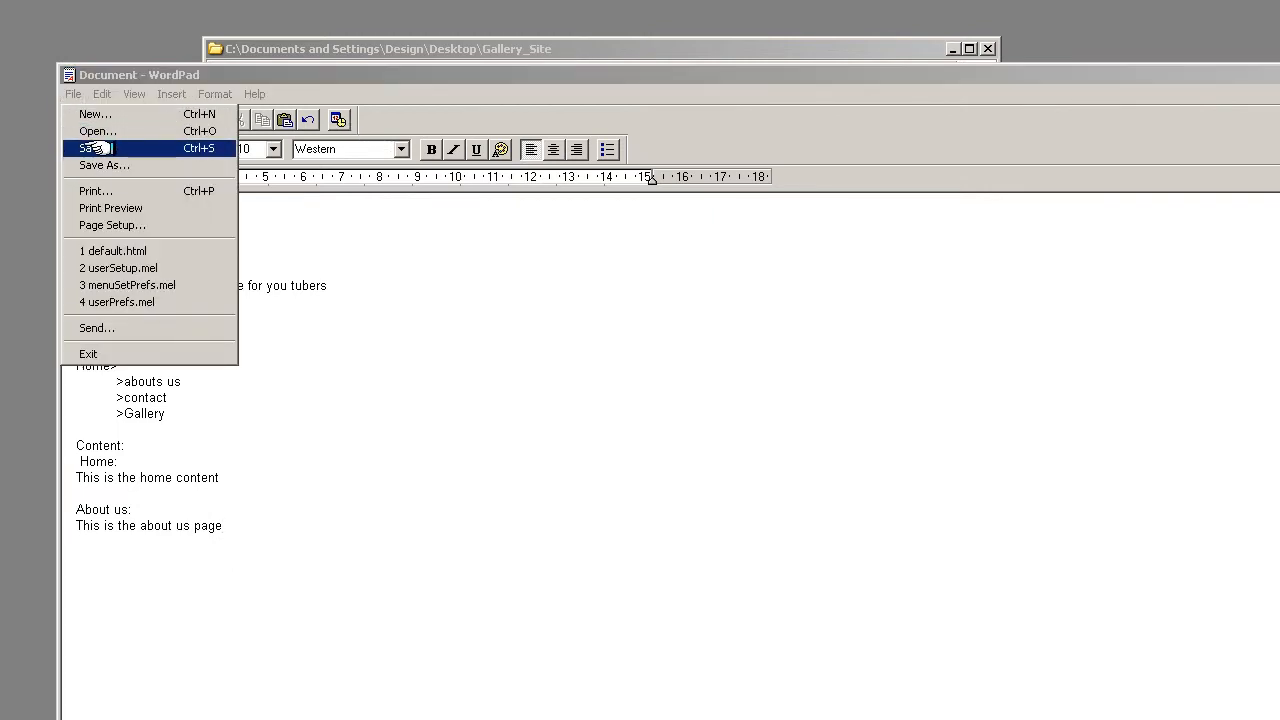
pyautogui.click(104, 165)
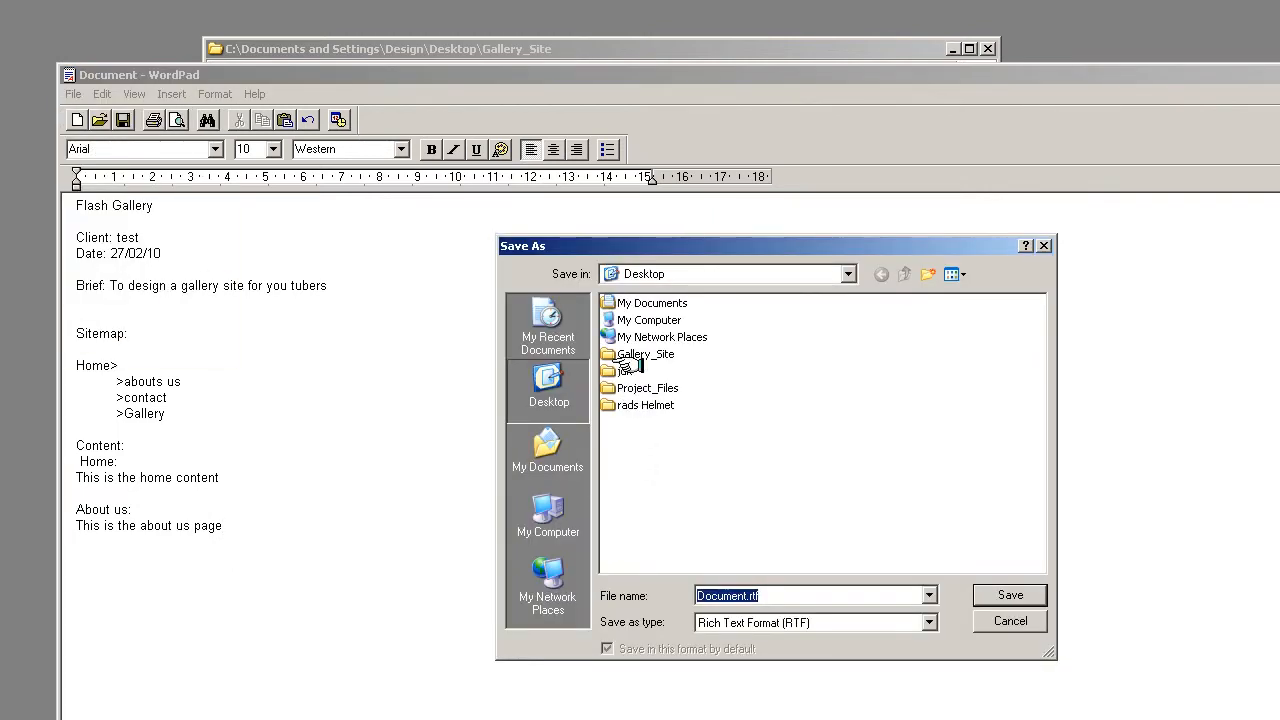
pyautogui.doubleClick(645, 354)
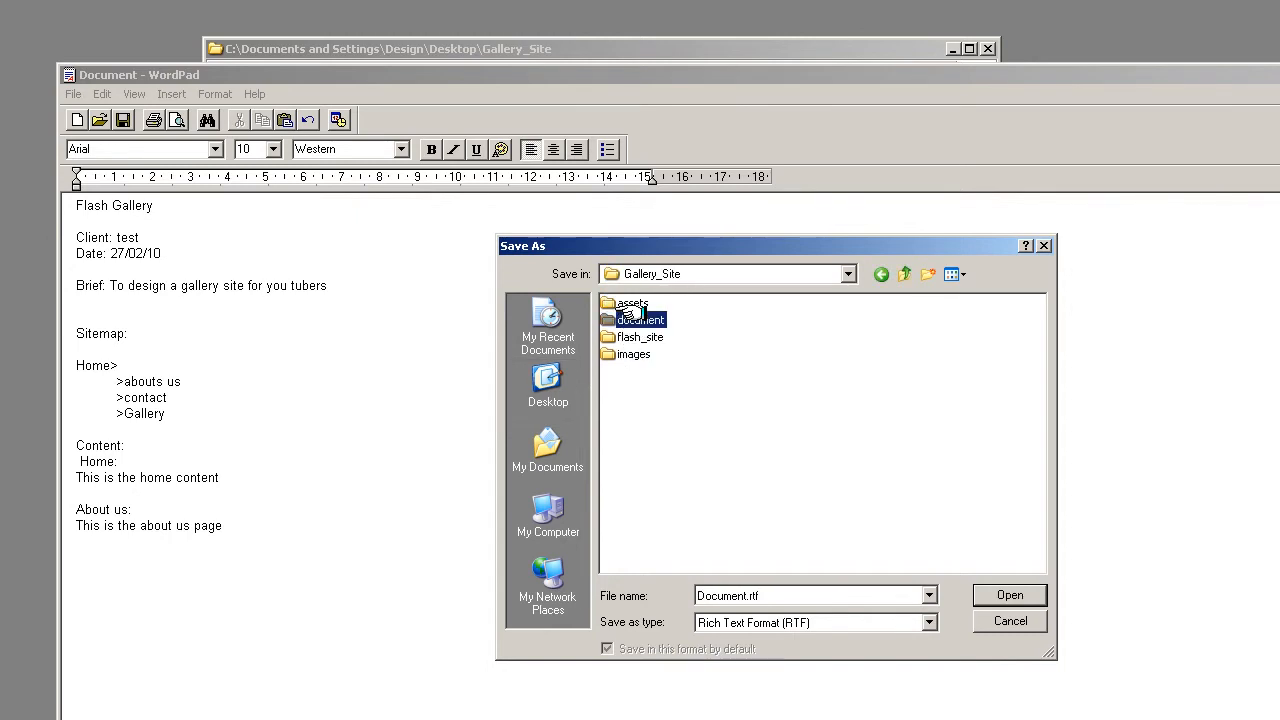
pyautogui.doubleClick(641, 319)
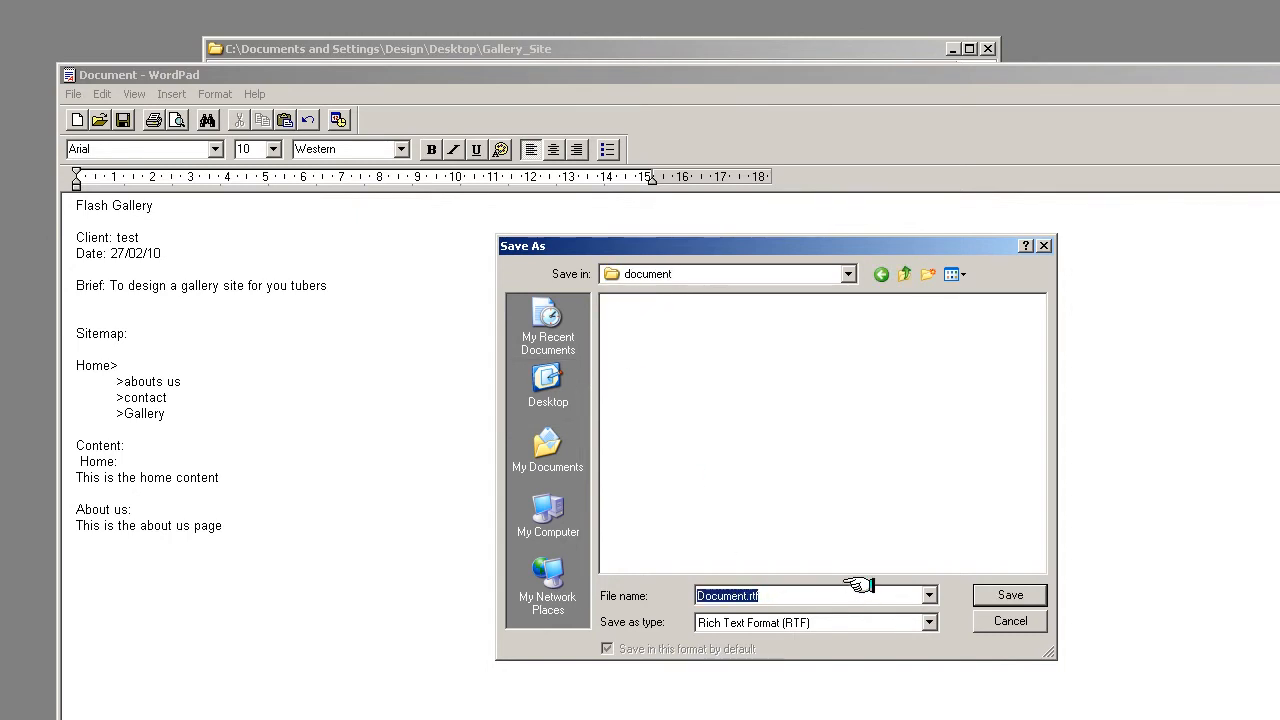
pyautogui.write('brief')
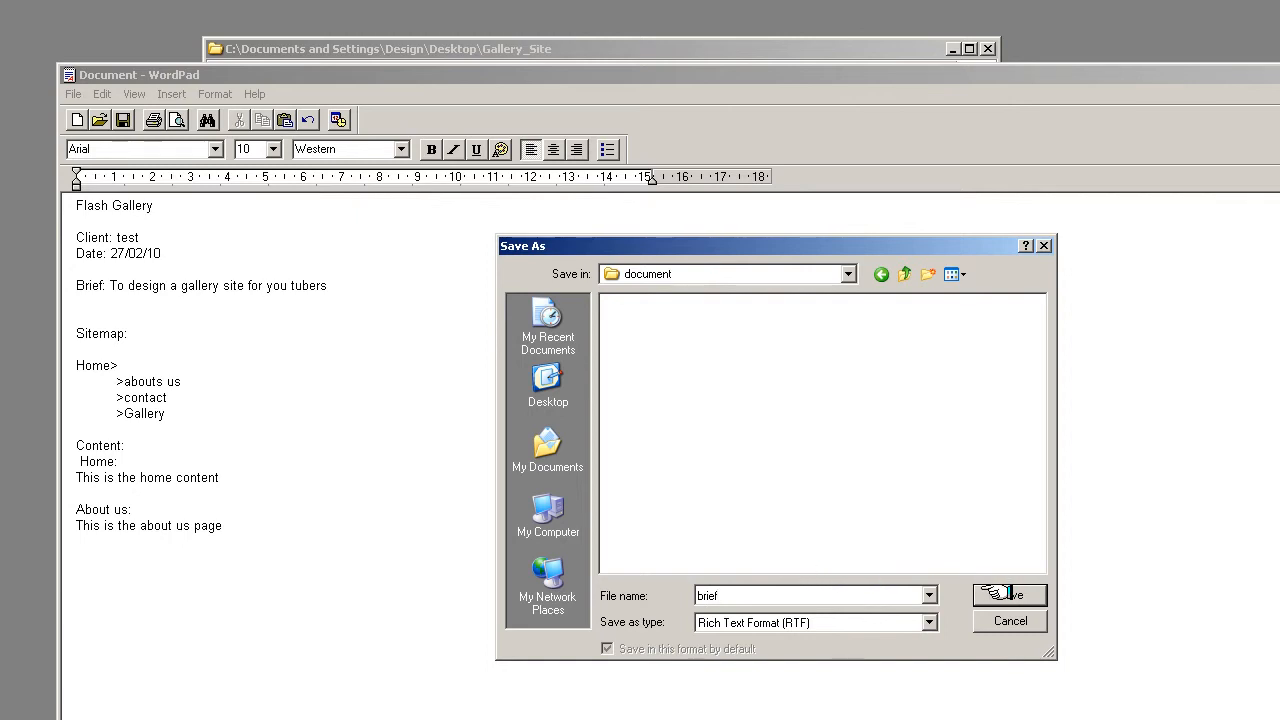
pyautogui.click(1009, 594)
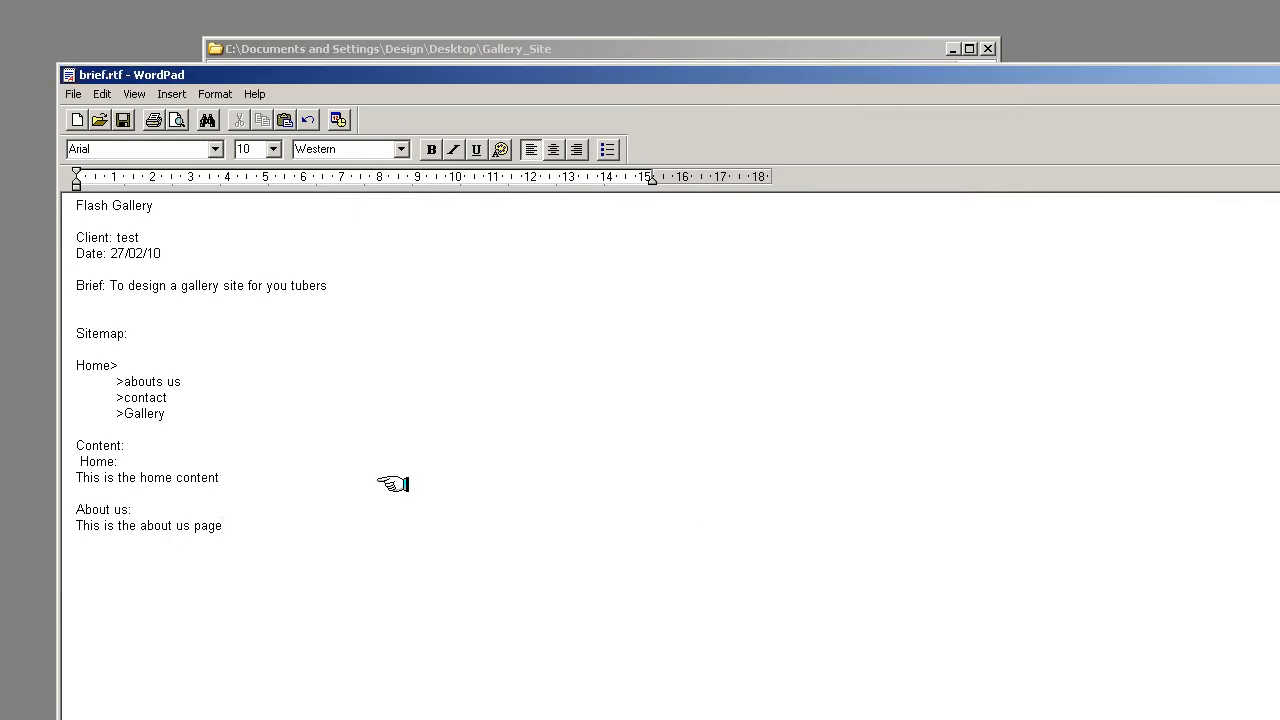
pyautogui.moveTo(1140, 110)
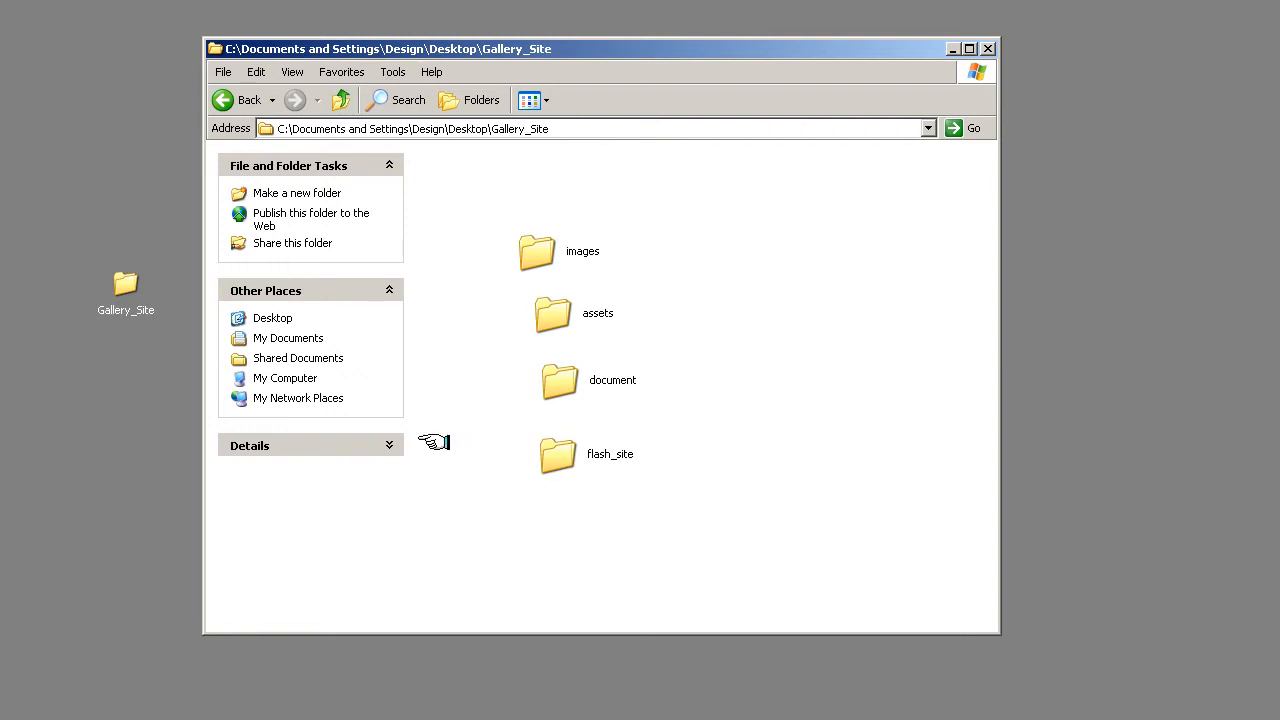
pyautogui.moveTo(578, 290)
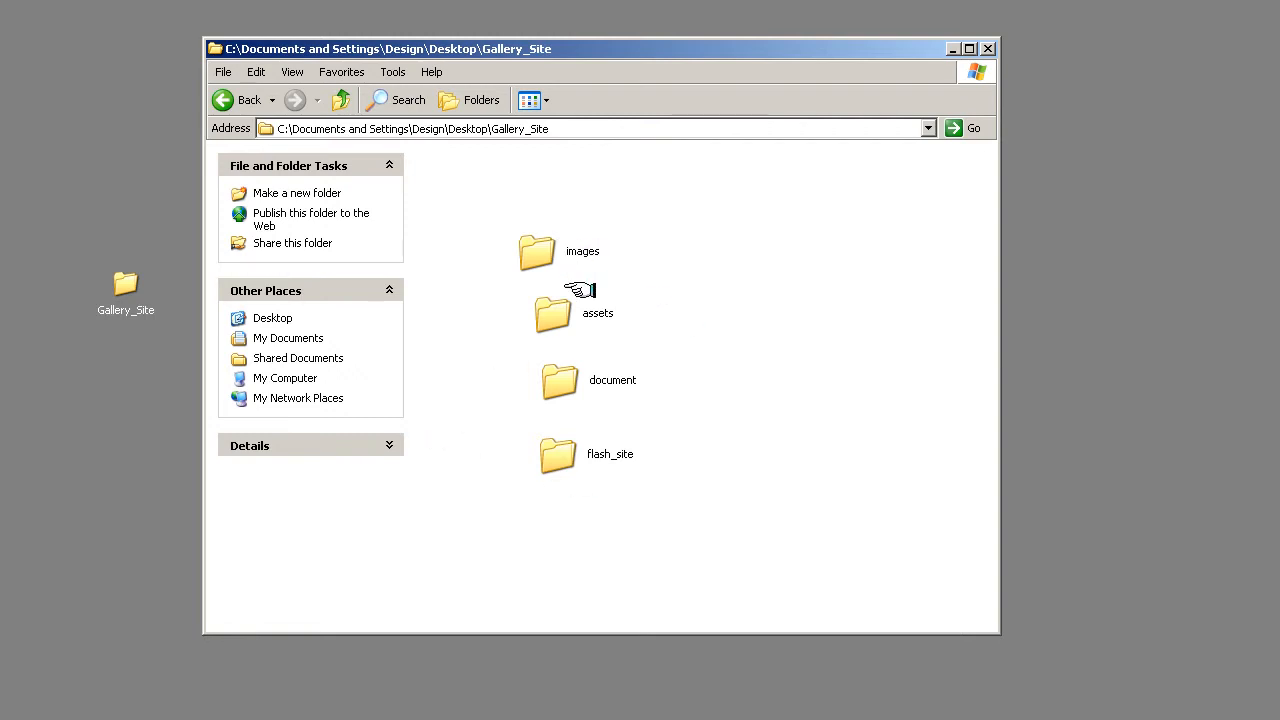
pyautogui.moveTo(522, 489)
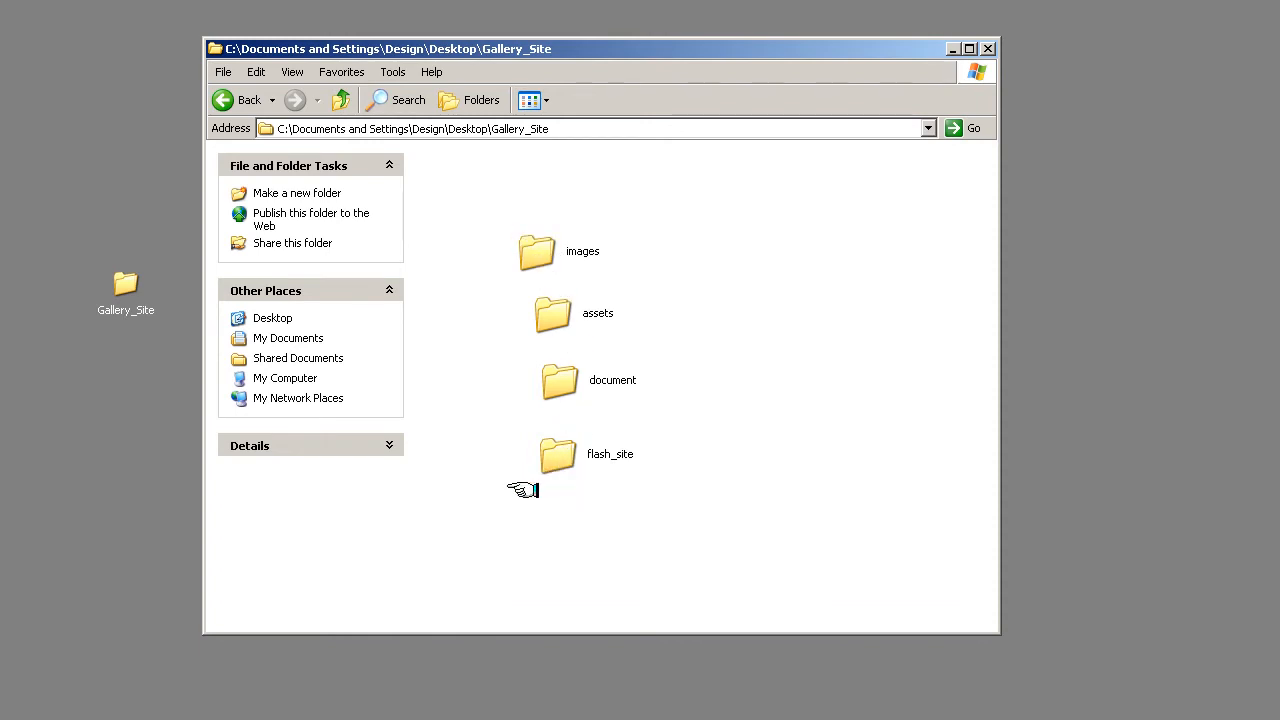
pyautogui.moveTo(580, 456)
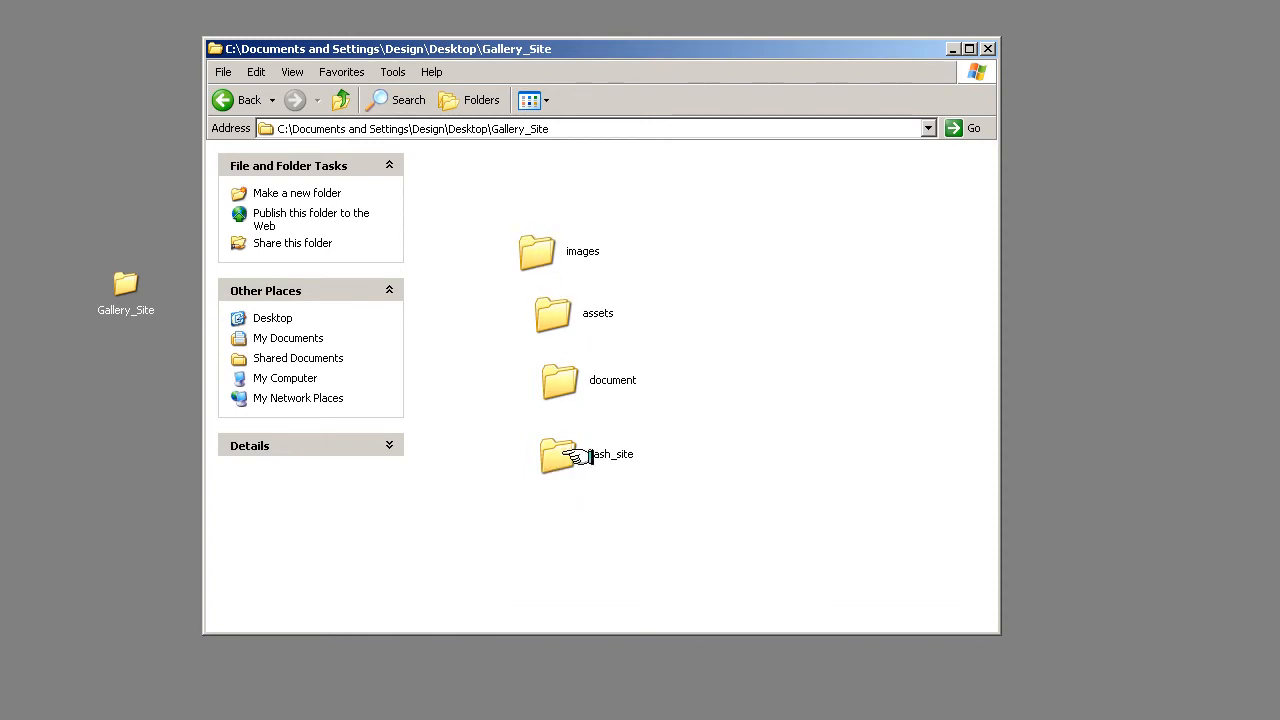
pyautogui.moveTo(560, 380)
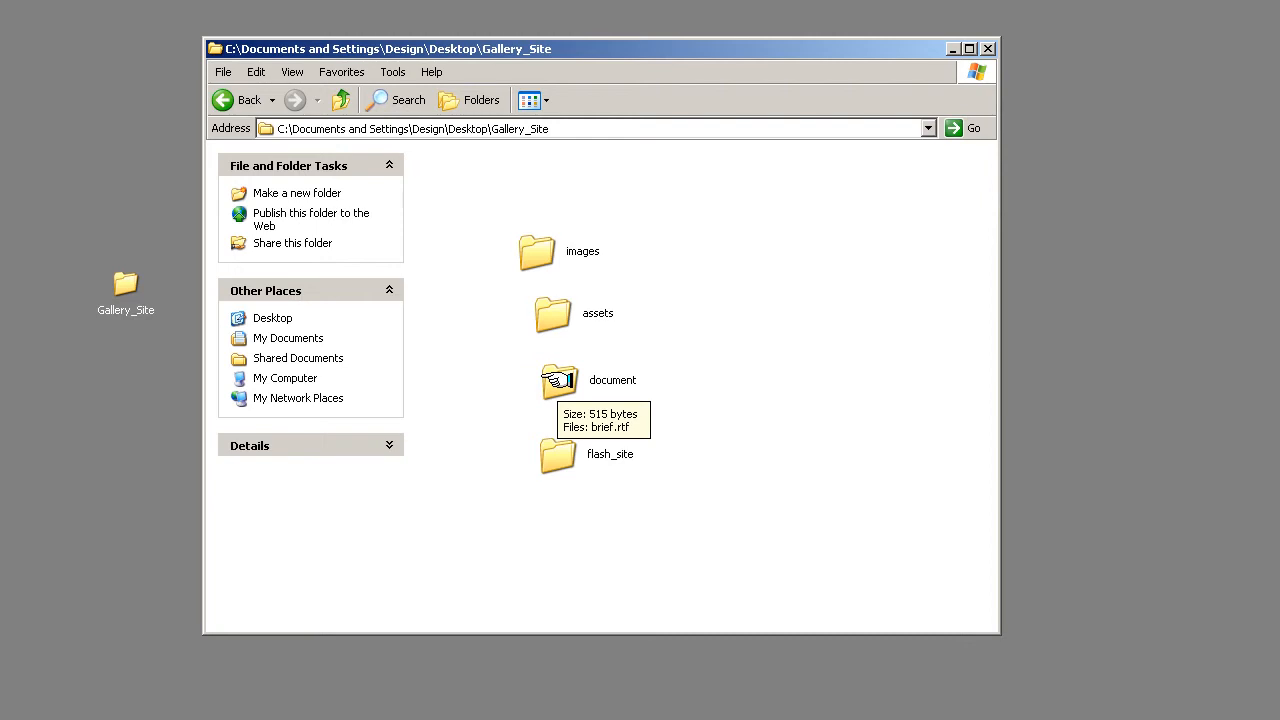
# Open the document folder to check the saved brief.rtf.
pyautogui.doubleClick(558, 380)
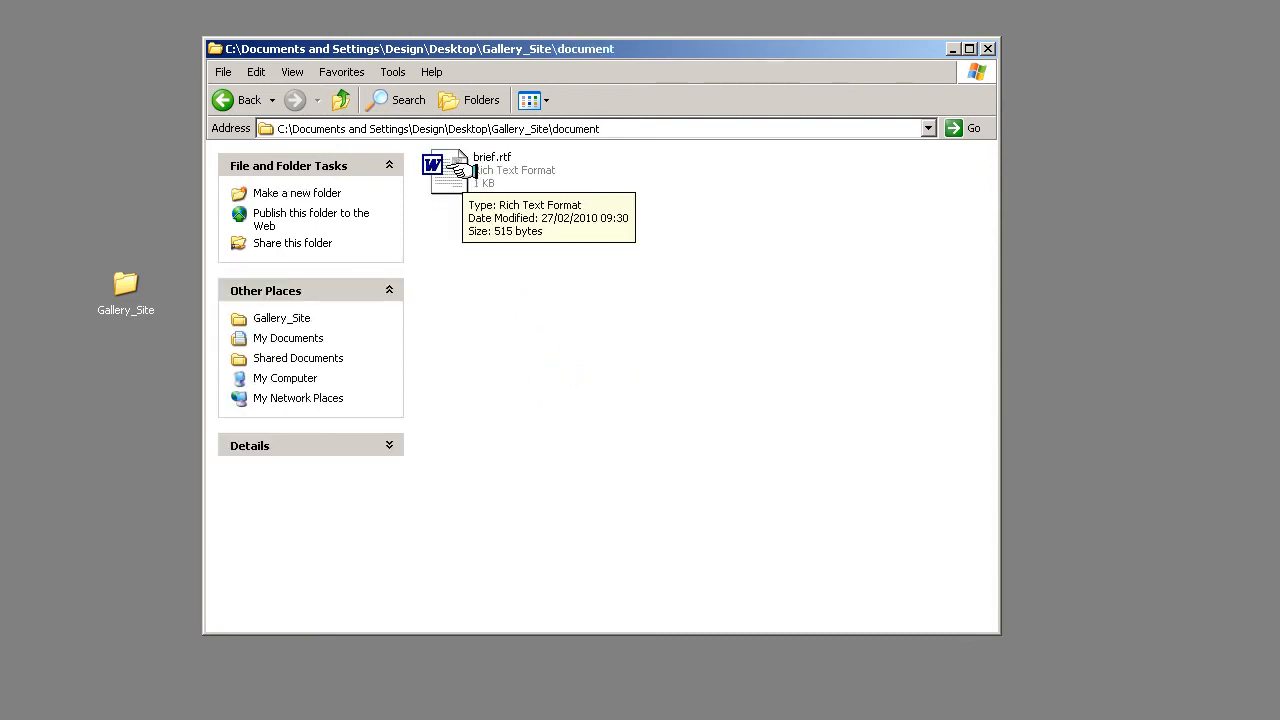
pyautogui.moveTo(510, 275)
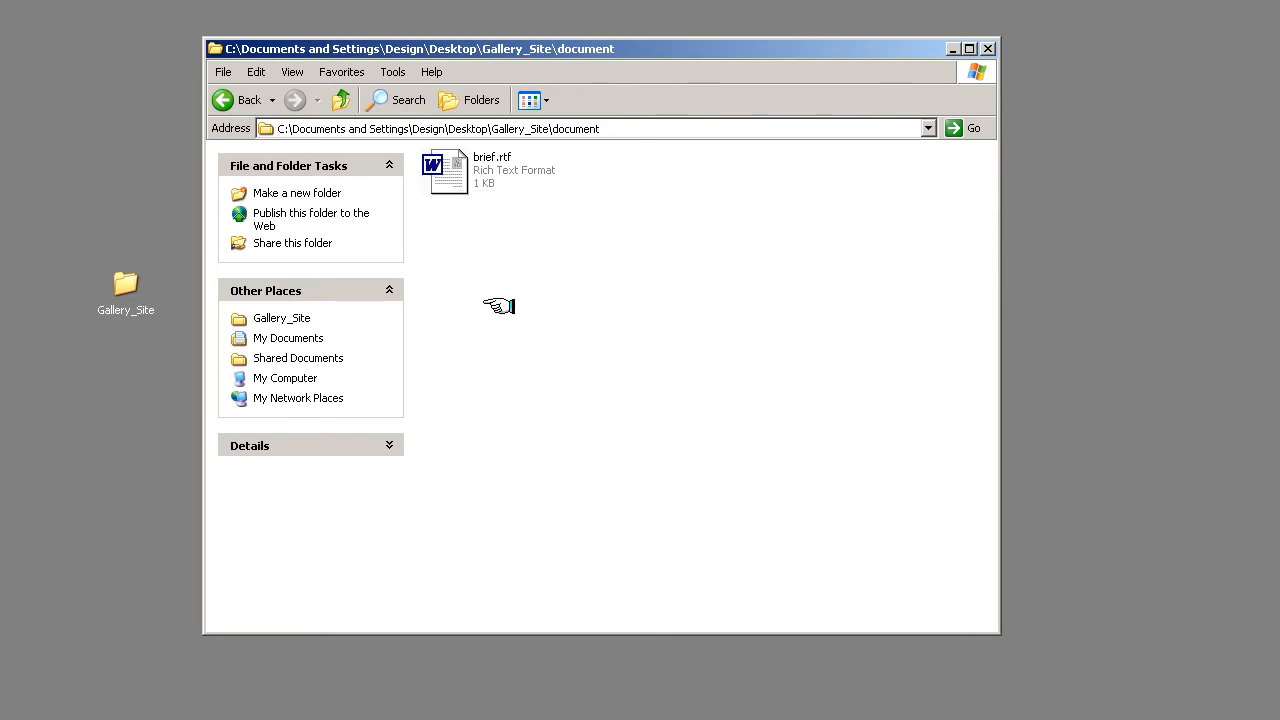
pyautogui.moveTo(455, 185)
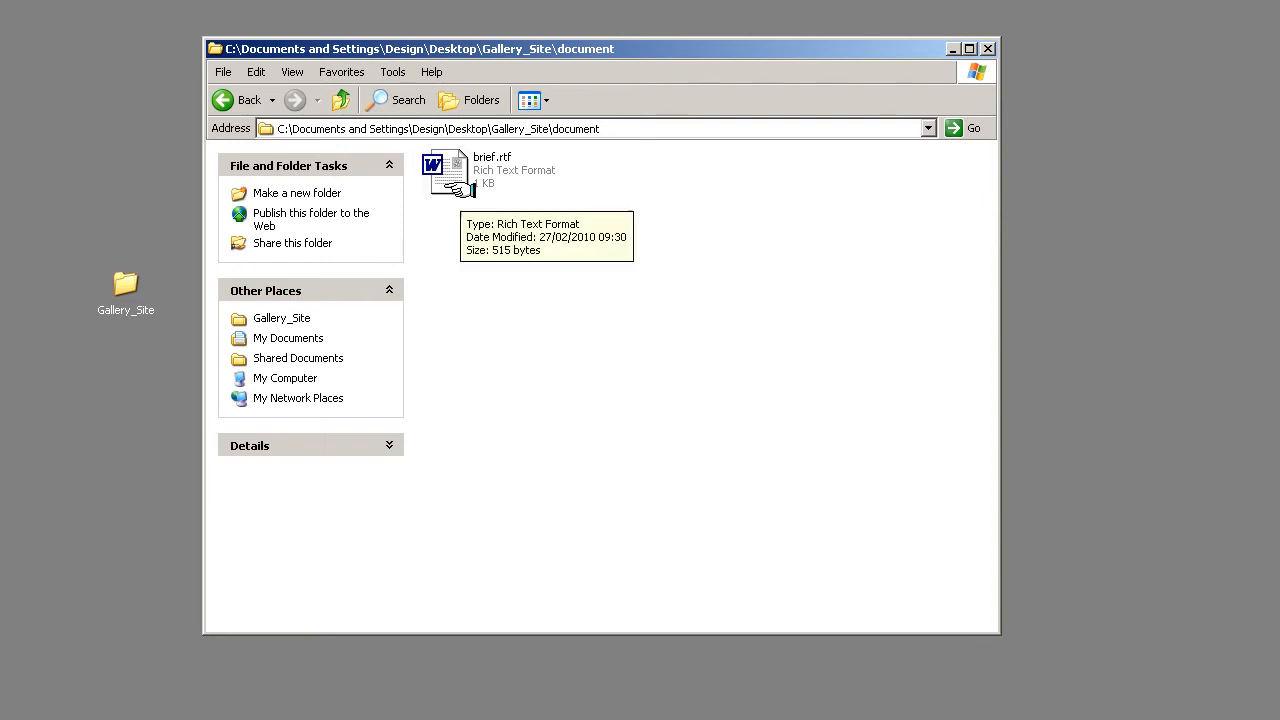
pyautogui.moveTo(455, 220)
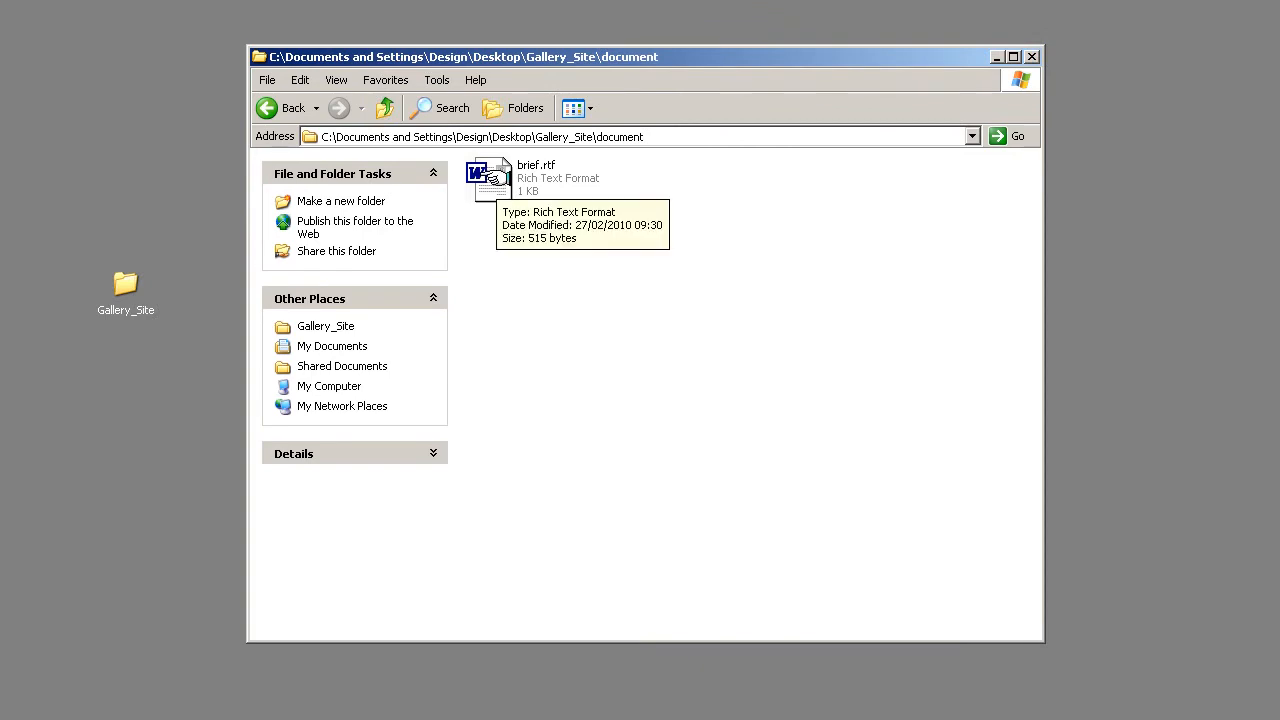
pyautogui.moveTo(546, 347)
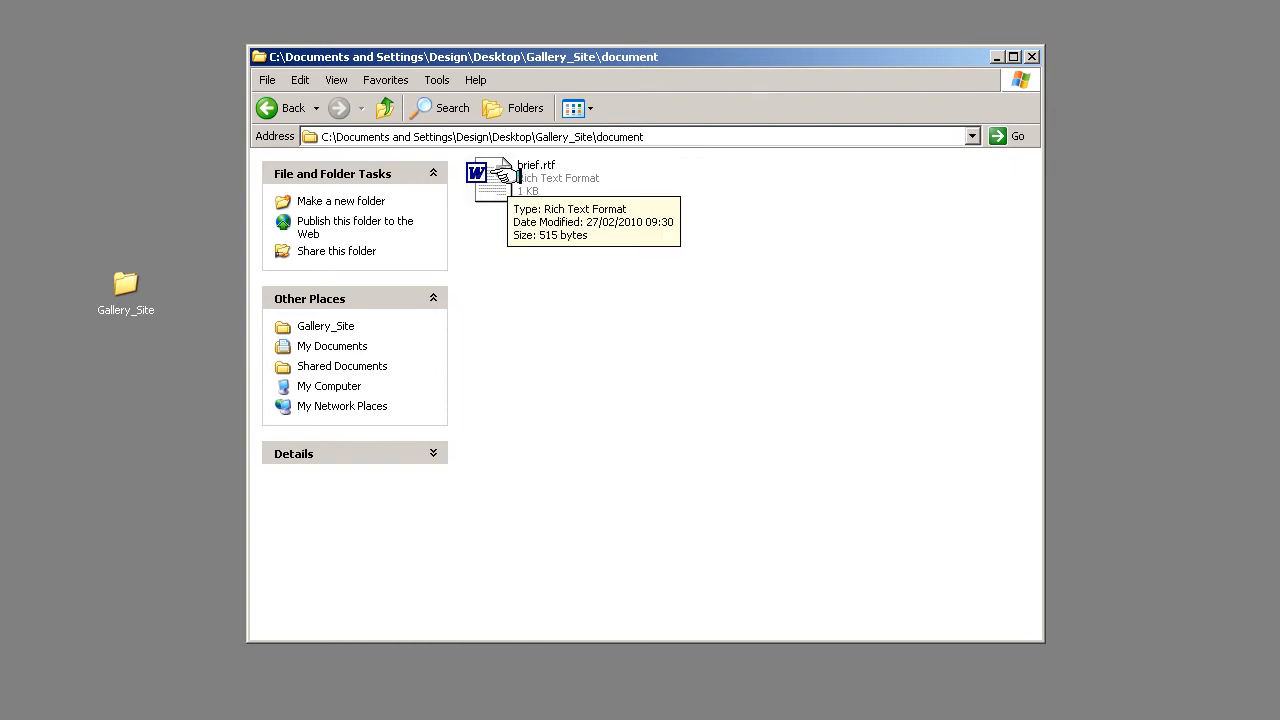
pyautogui.moveTo(497, 322)
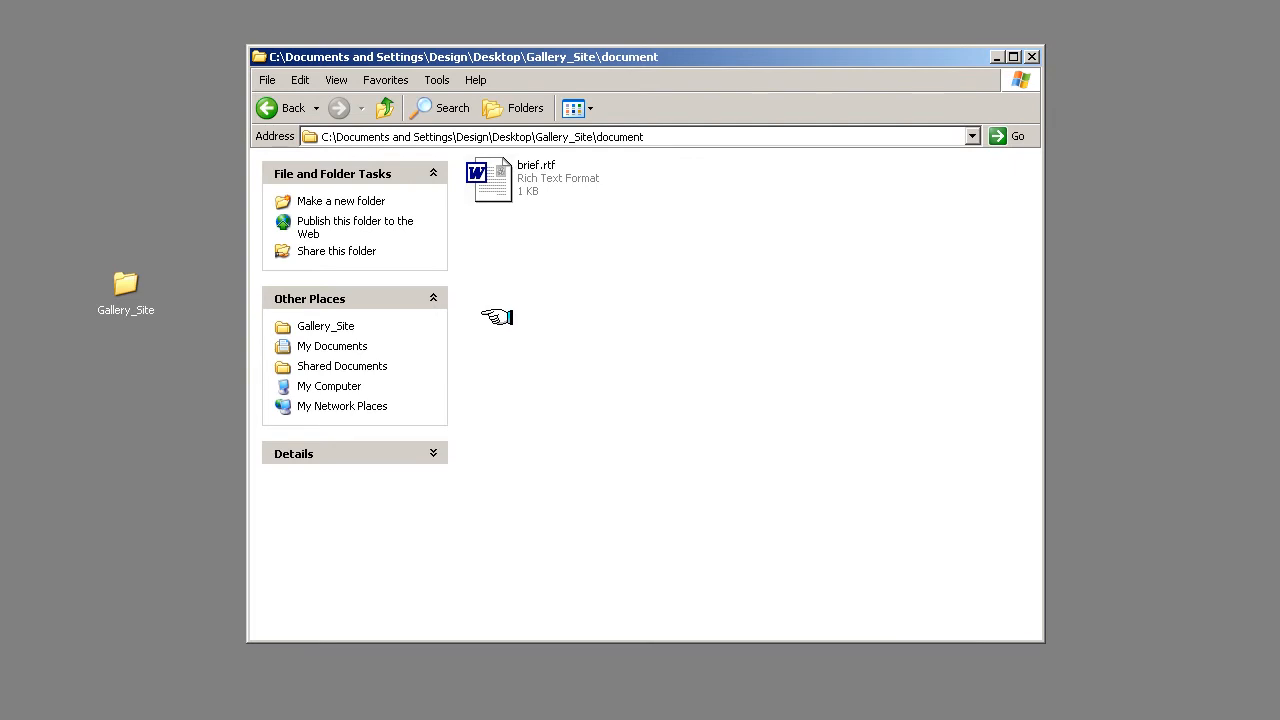
pyautogui.moveTo(483, 341)
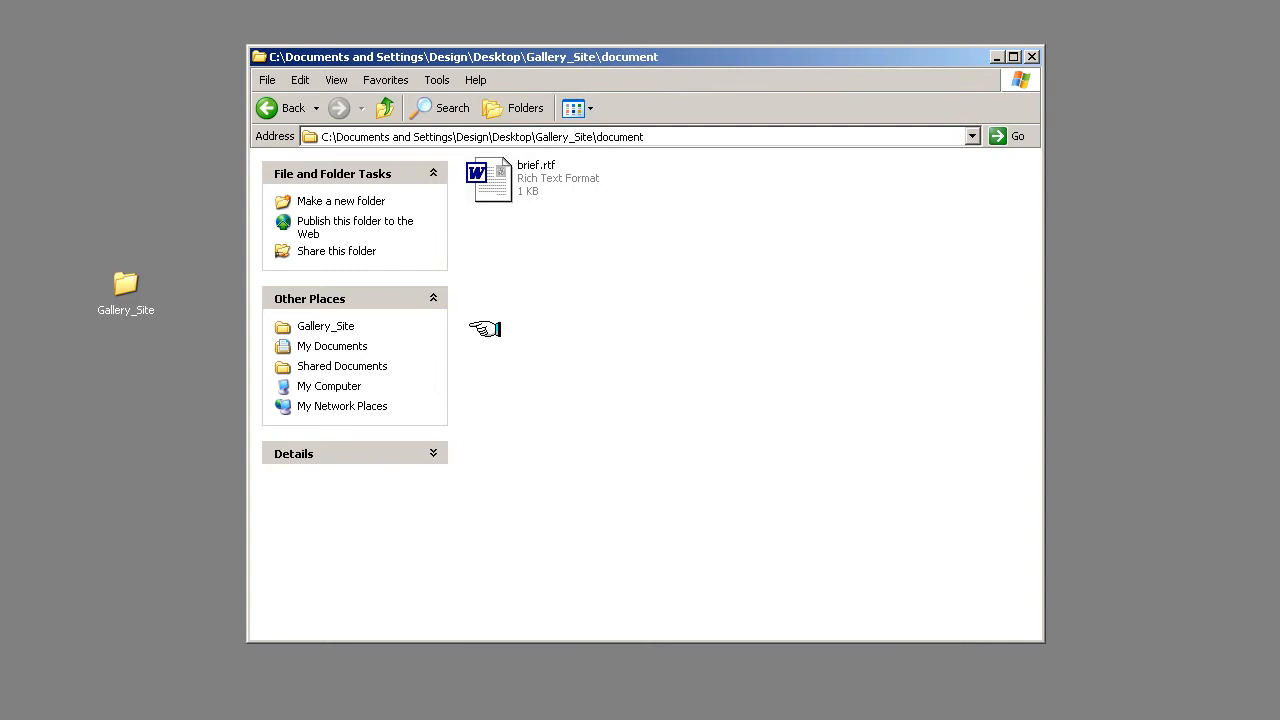
pyautogui.moveTo(490, 193)
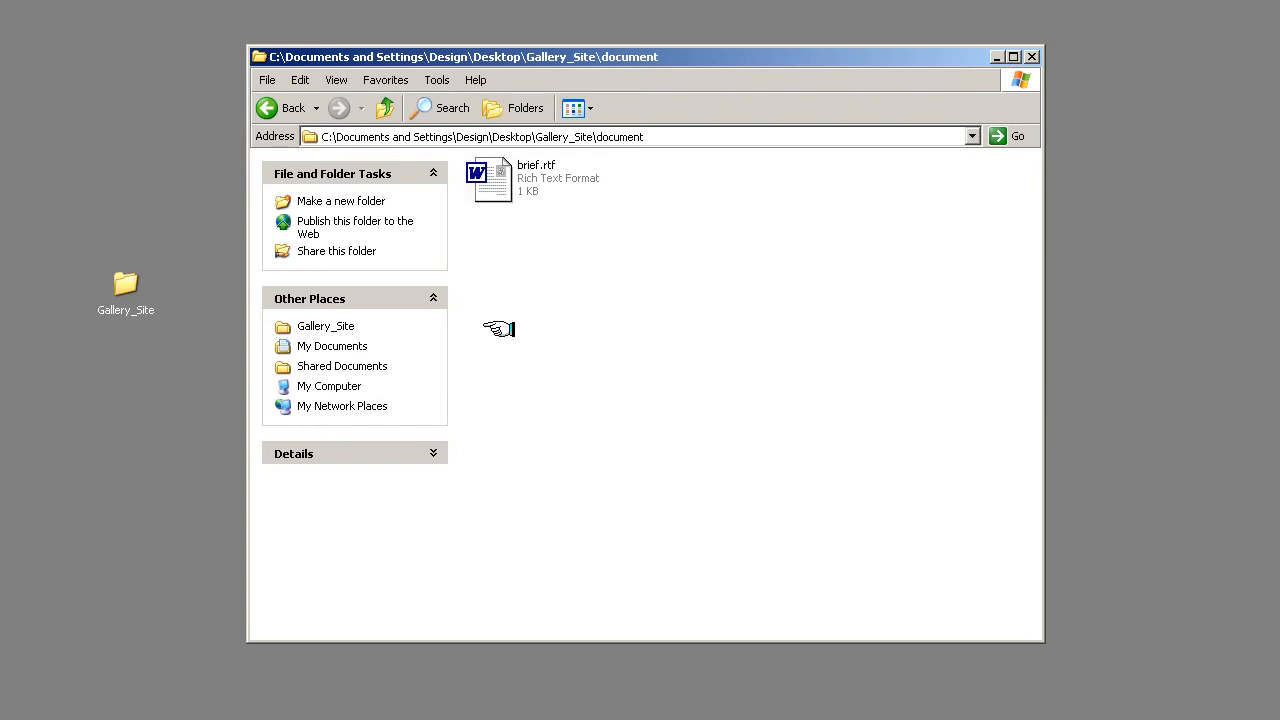
pyautogui.moveTo(530, 340)
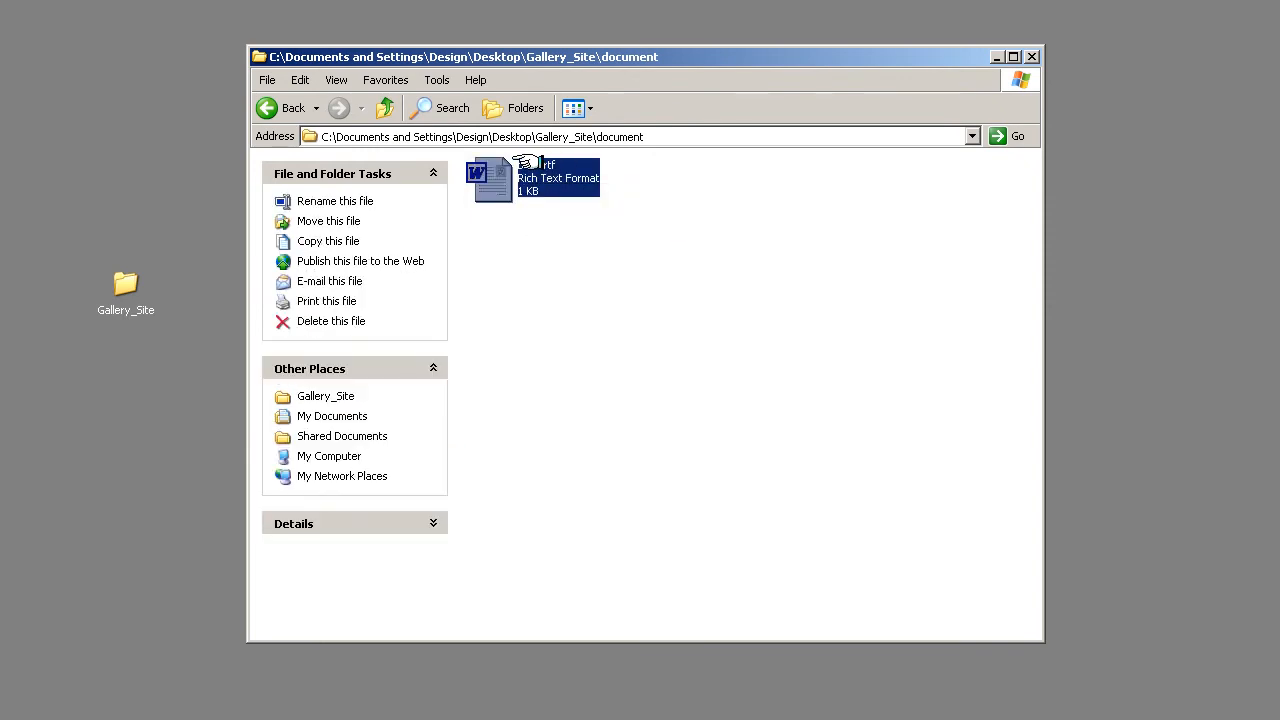
# Open brief.rtf from the document folder into WordPad.
pyautogui.doubleClick(492, 177)
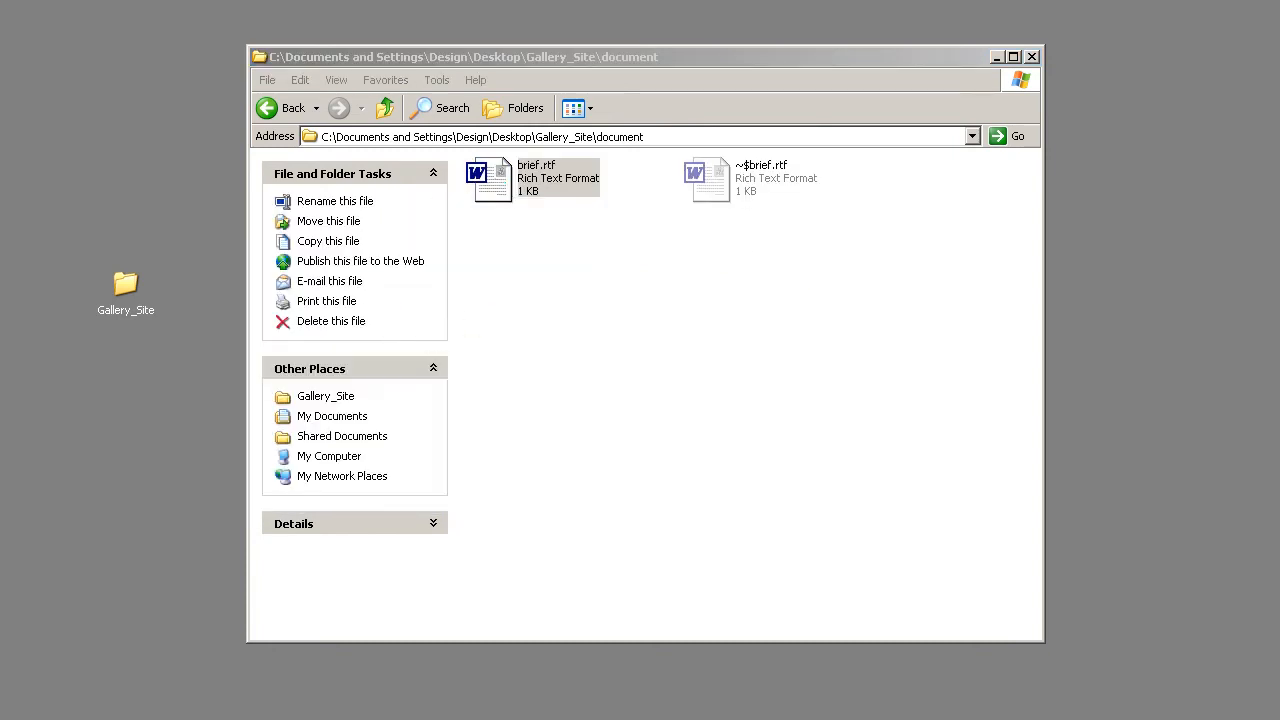
pyautogui.click(490, 178)
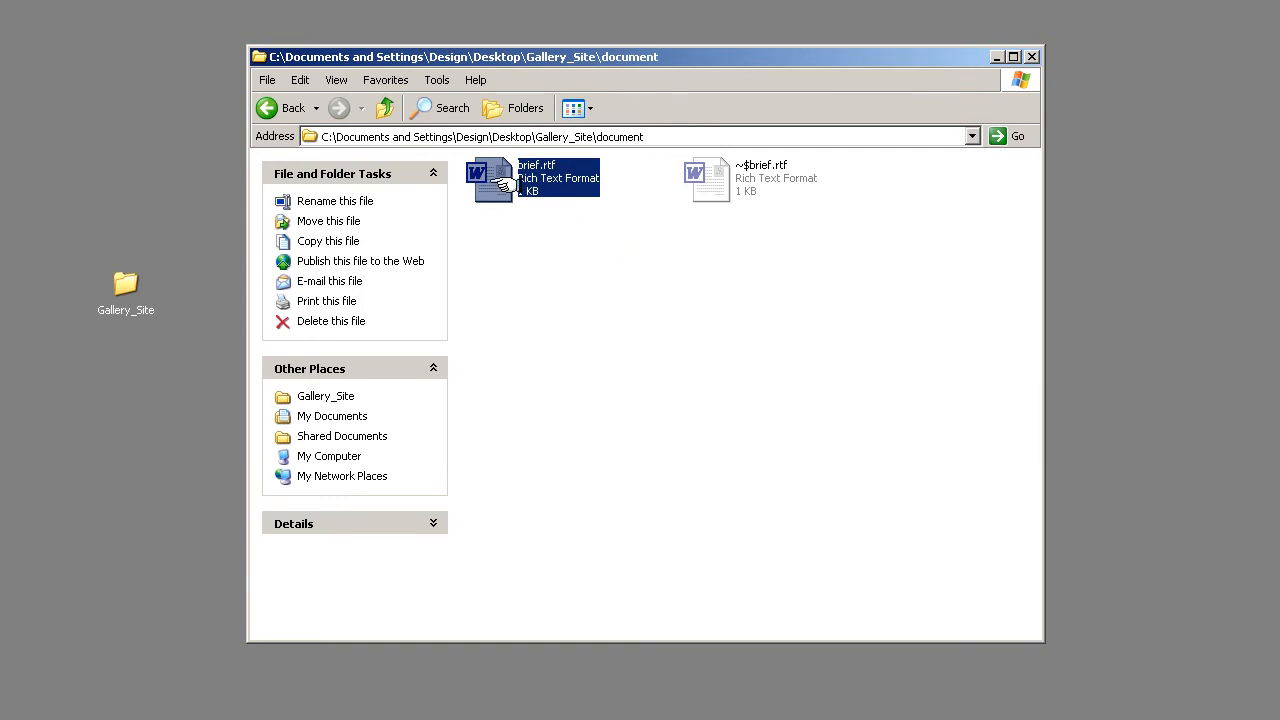
pyautogui.rightClick(520, 180)
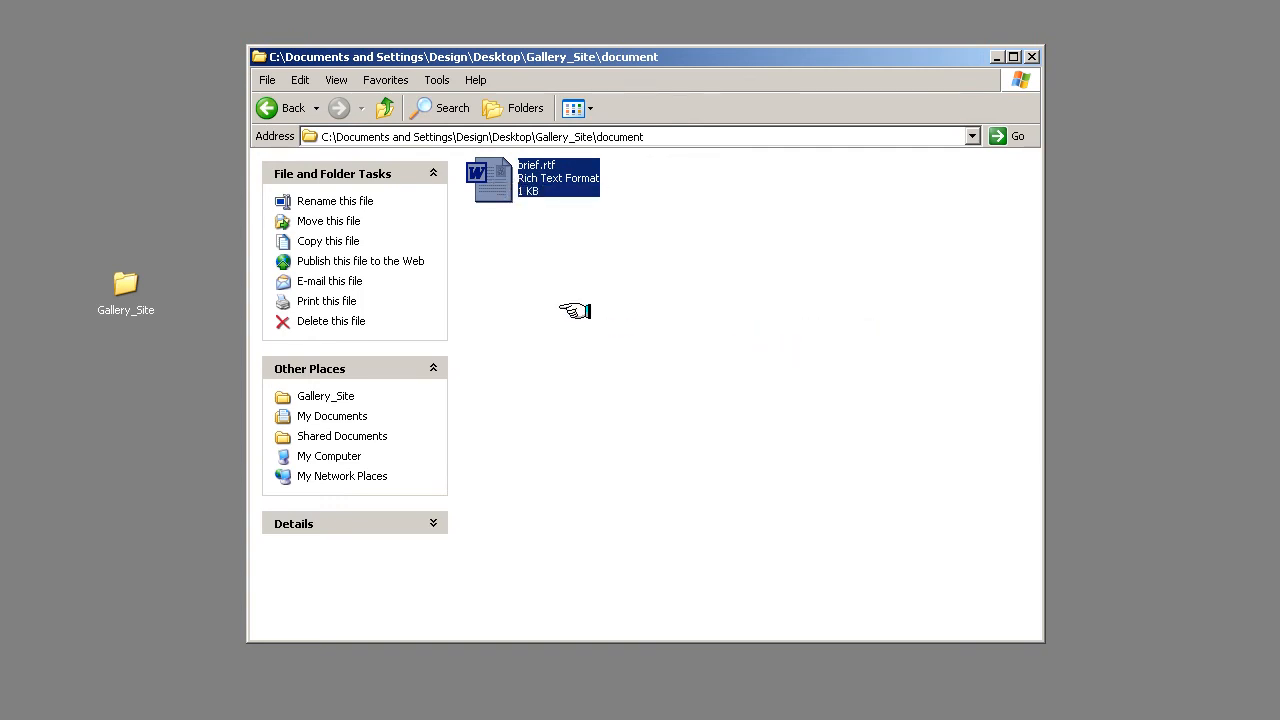
pyautogui.doubleClick(492, 178)
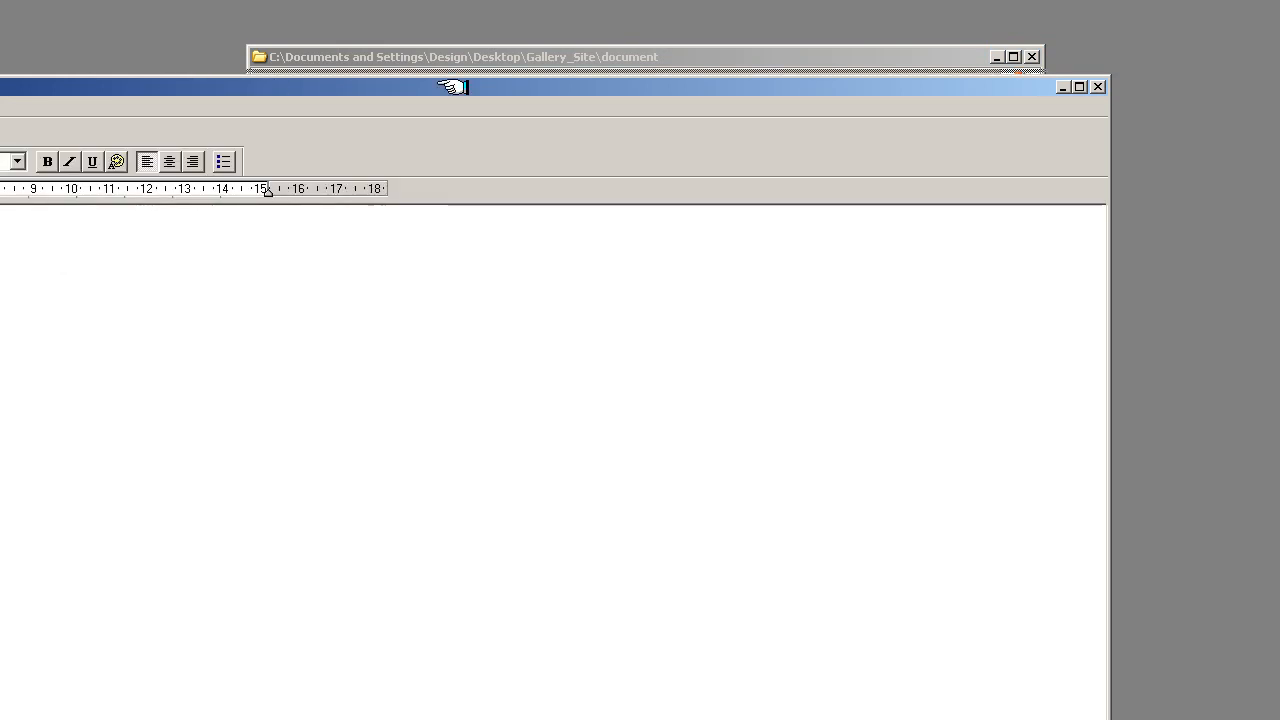
# Save As brief.txt with Text Document type, accepting the formatting-loss warning.
pyautogui.click(76, 93)
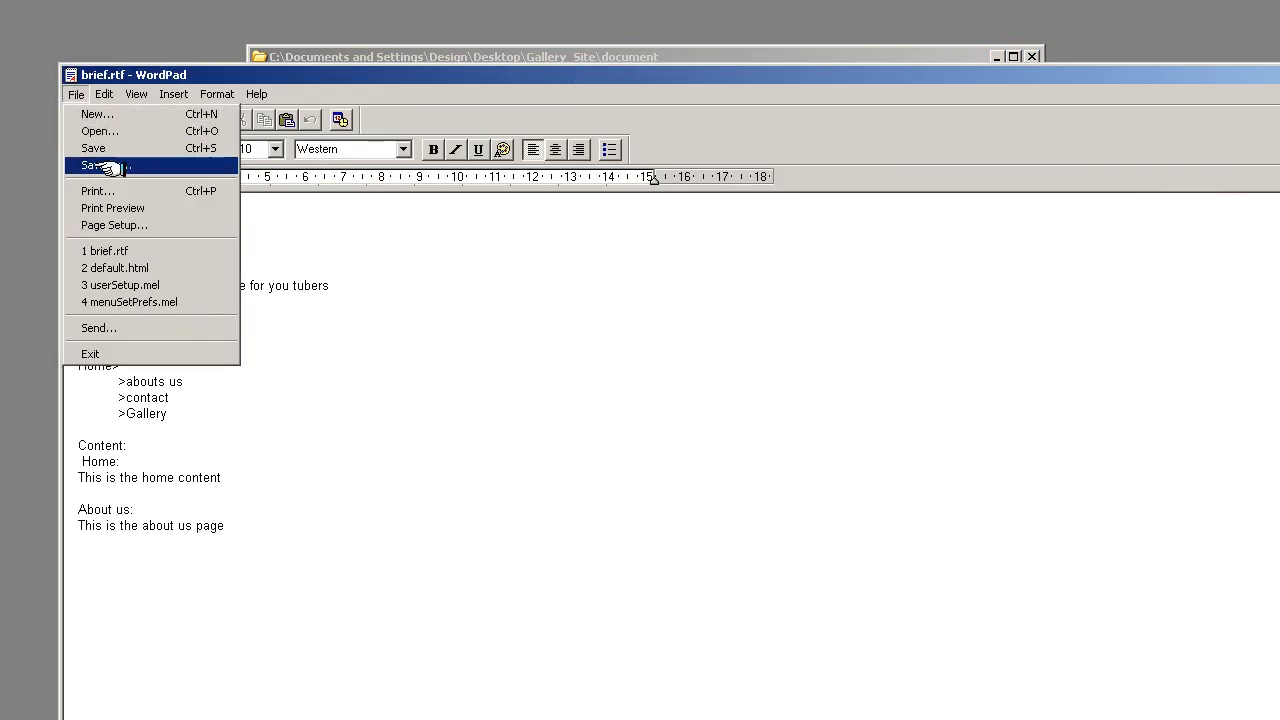
pyautogui.click(95, 165)
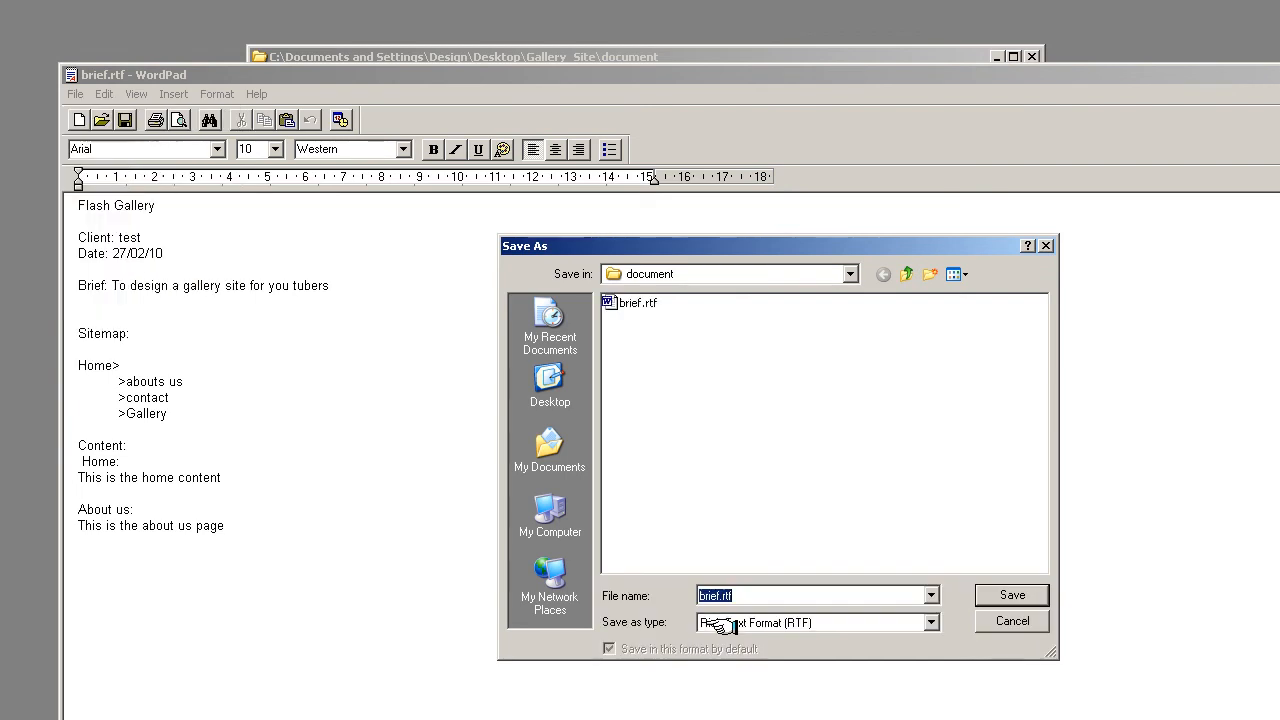
pyautogui.click(929, 622)
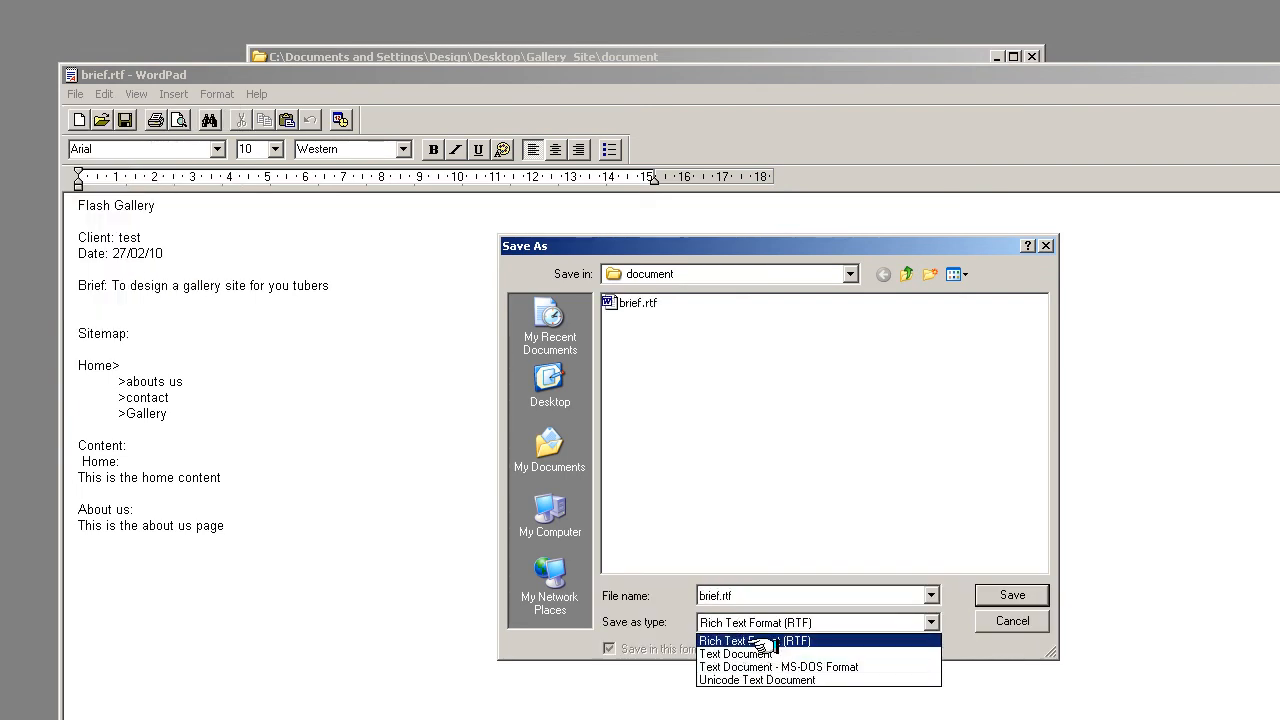
pyautogui.click(735, 654)
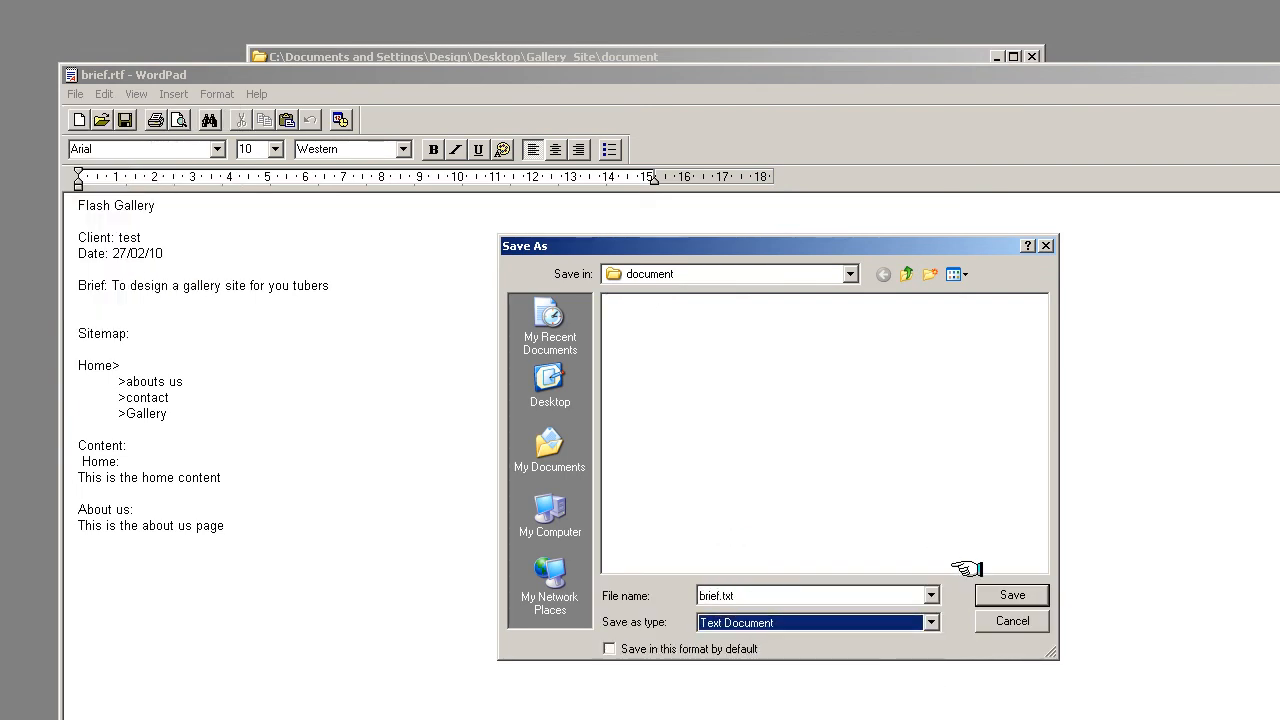
pyautogui.click(1011, 595)
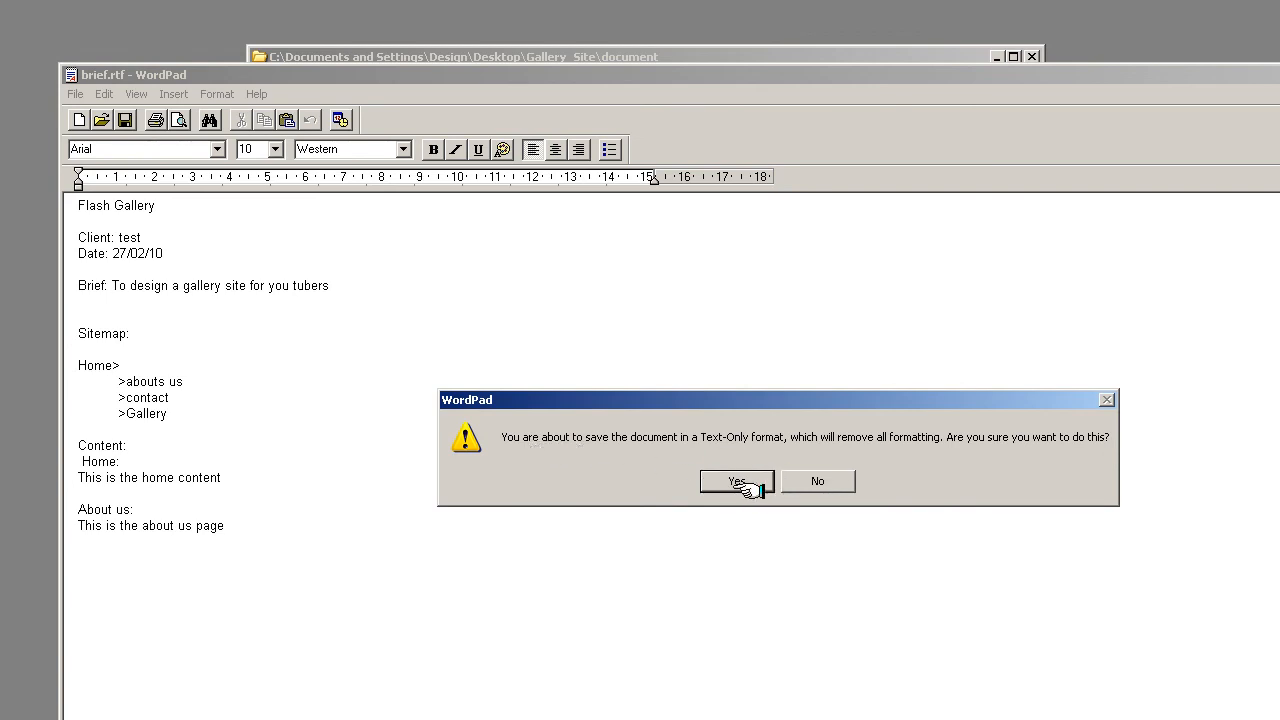
pyautogui.click(737, 481)
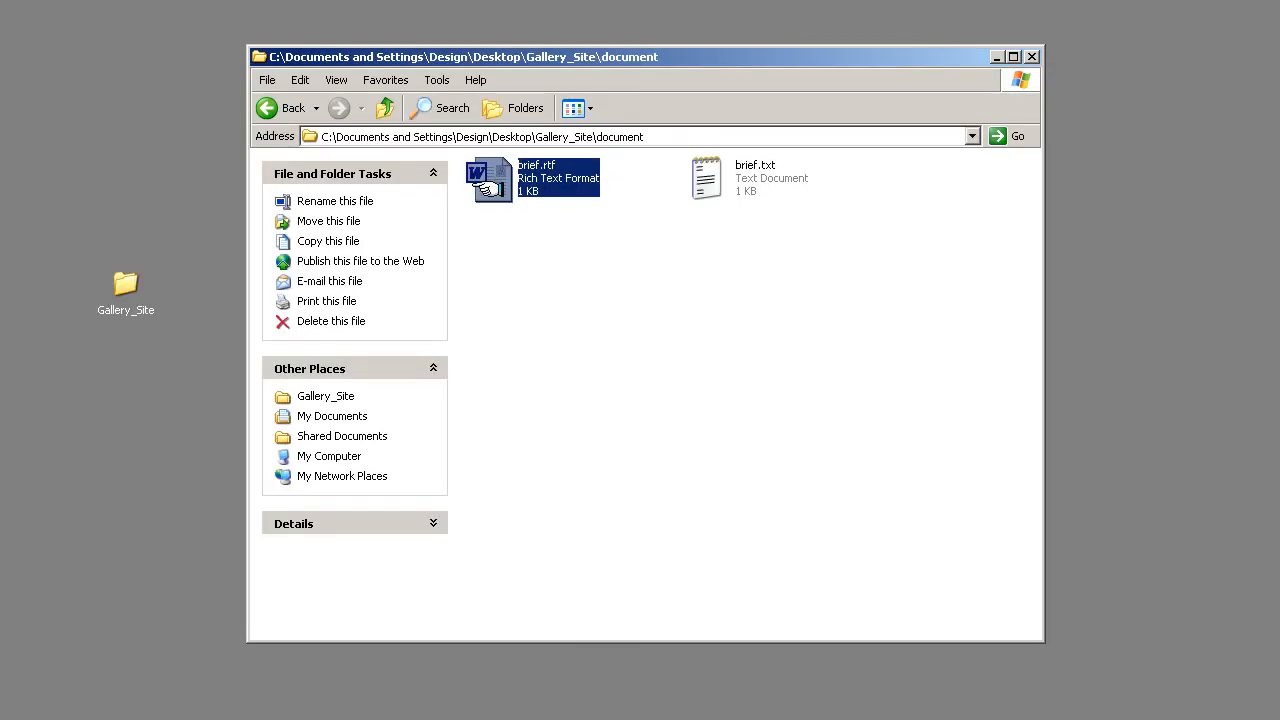
# Delete brief.rtf and confirm sending it to the Recycle Bin.
pyautogui.click(331, 320)
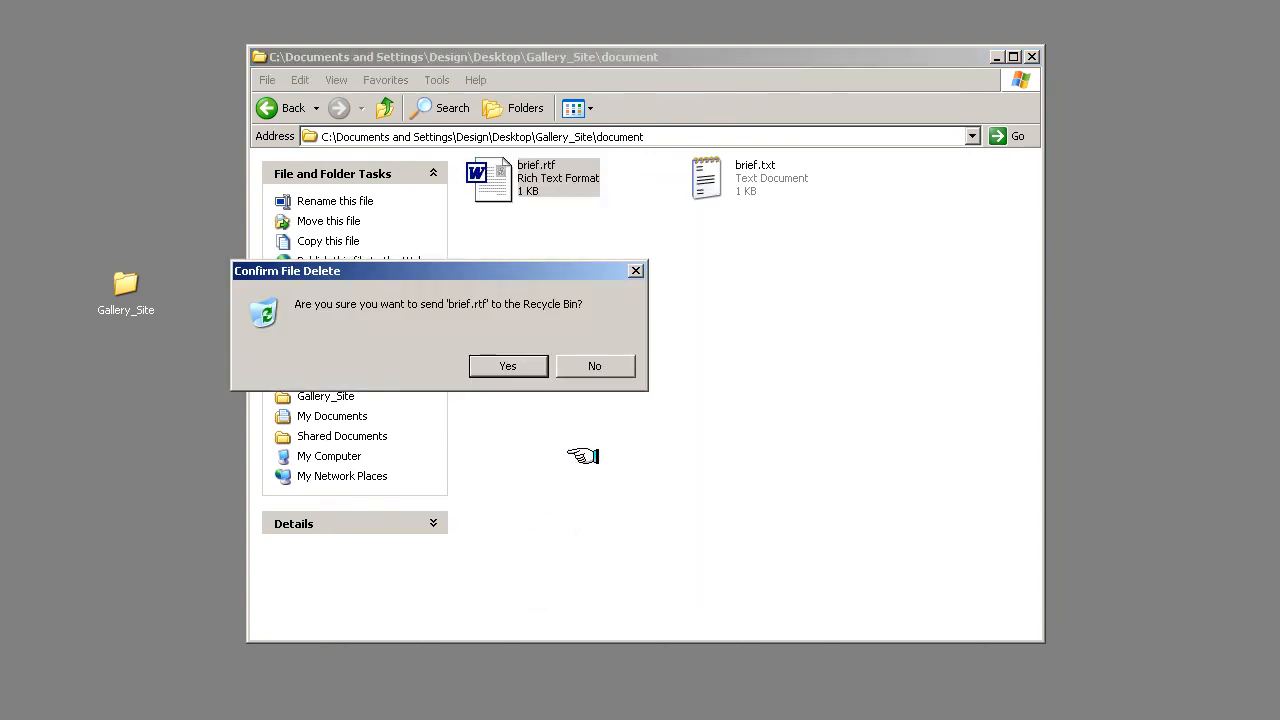
pyautogui.click(507, 366)
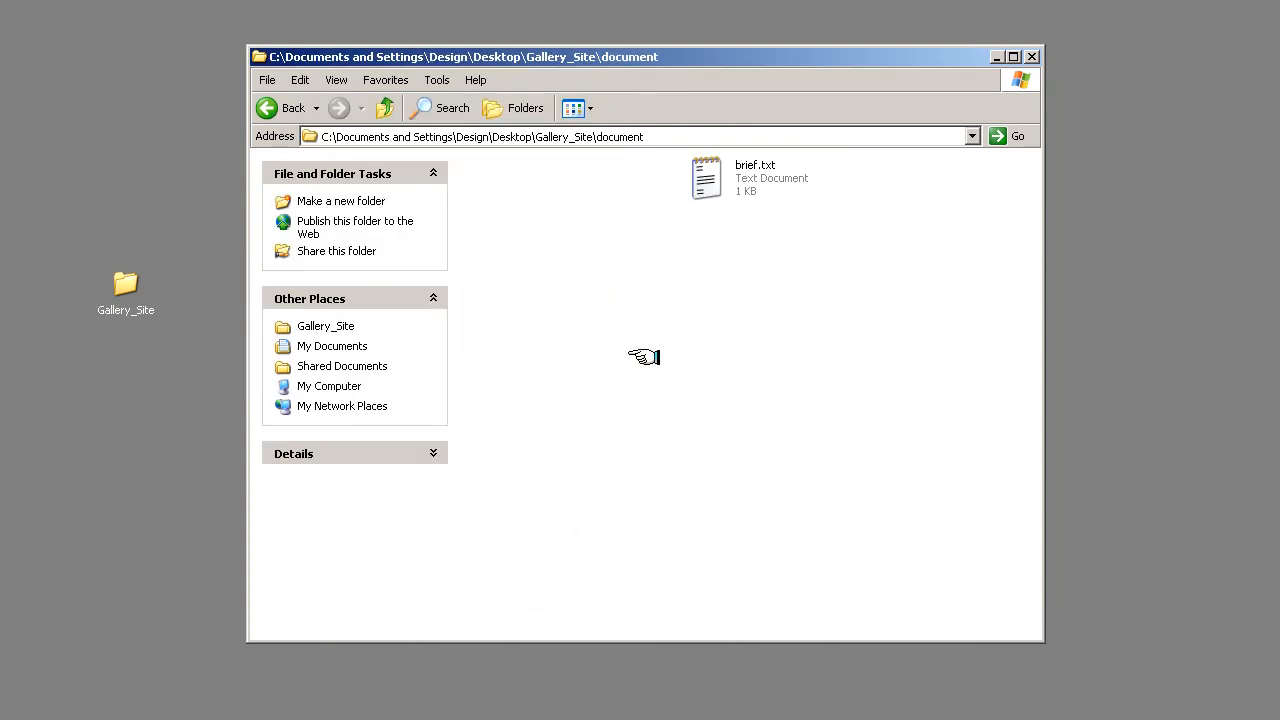
pyautogui.click(706, 178)
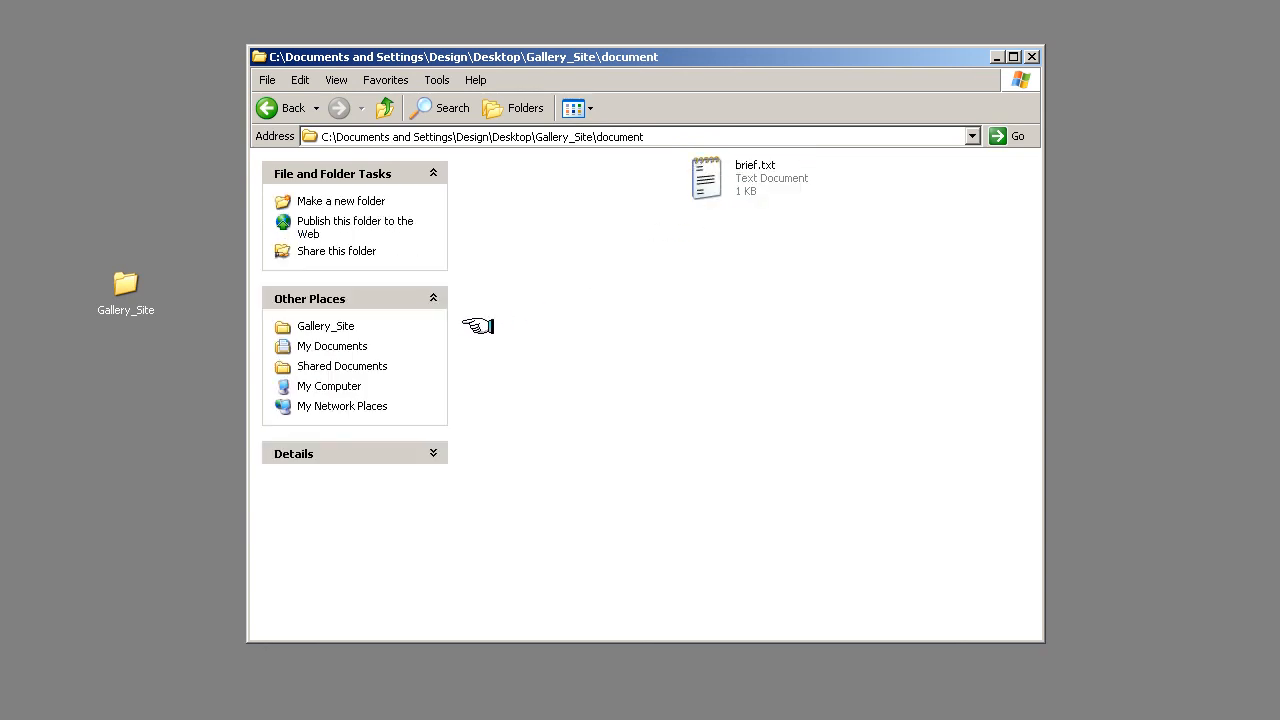
pyautogui.moveTo(509, 322)
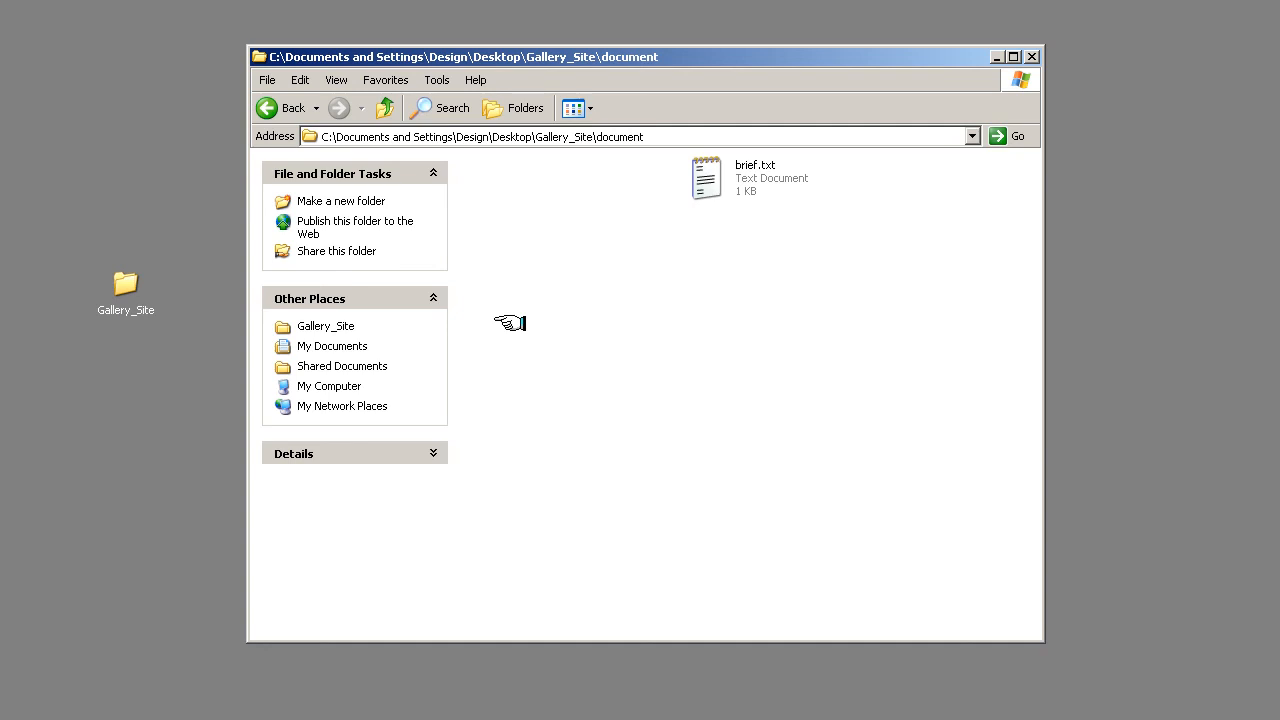